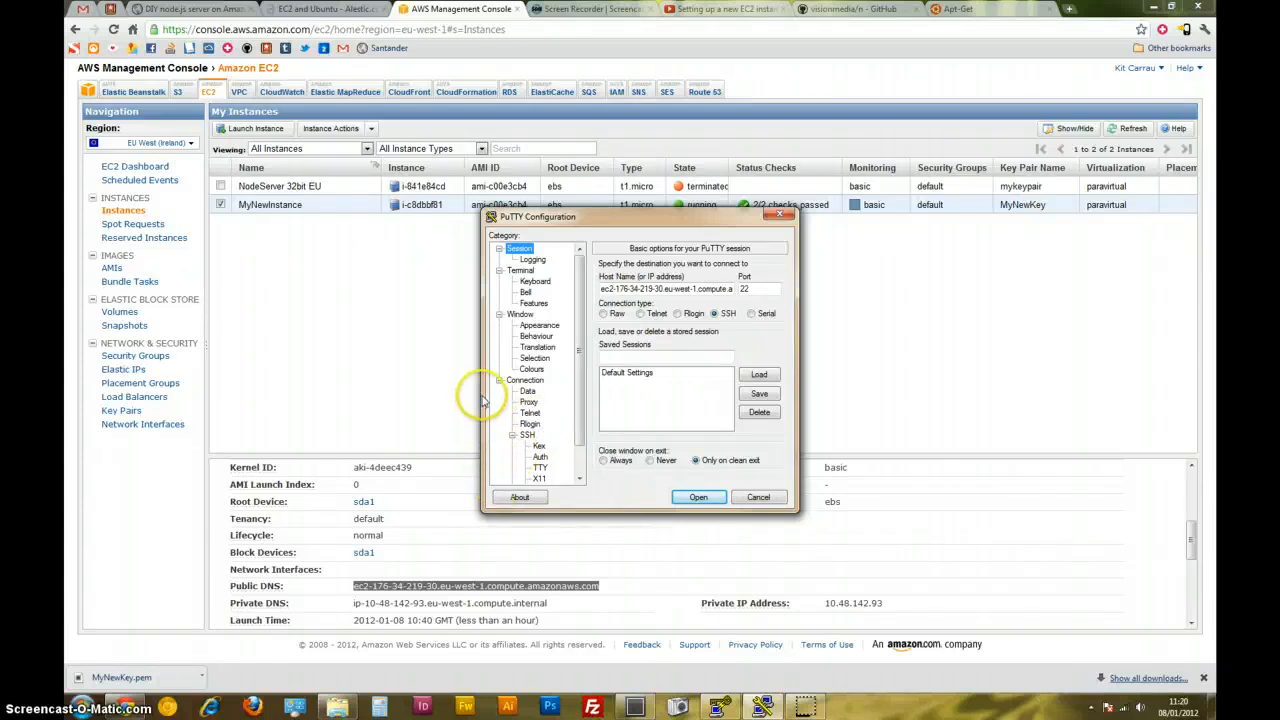
mouse_move(488, 492)
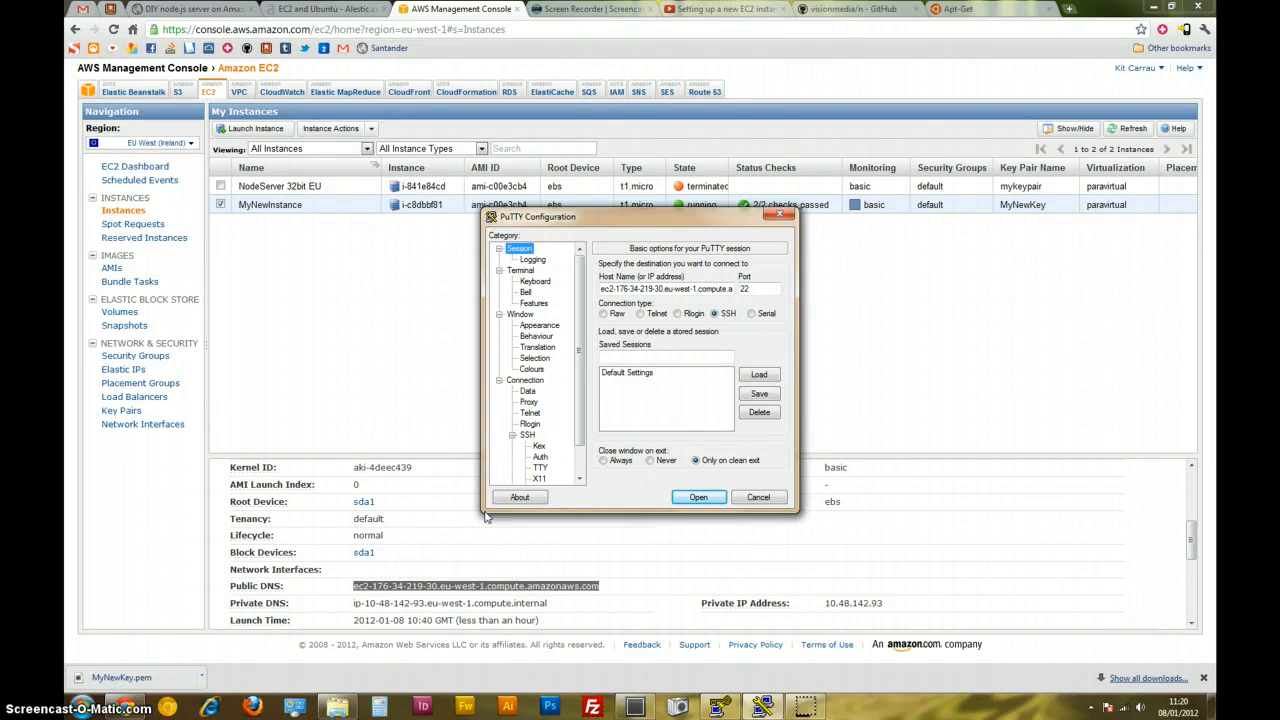
mouse_move(730, 260)
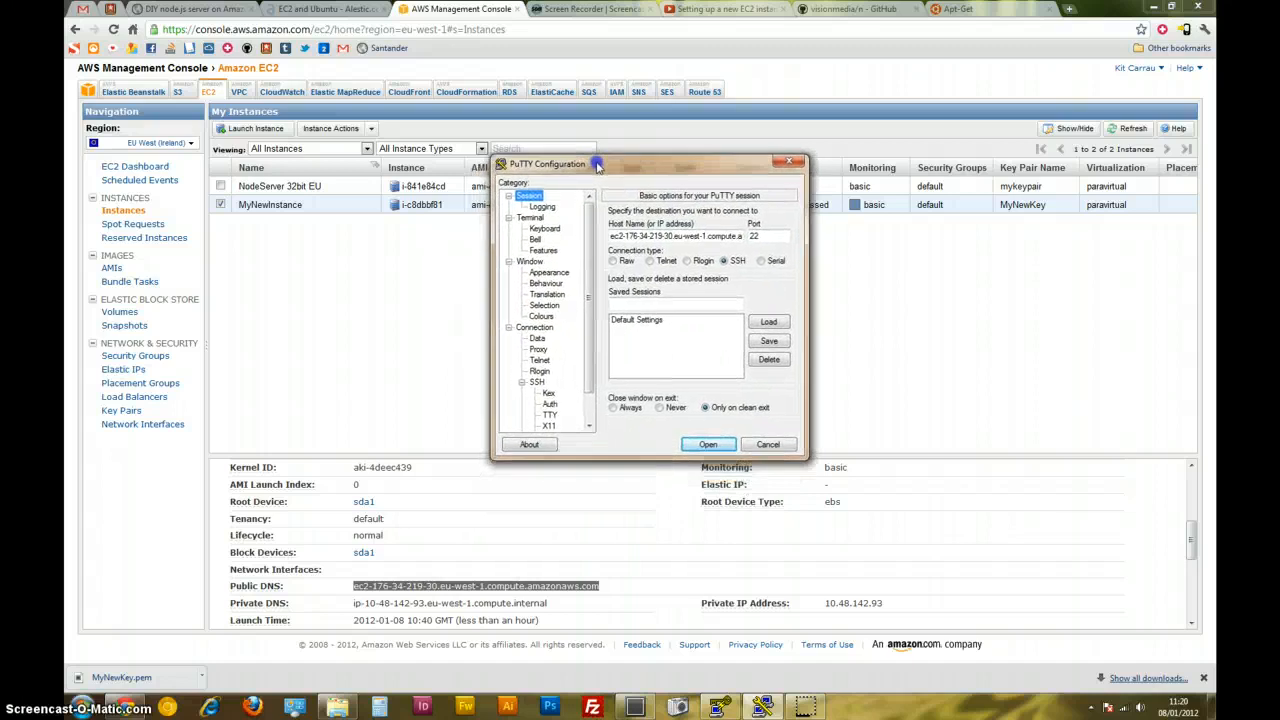
mouse_move(351, 602)
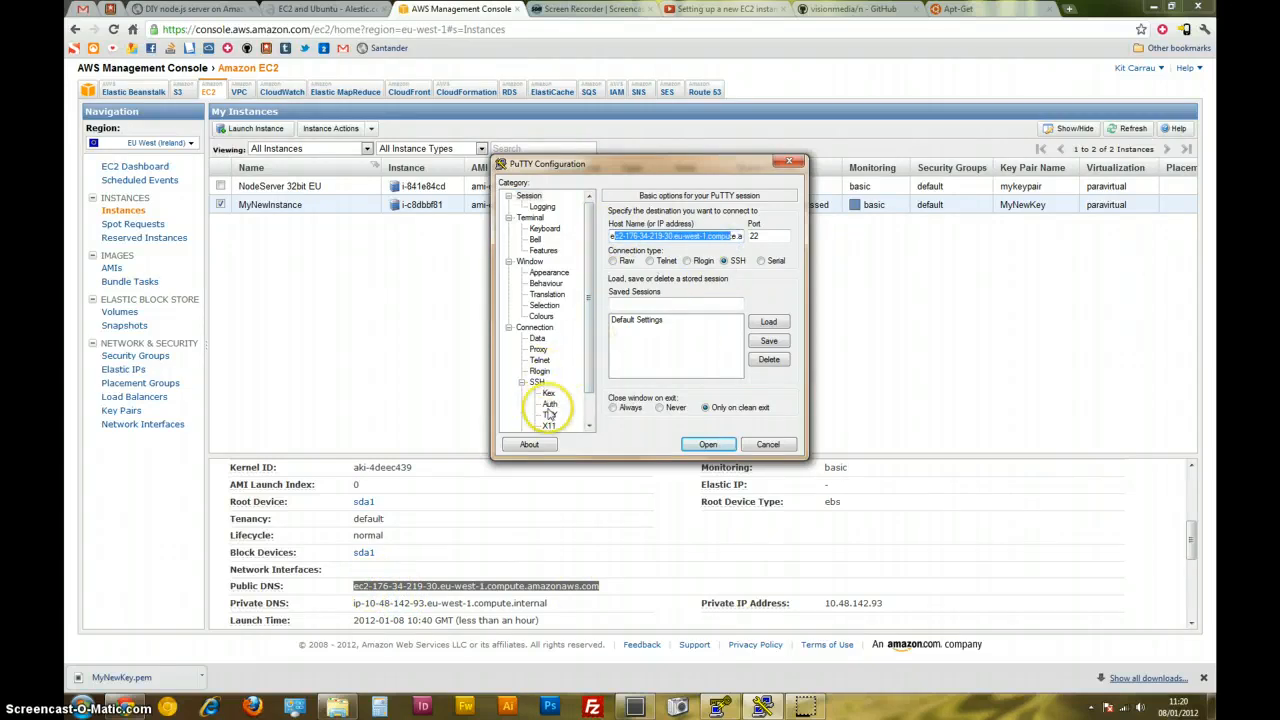
Select MyNewKey.ppk as the SSH private key in PuTTY's Auth settings and start the session.
left_click(549, 403)
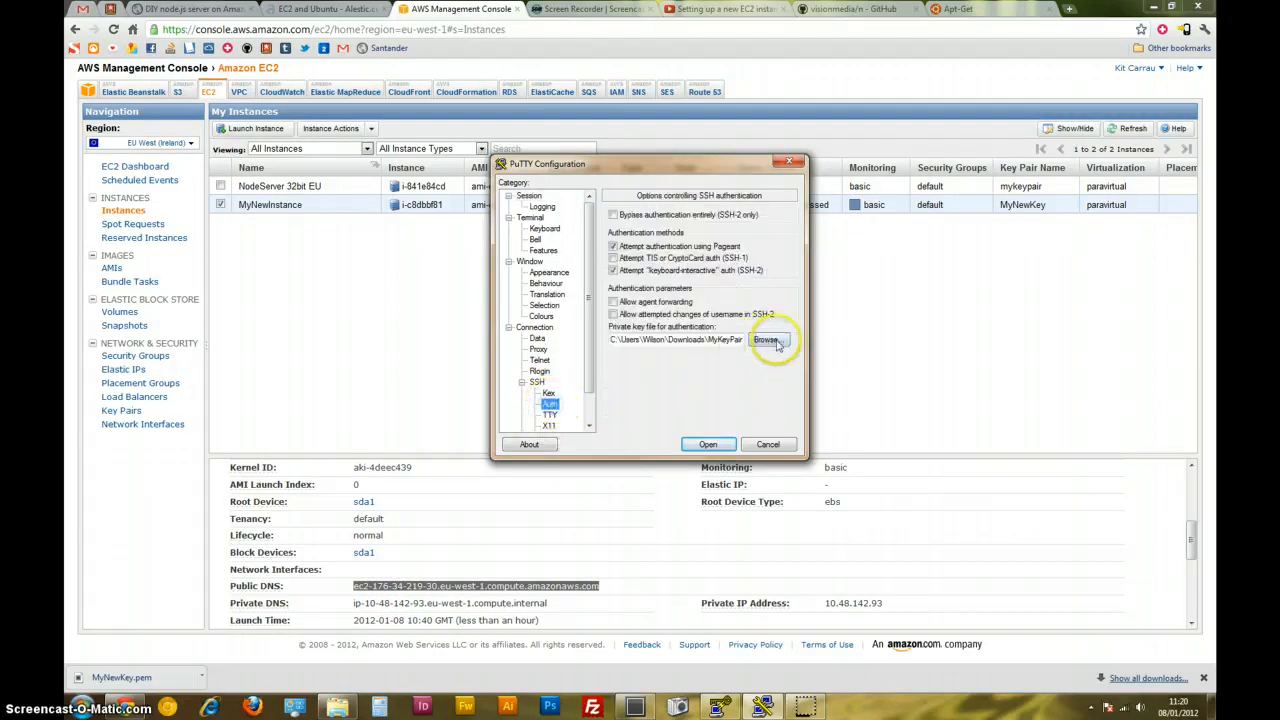
left_click(768, 340)
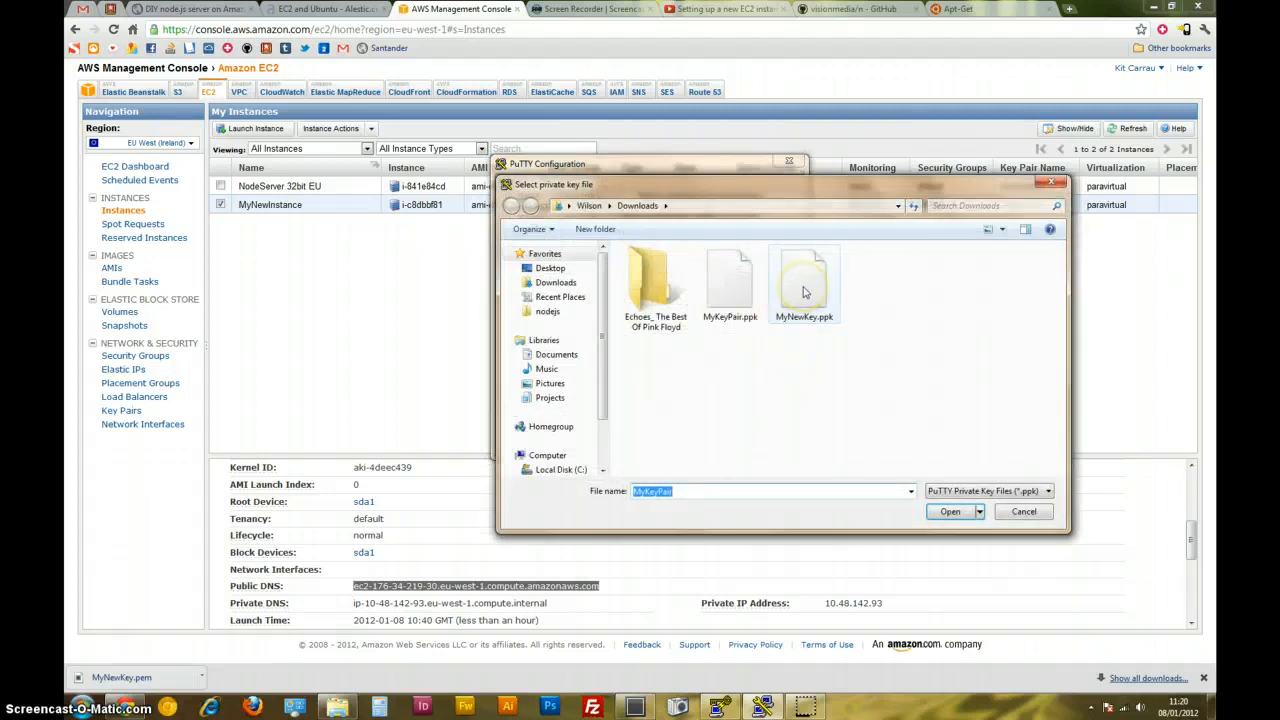
mouse_move(805, 285)
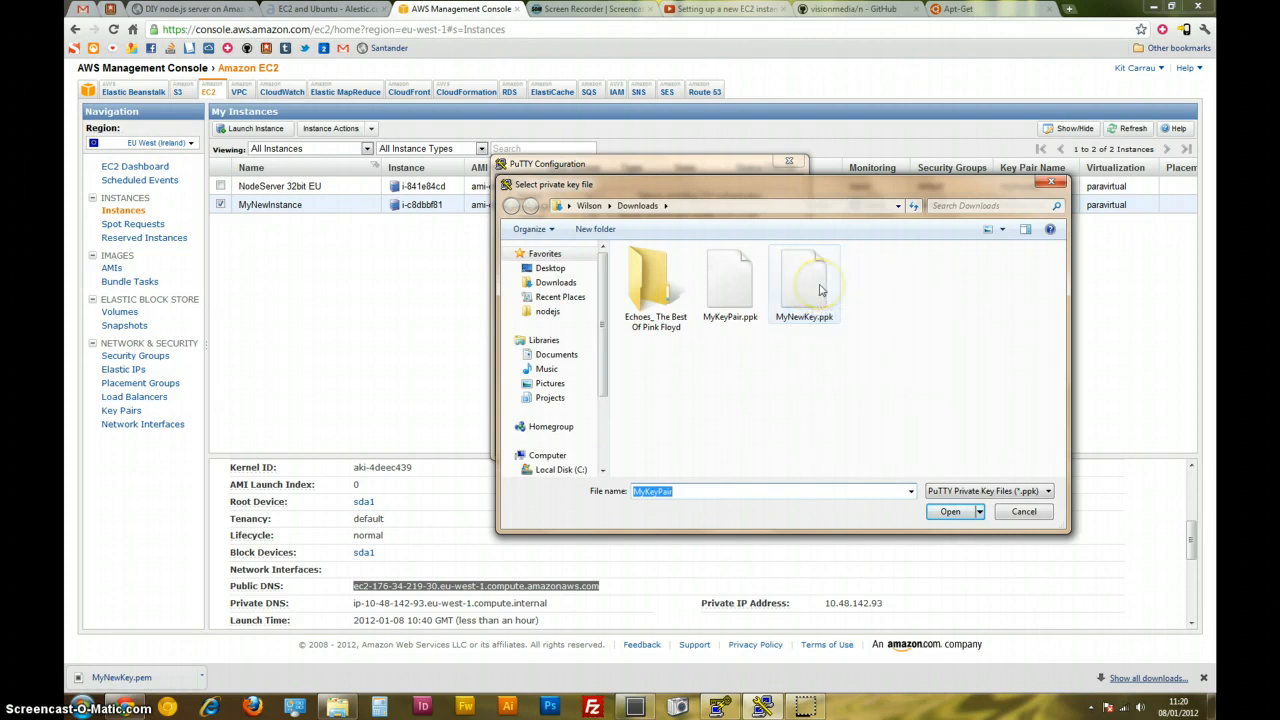
mouse_move(804, 285)
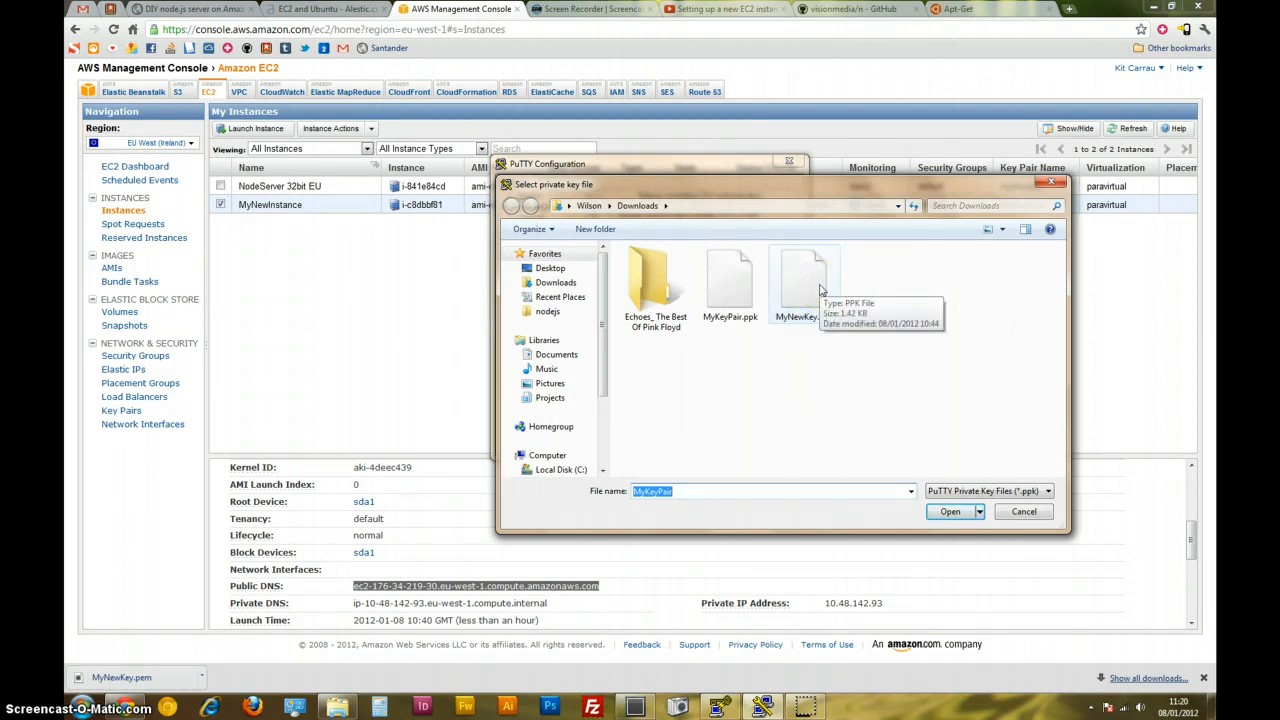
left_click(805, 283)
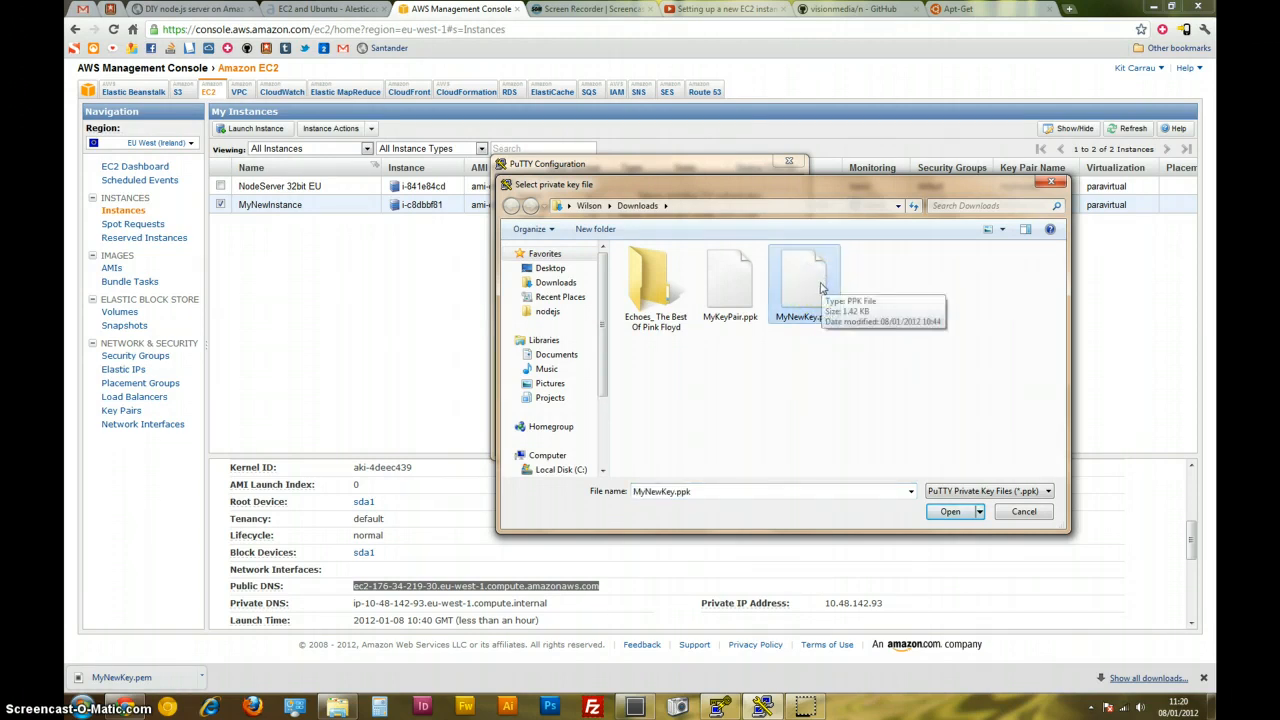
left_click(948, 511)
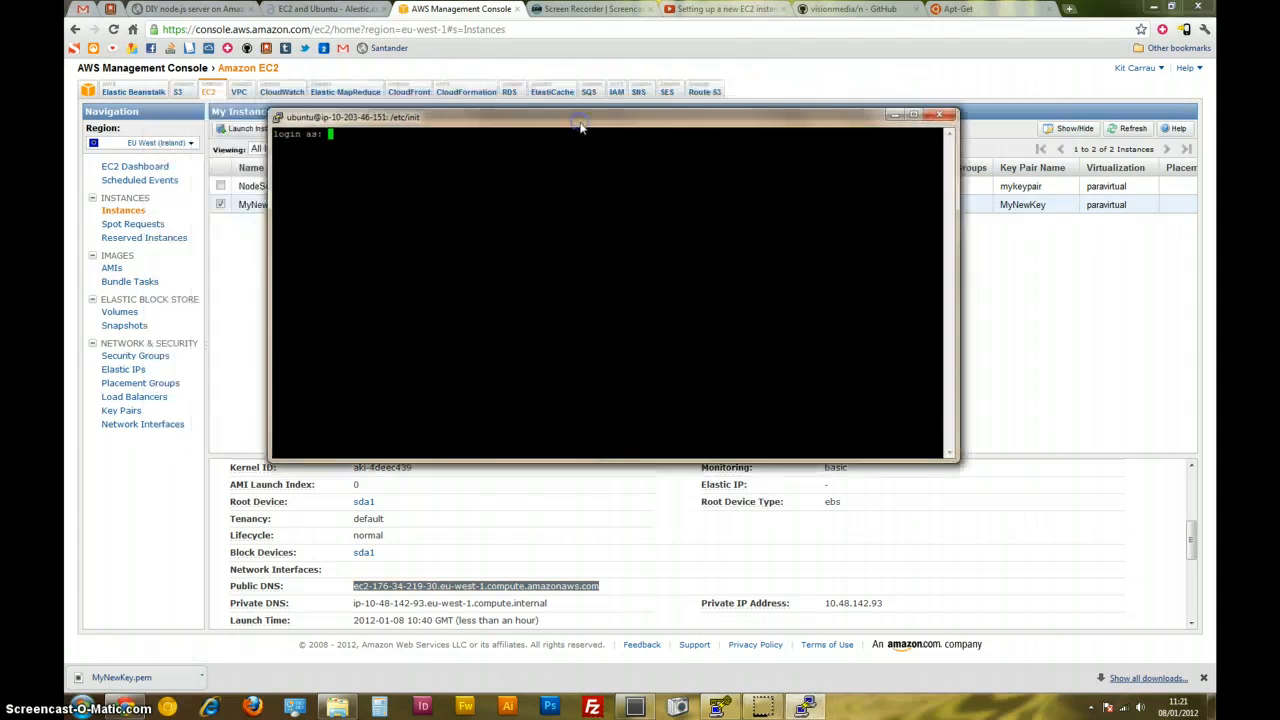
Log in as the ubuntu user, then bring up the node.js setup guide in Chrome.
type("ubuntu")
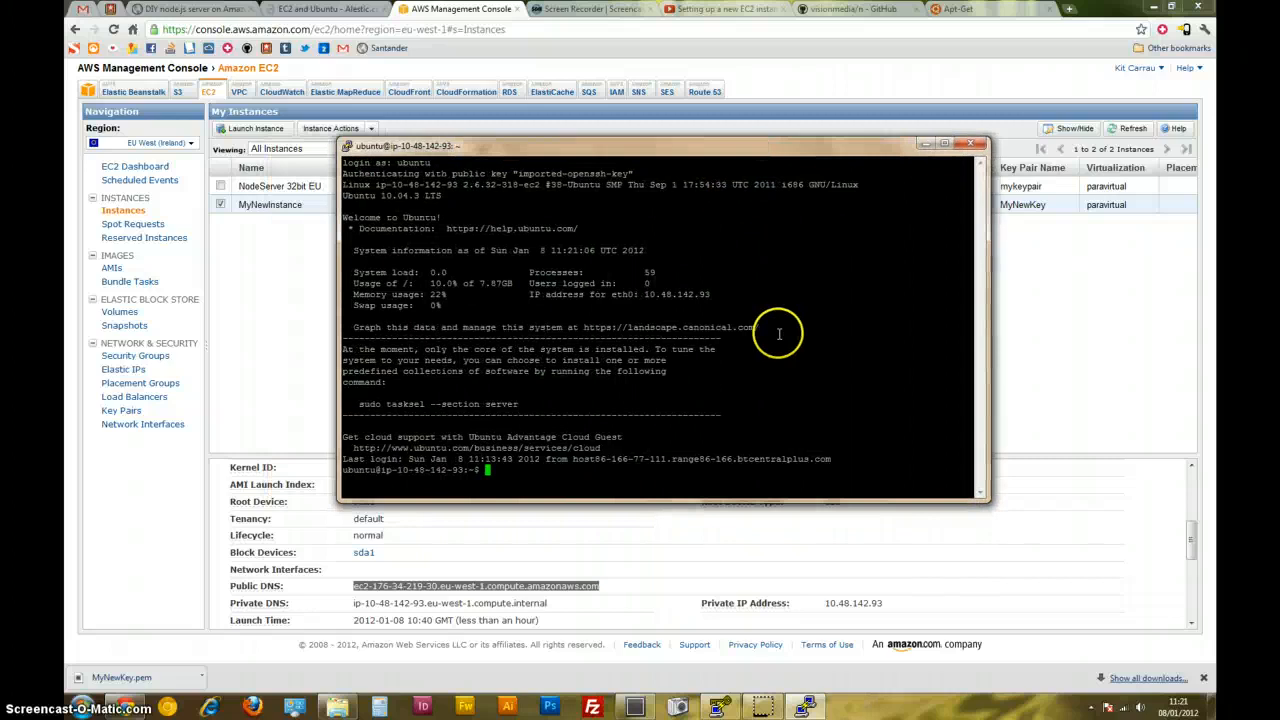
mouse_move(779, 333)
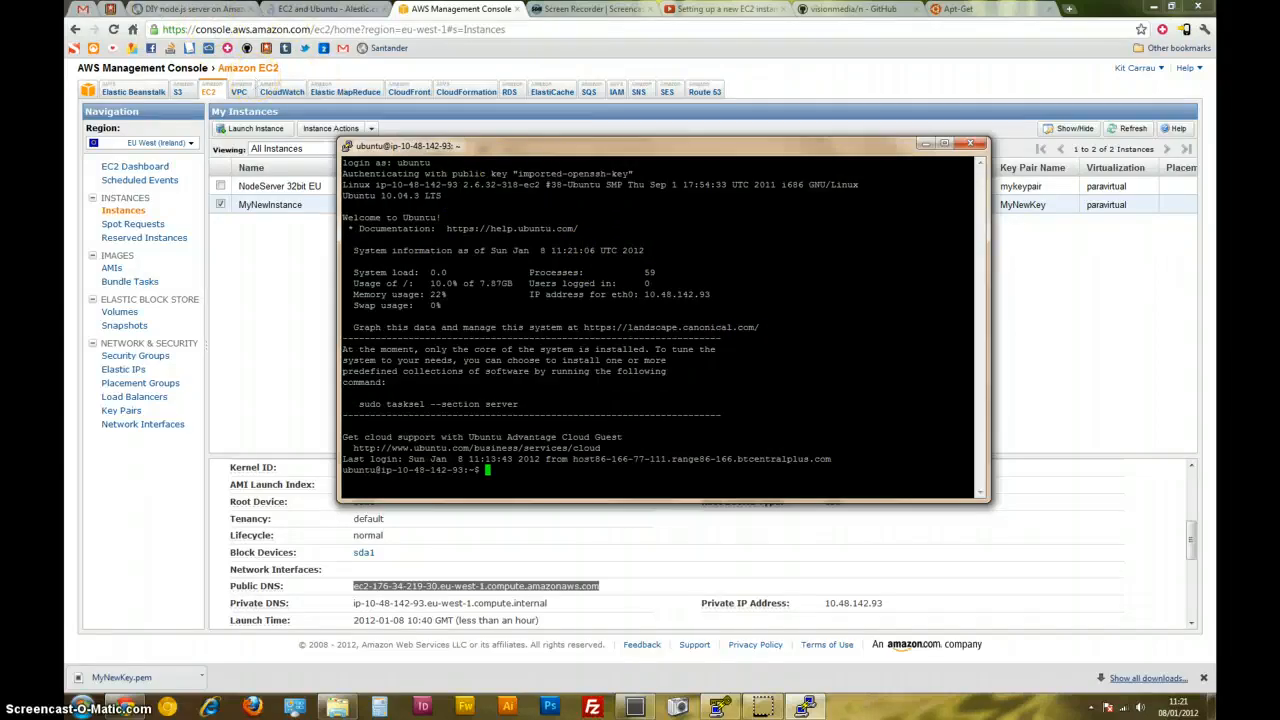
left_click(190, 9)
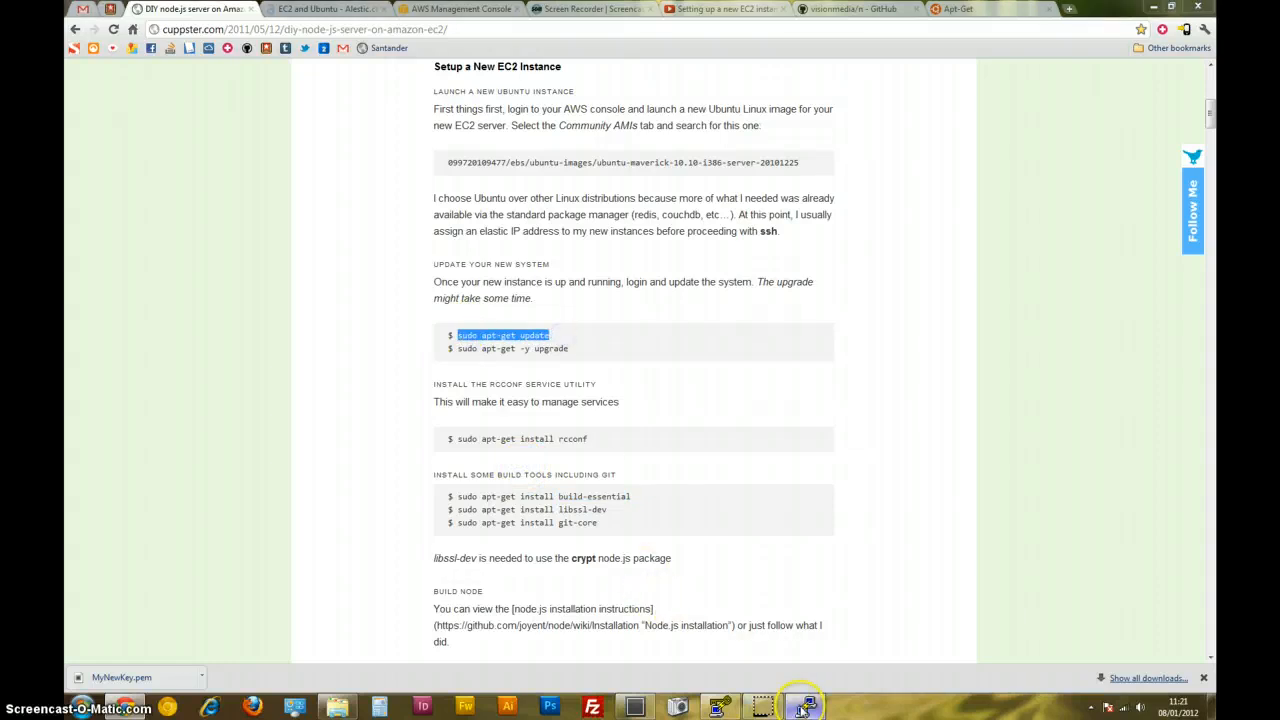
Run sudo apt-get update, then copy and run sudo apt-get -y upgrade from the guide.
left_click(803, 706)
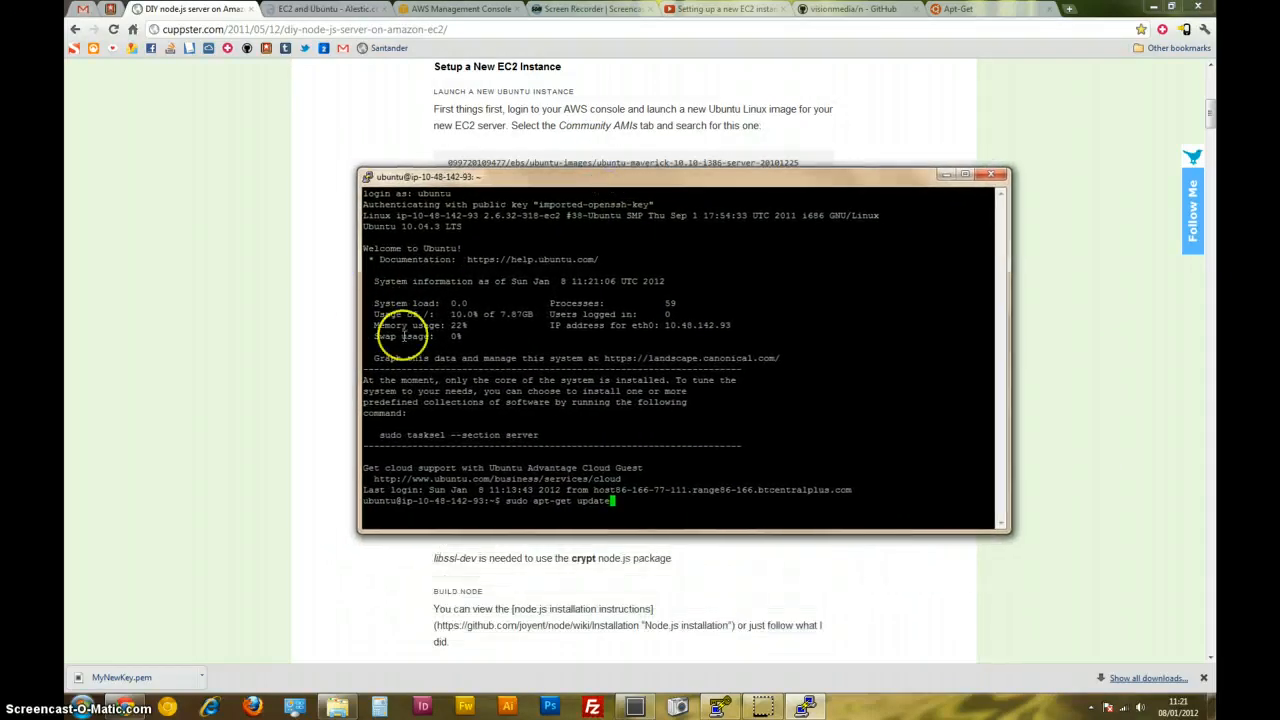
mouse_move(545, 505)
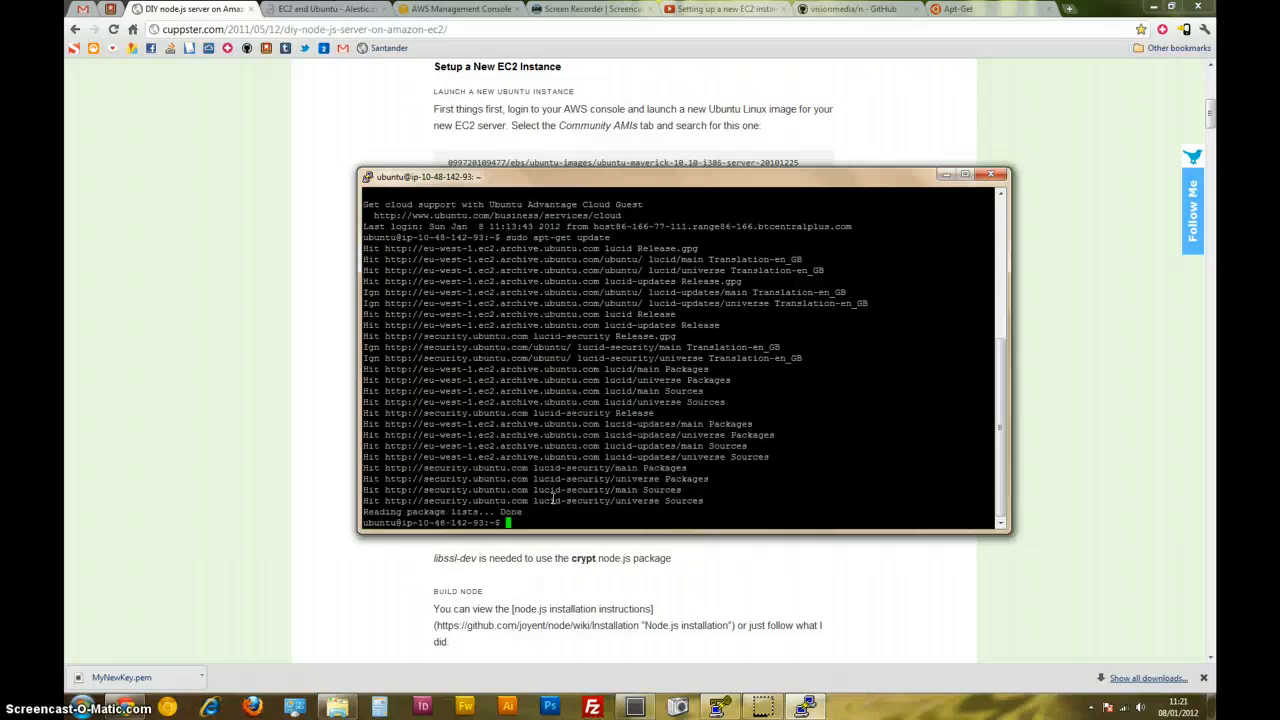
mouse_move(303, 358)
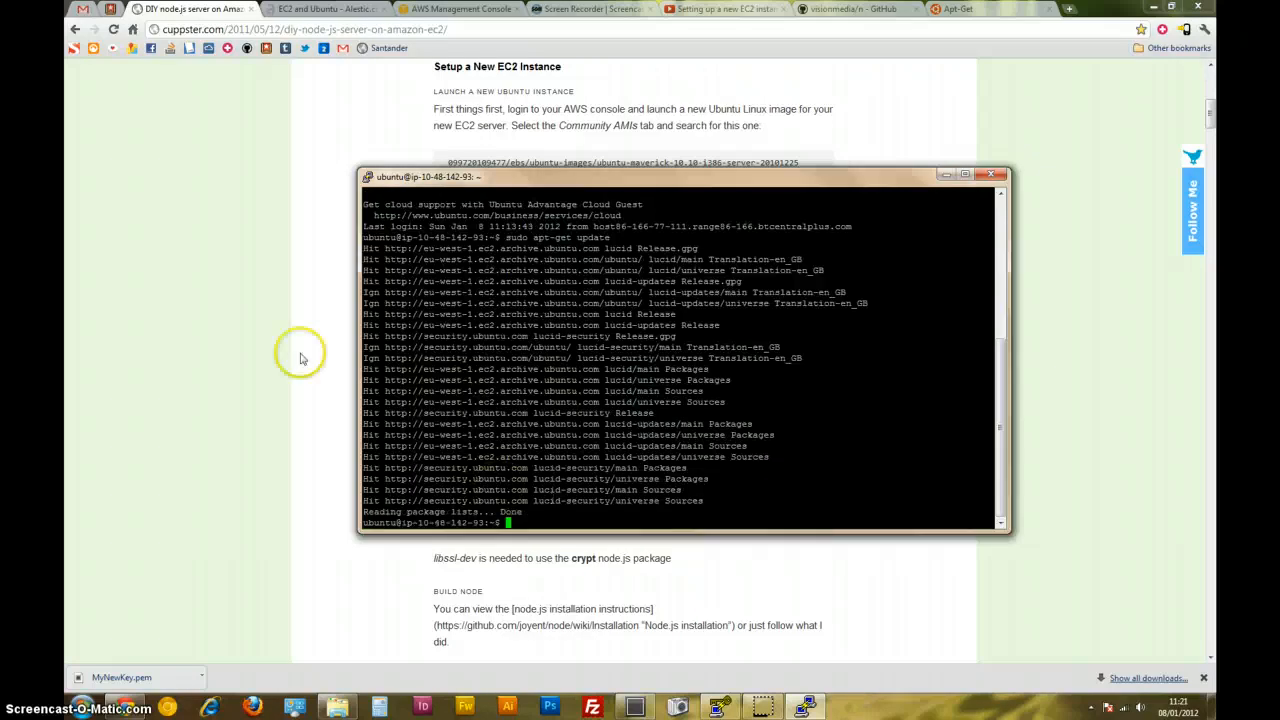
left_click(990, 174)
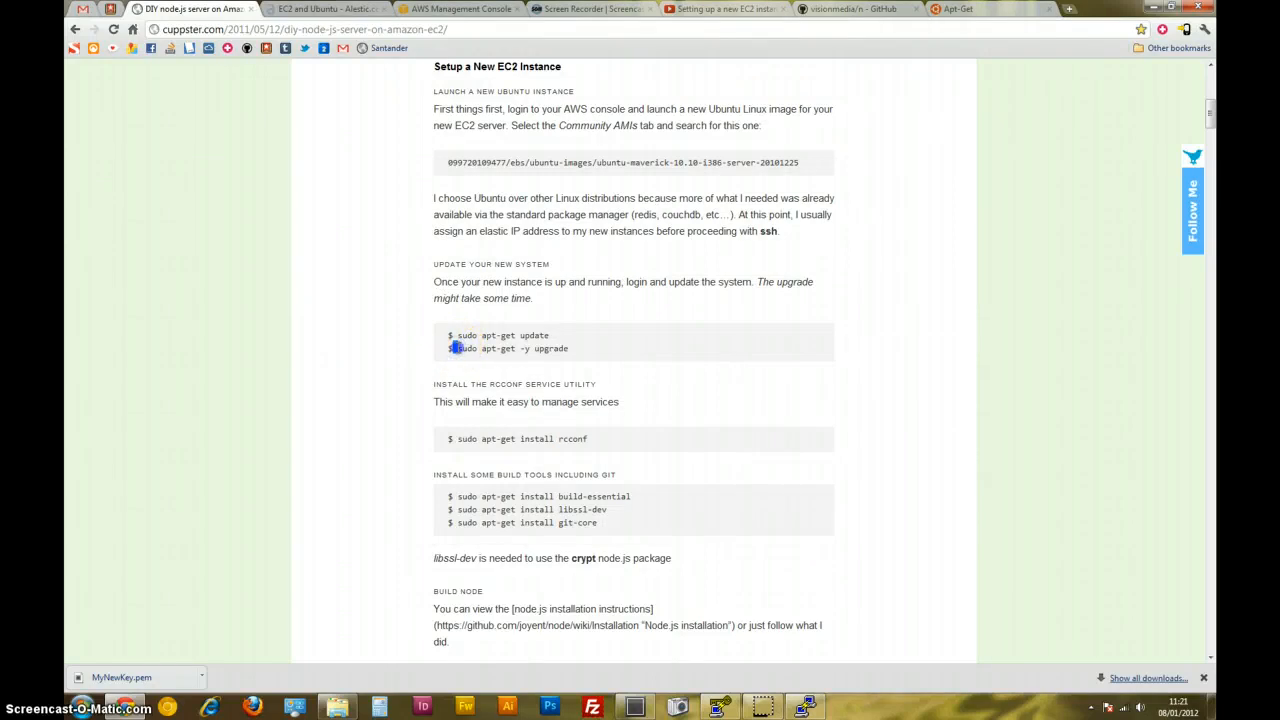
double_click(512, 348)
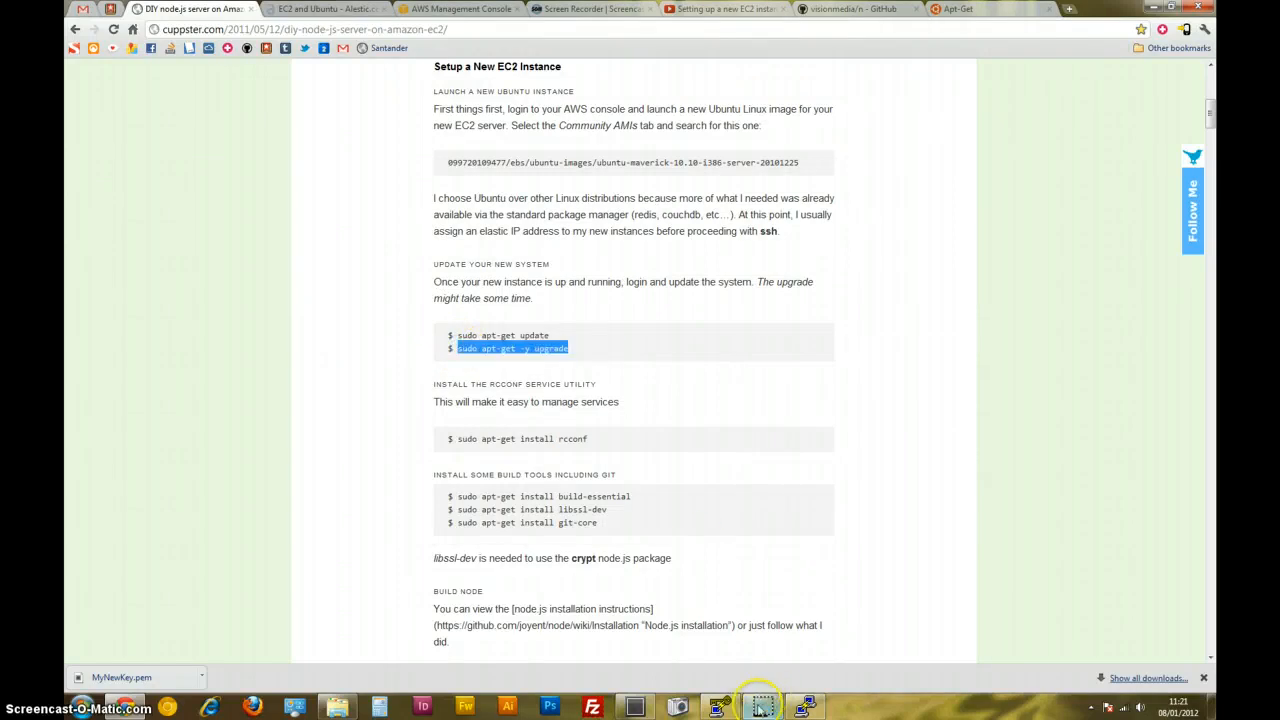
left_click(762, 707)
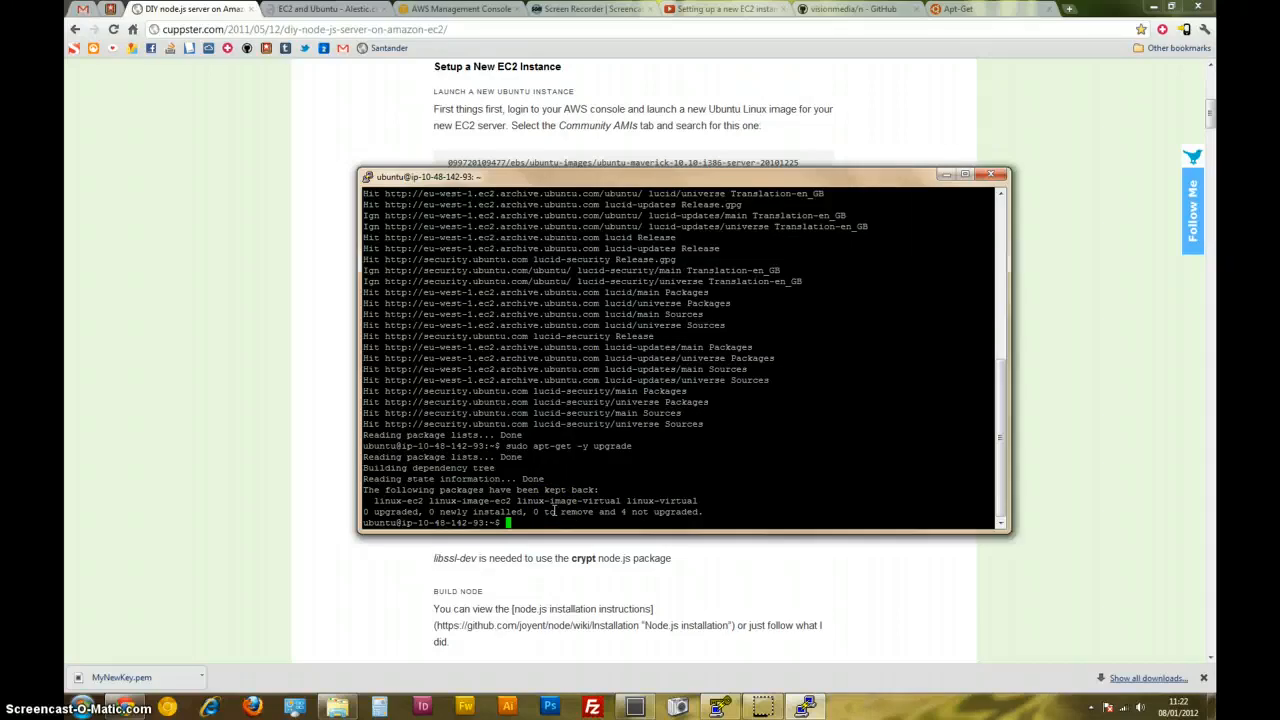
mouse_move(549, 502)
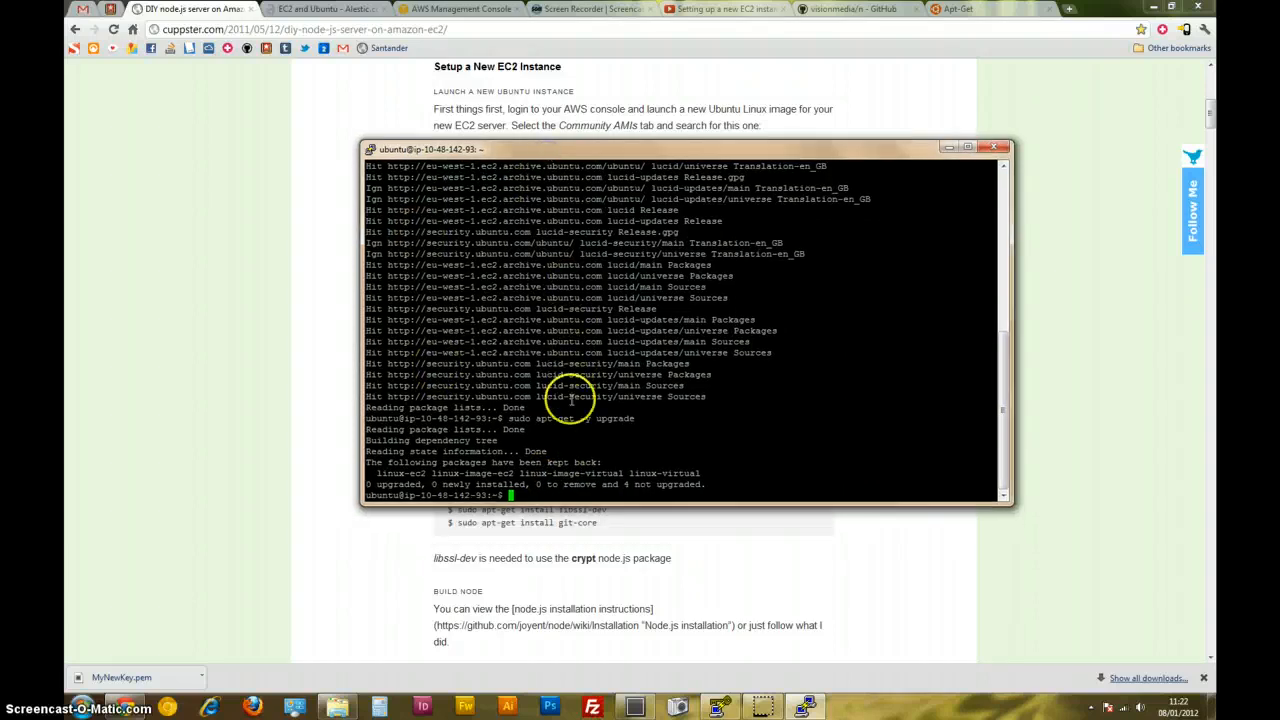
mouse_move(510, 418)
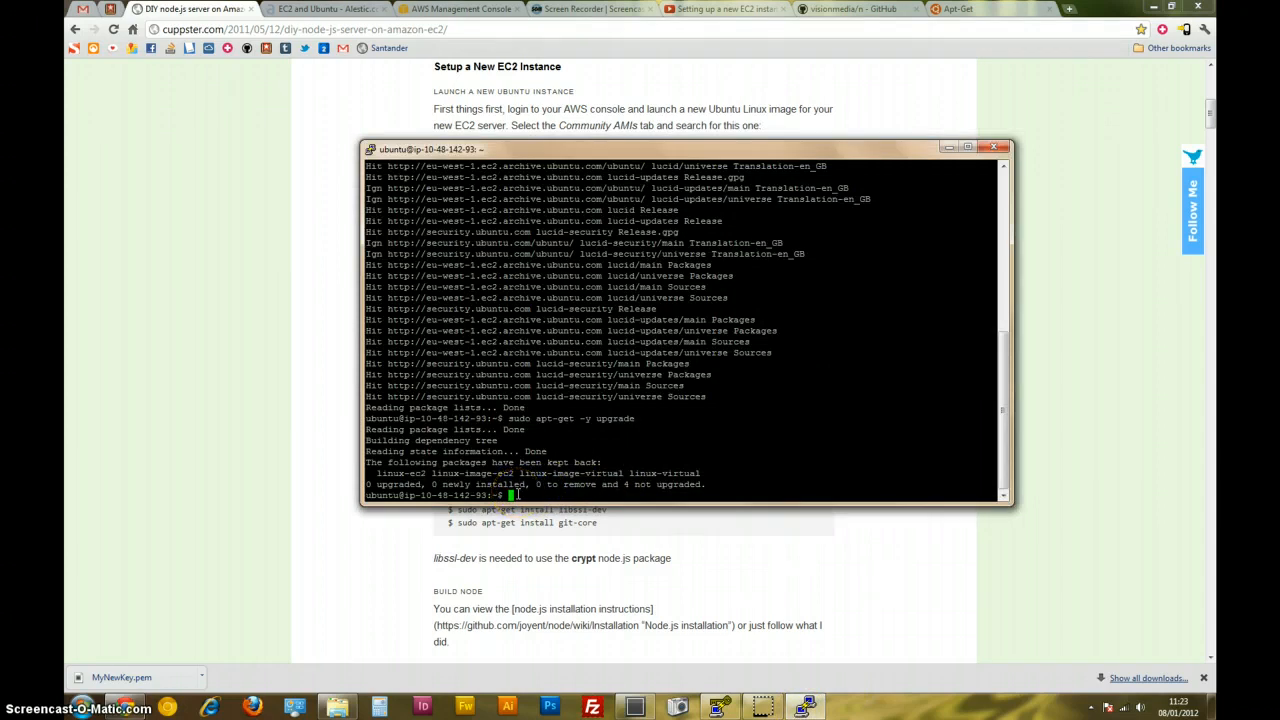
Install rcconf and libssl-dev with sudo apt-get install, checking the guide between commands.
type("sudo apt-get install rcconf")
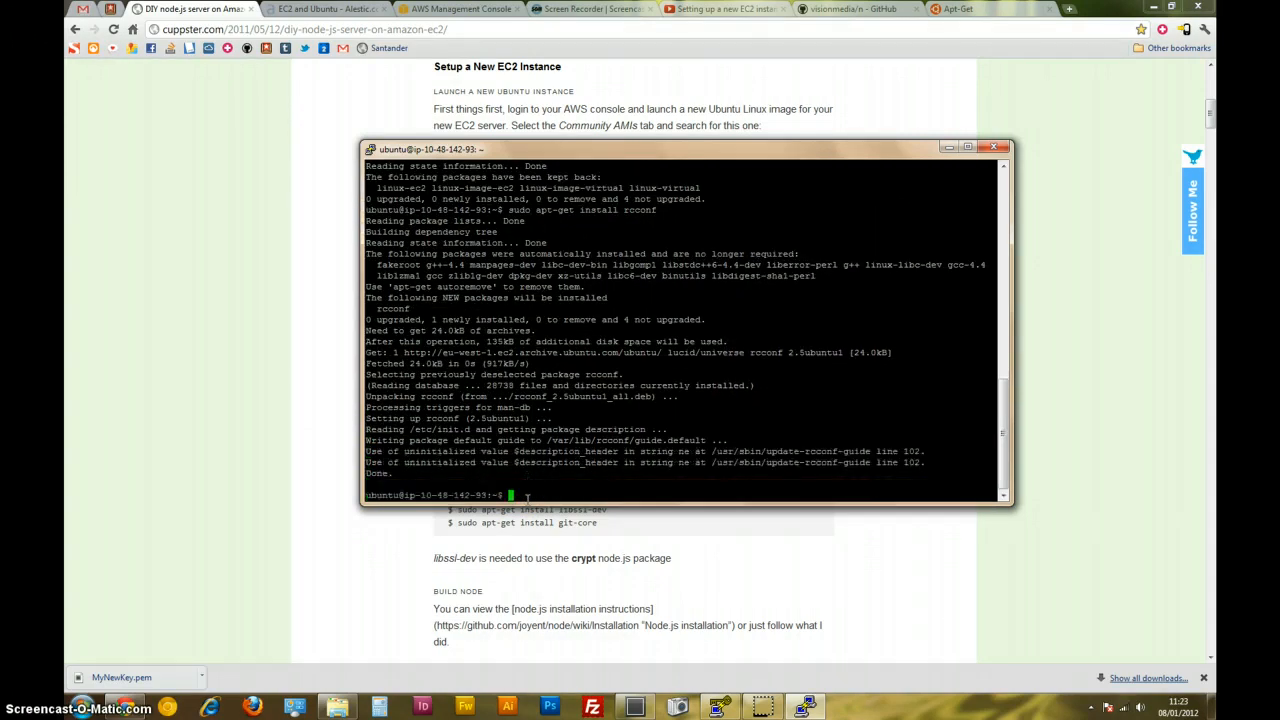
left_click(1005, 147)
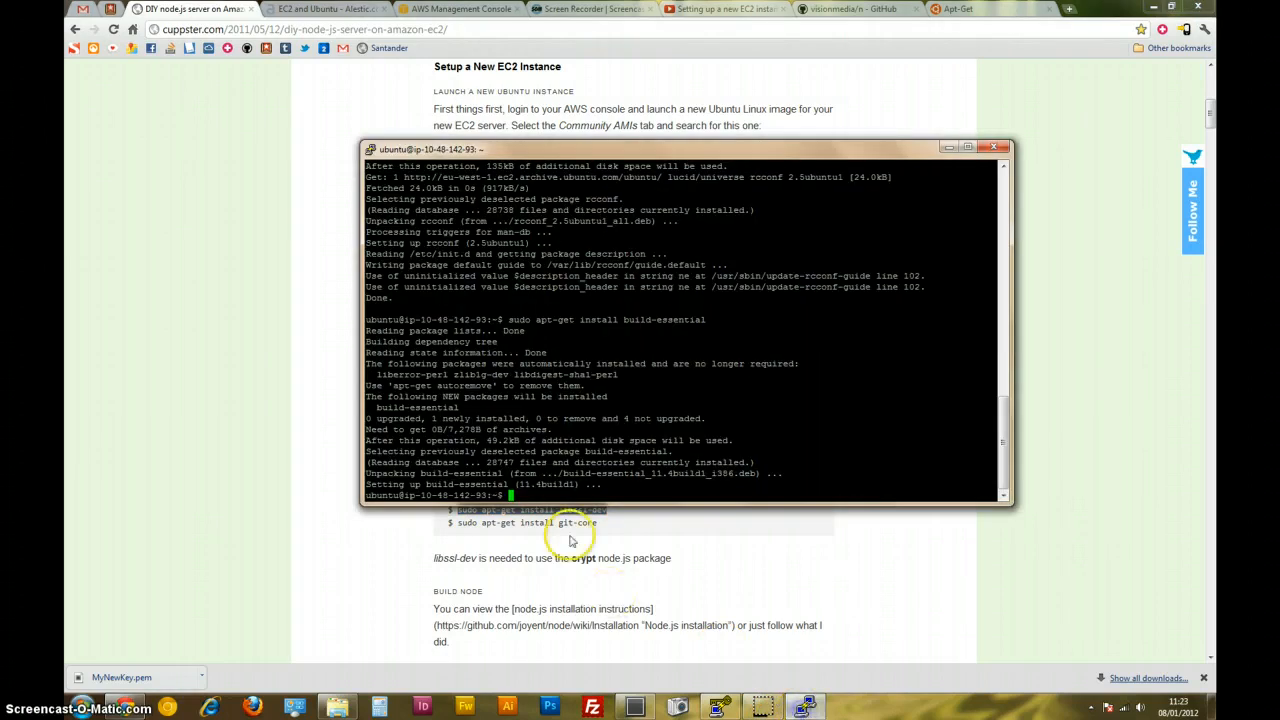
type("sudo apt-get install libssl-dev")
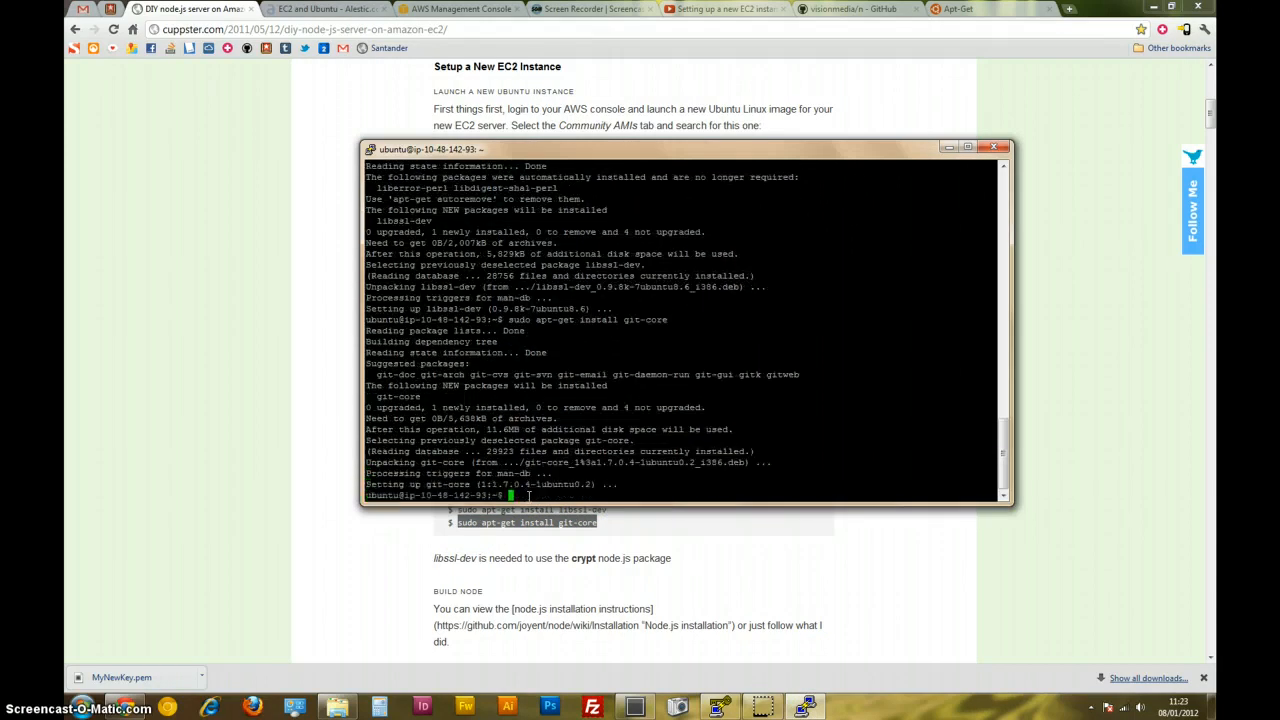
mouse_move(413, 562)
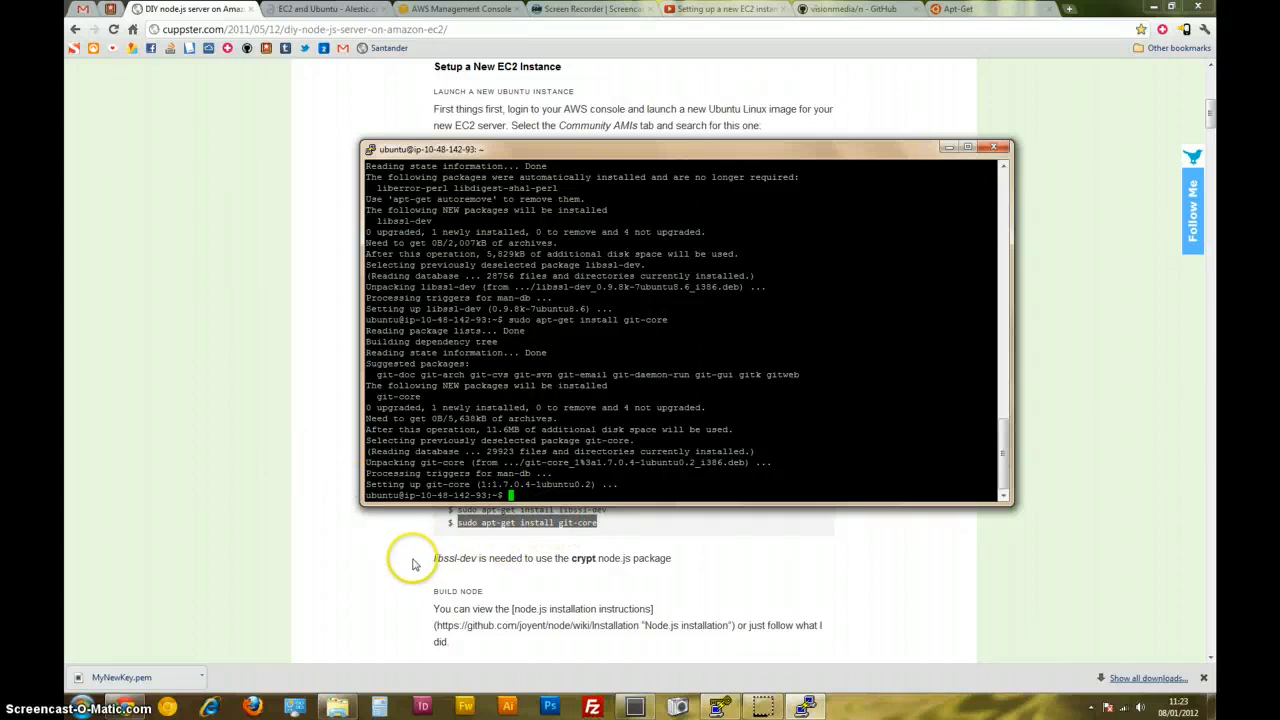
left_click(1001, 147)
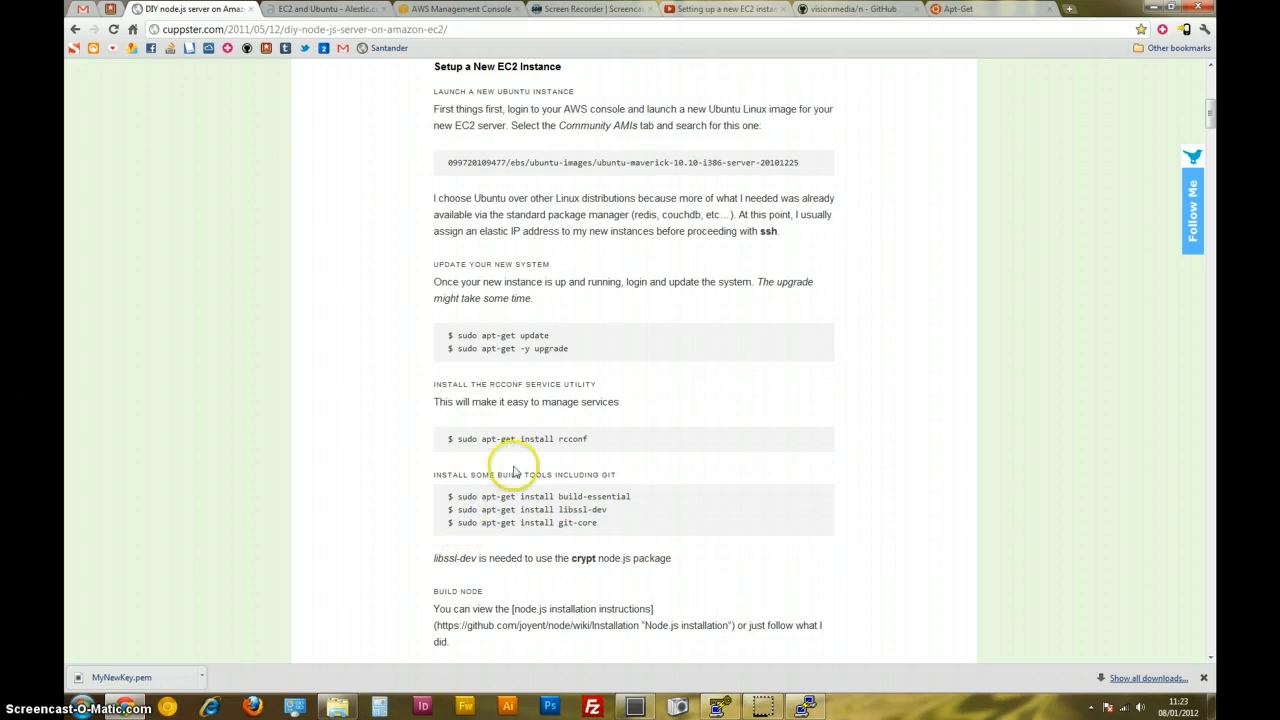
mouse_move(548, 453)
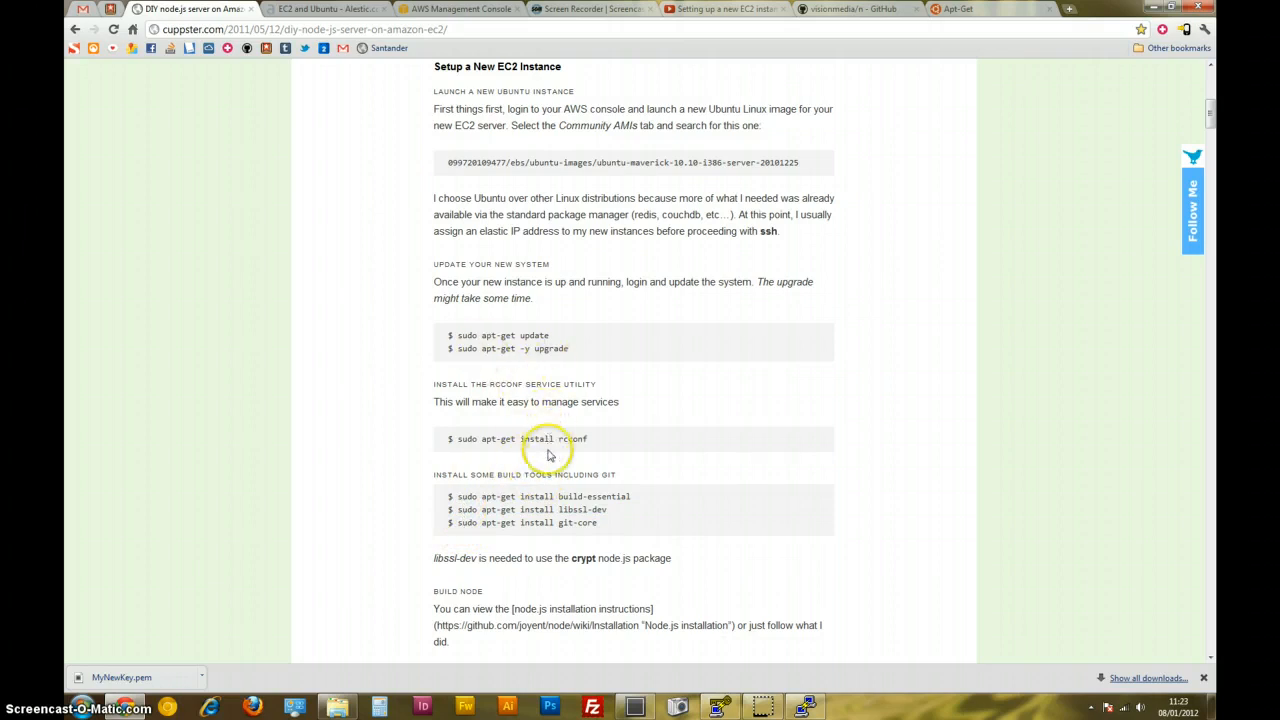
mouse_move(605, 498)
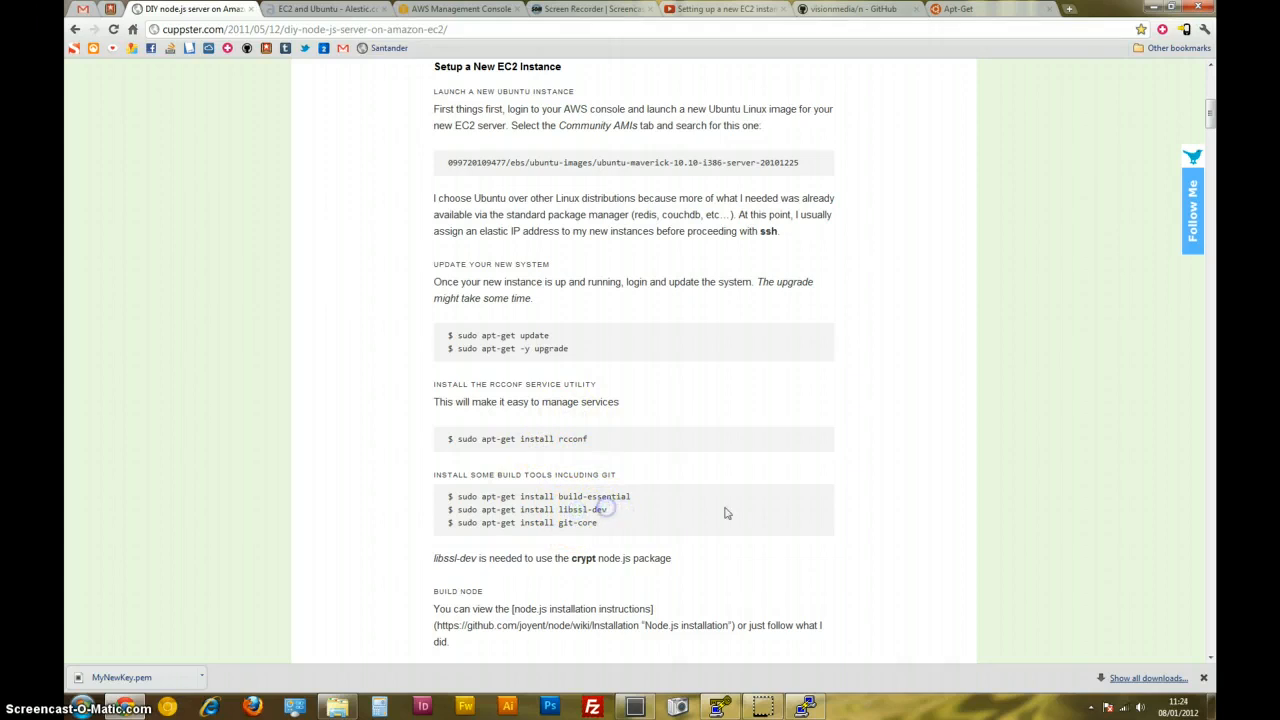
Scroll the visionmedia/n readme to its Installation section and select the make install command.
left_click(855, 9)
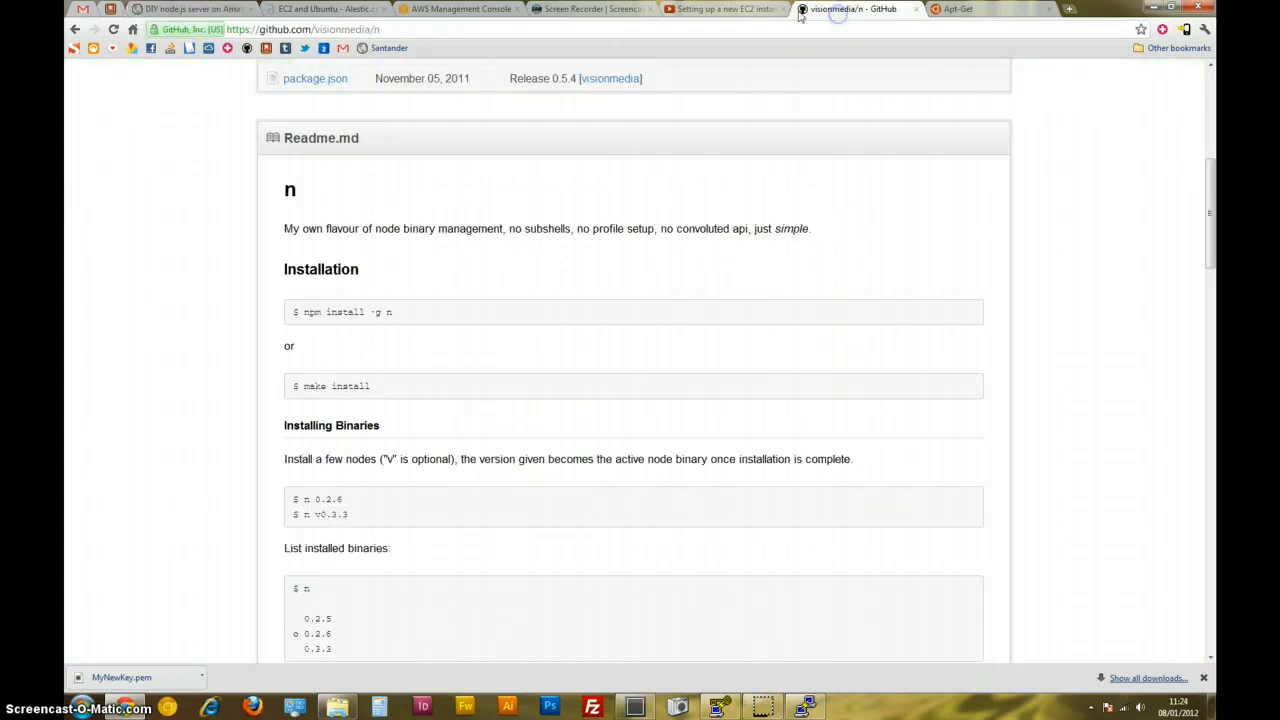
scroll("up", 3)
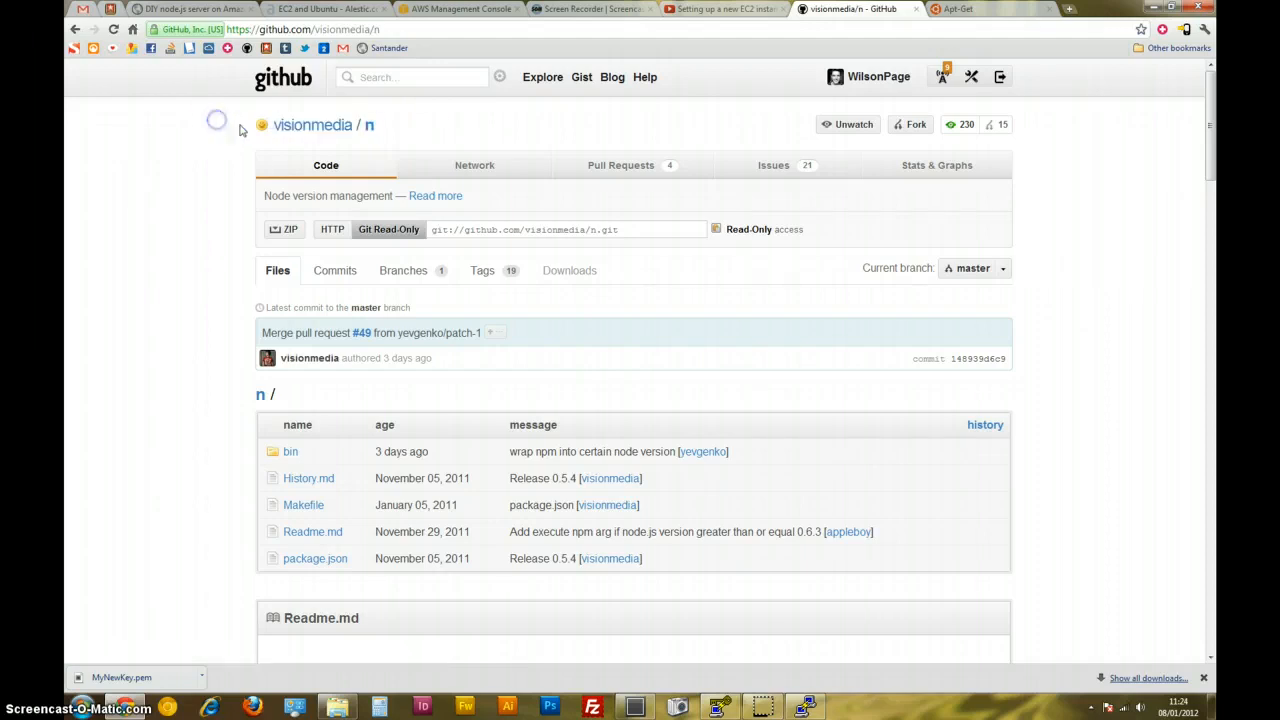
mouse_move(380, 133)
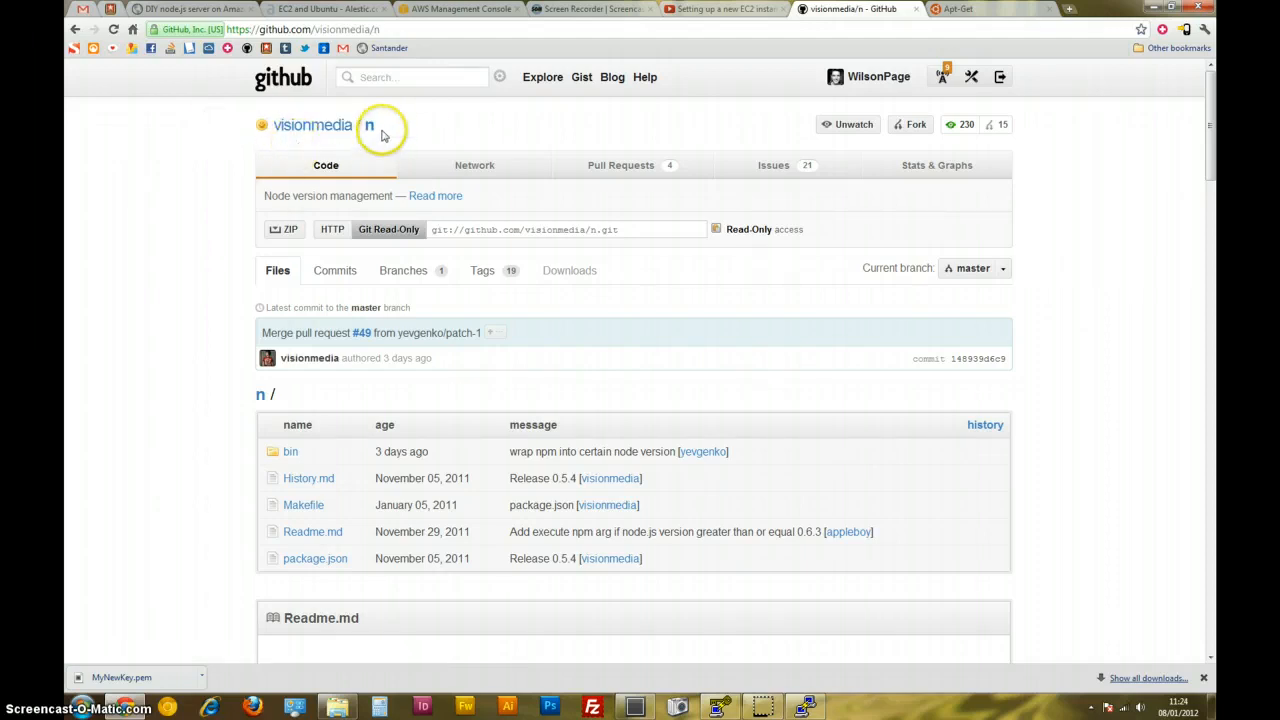
mouse_move(185, 248)
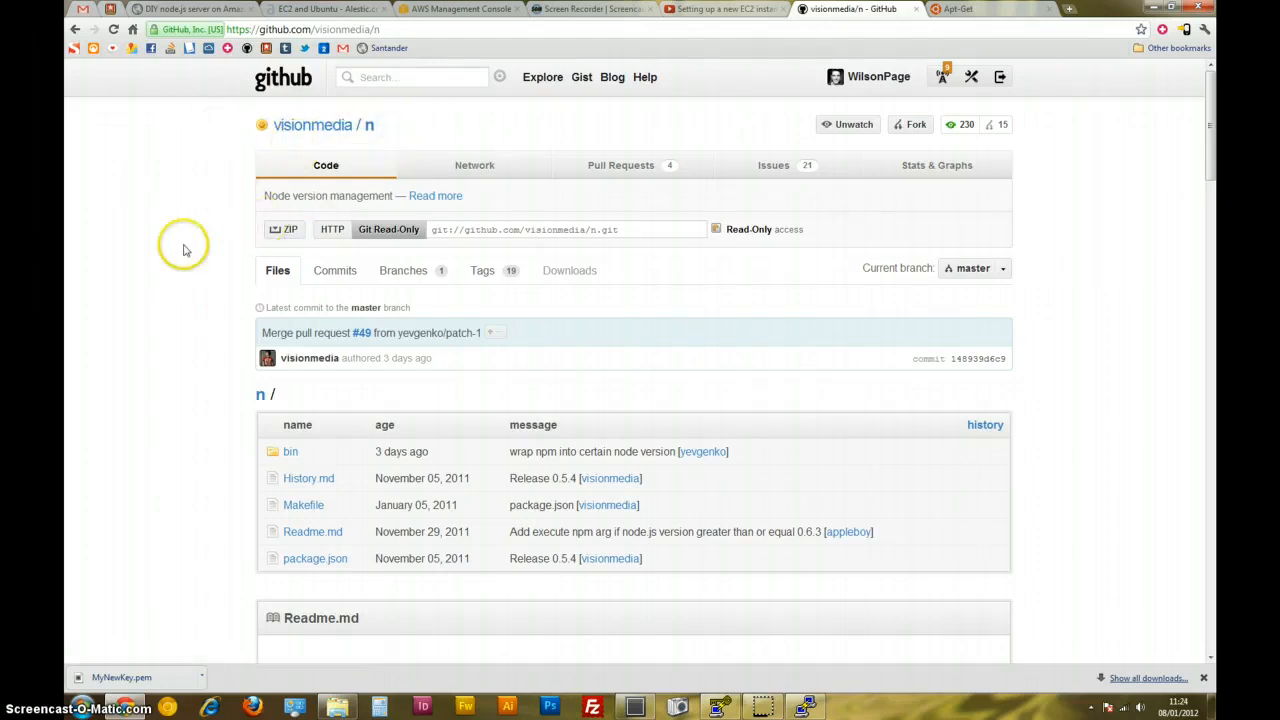
scroll("down", 3)
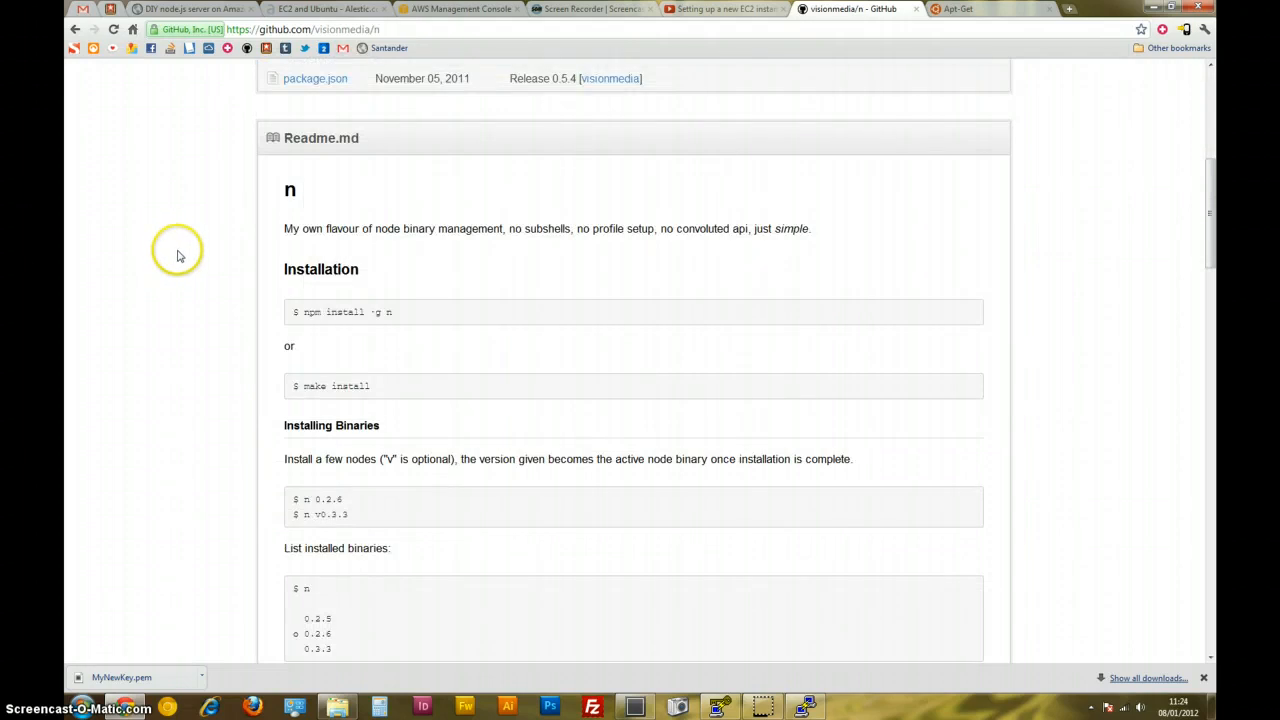
mouse_move(182, 262)
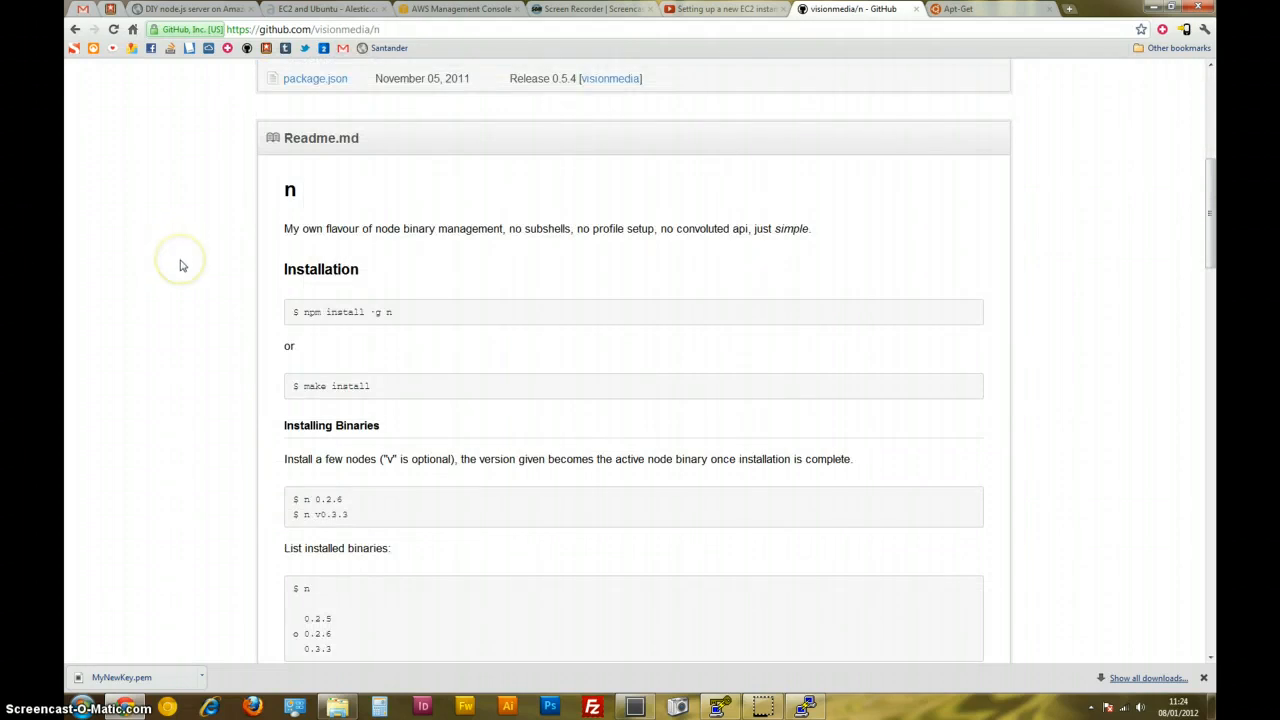
mouse_move(183, 264)
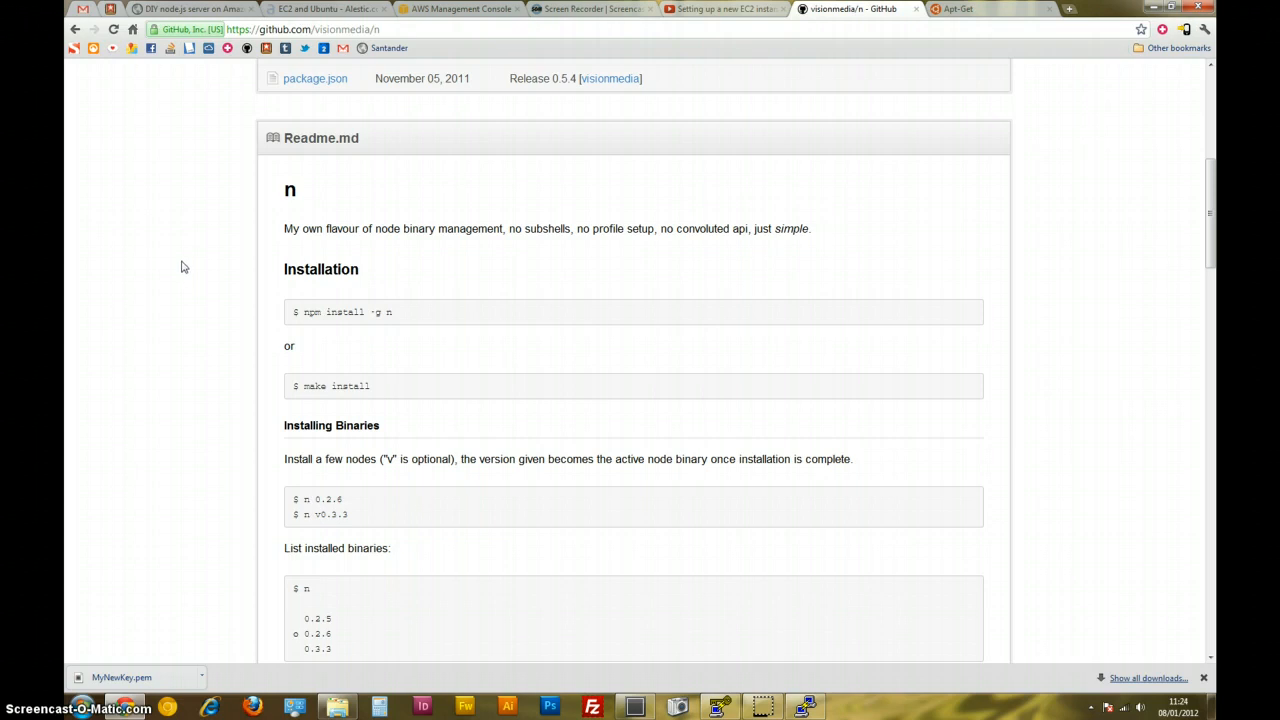
mouse_move(244, 318)
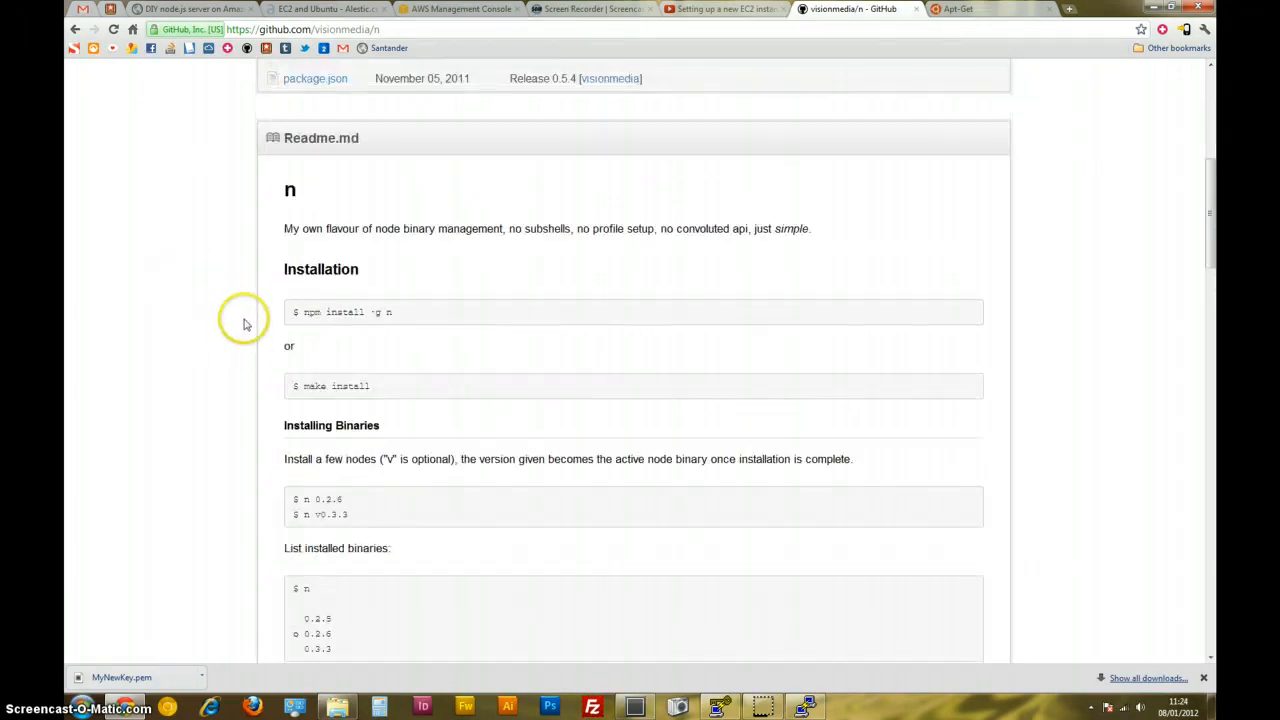
scroll("up", 3)
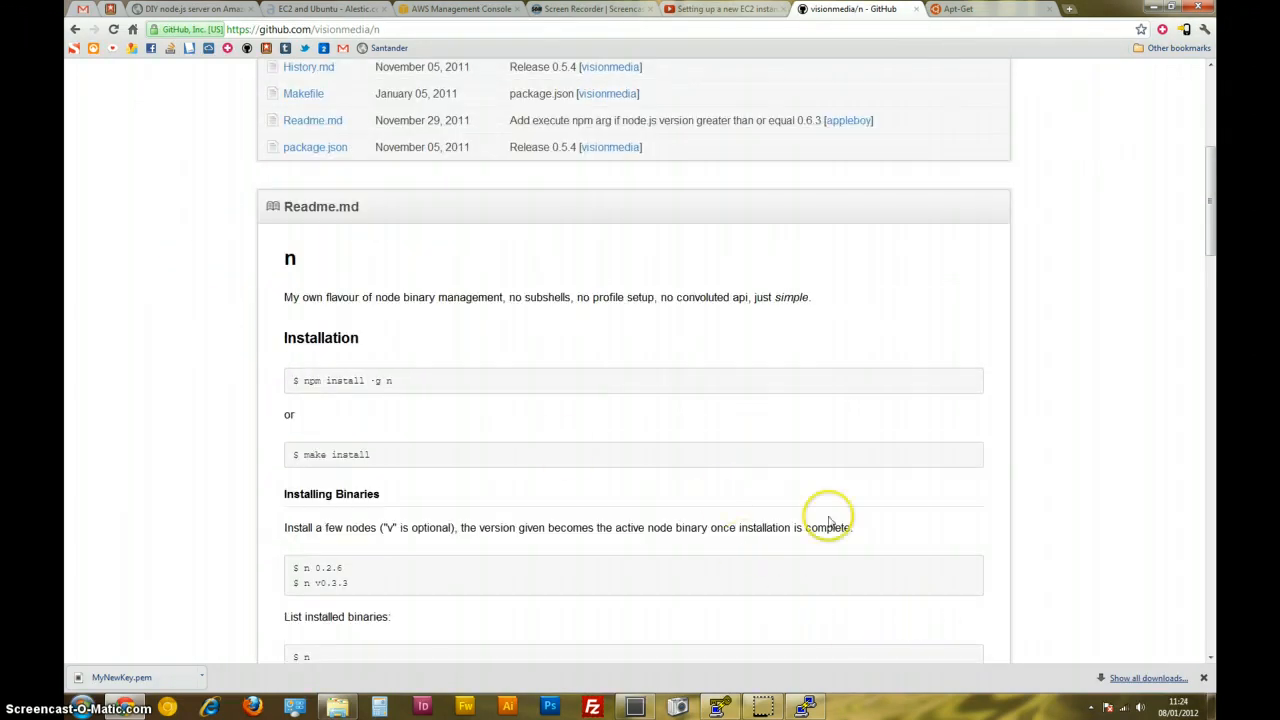
scroll("down", 3)
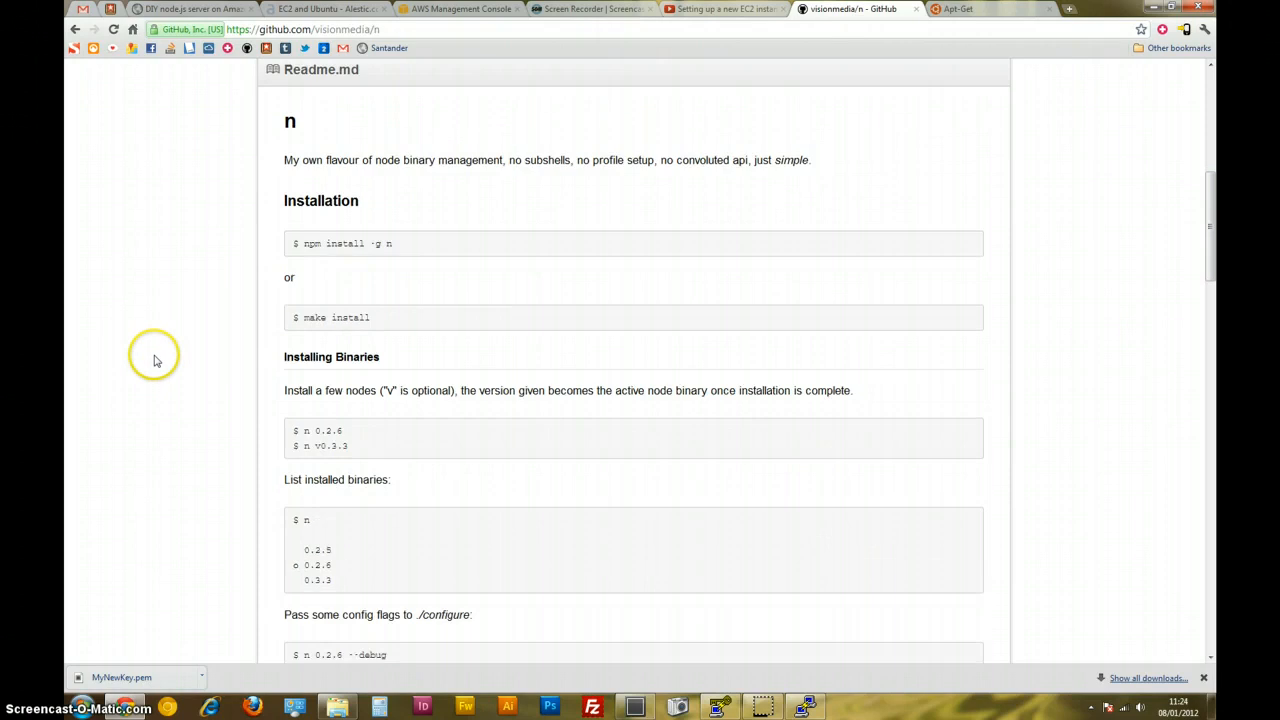
double_click(312, 243)
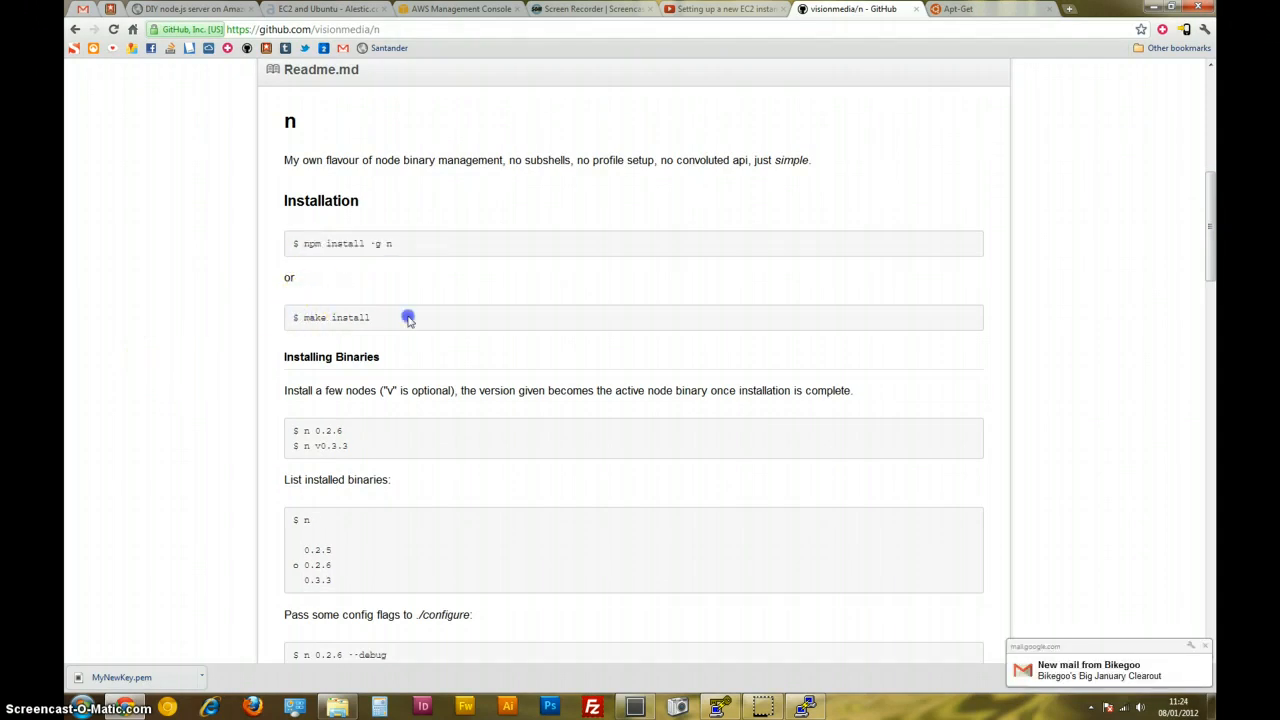
scroll("up", 3)
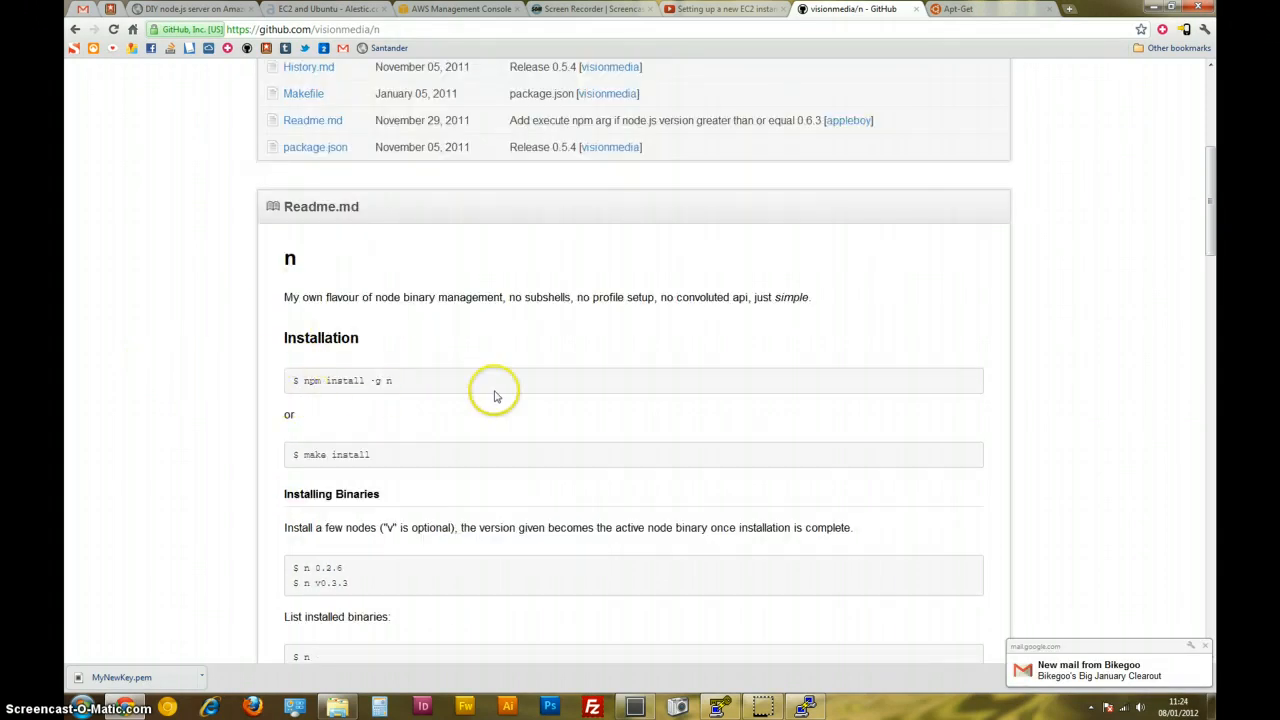
mouse_move(225, 345)
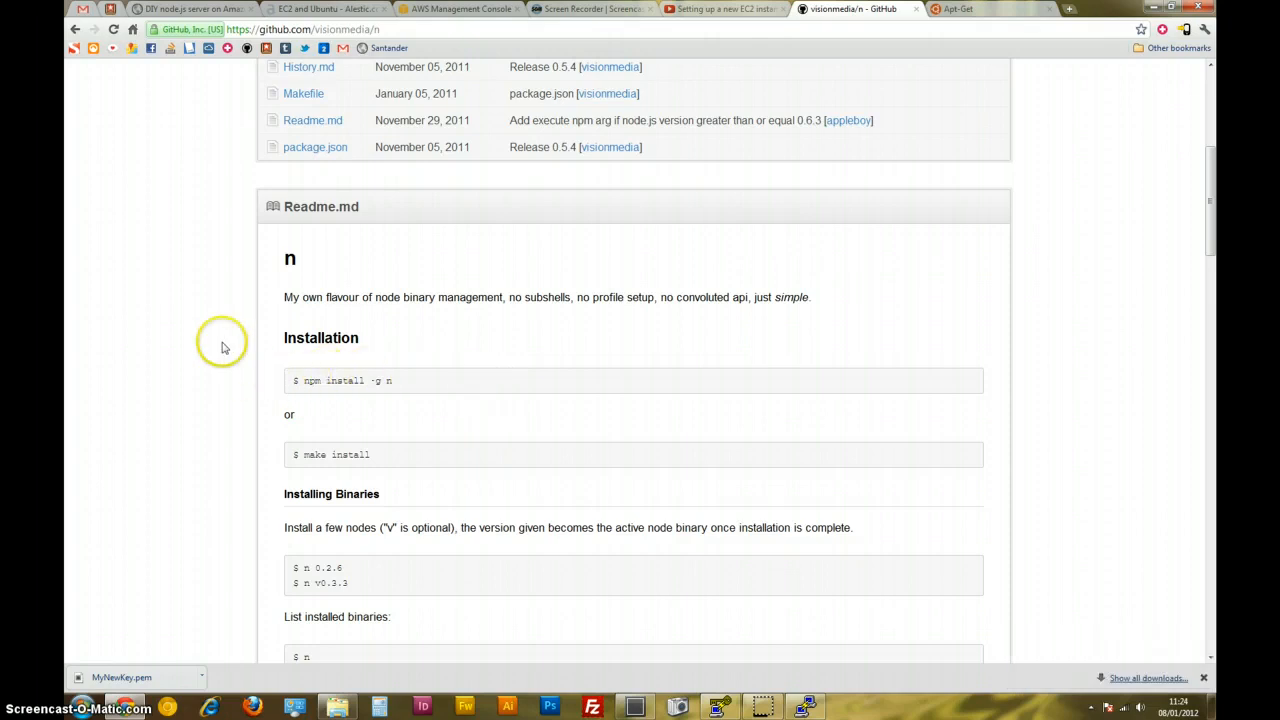
scroll("up", 3)
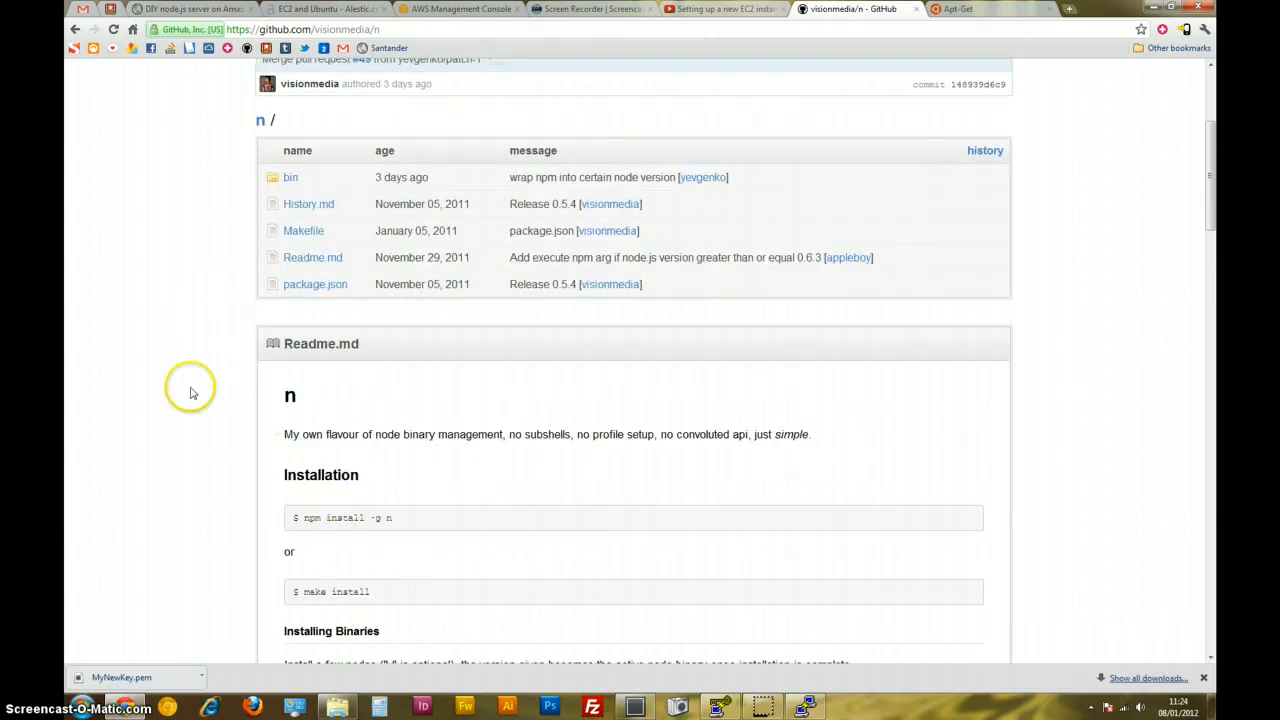
scroll("up", 3)
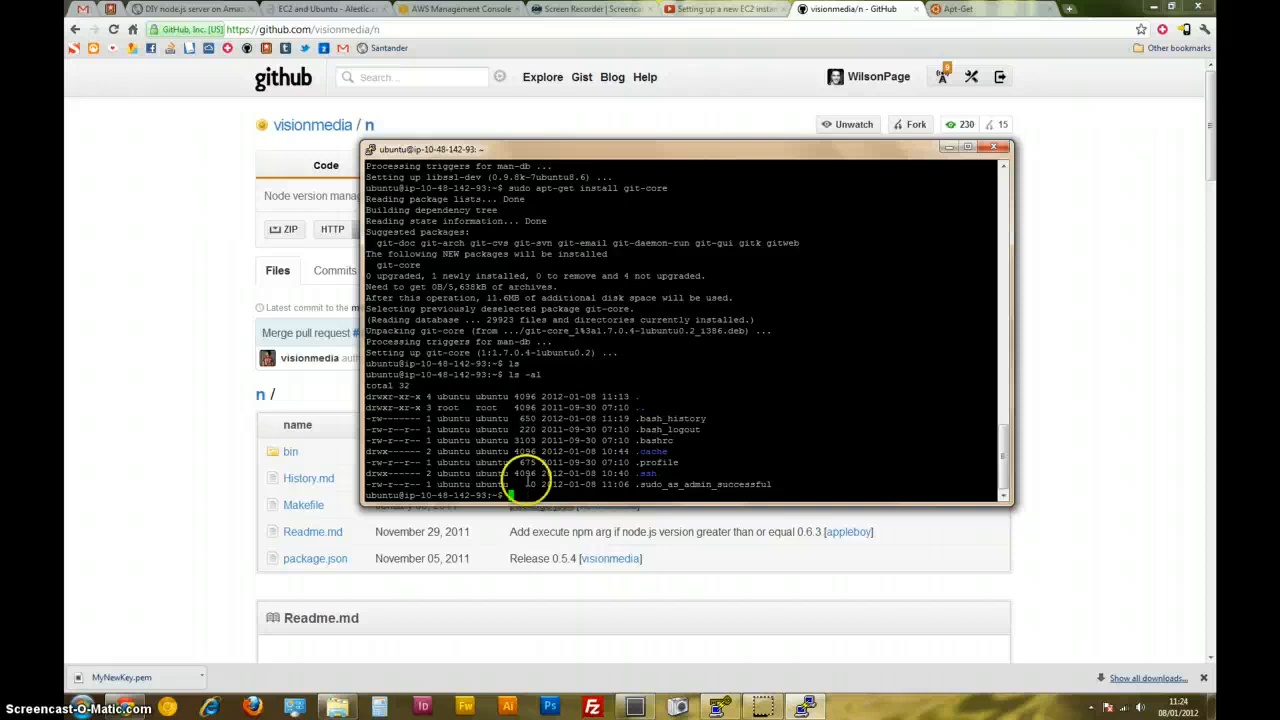
mouse_move(645, 418)
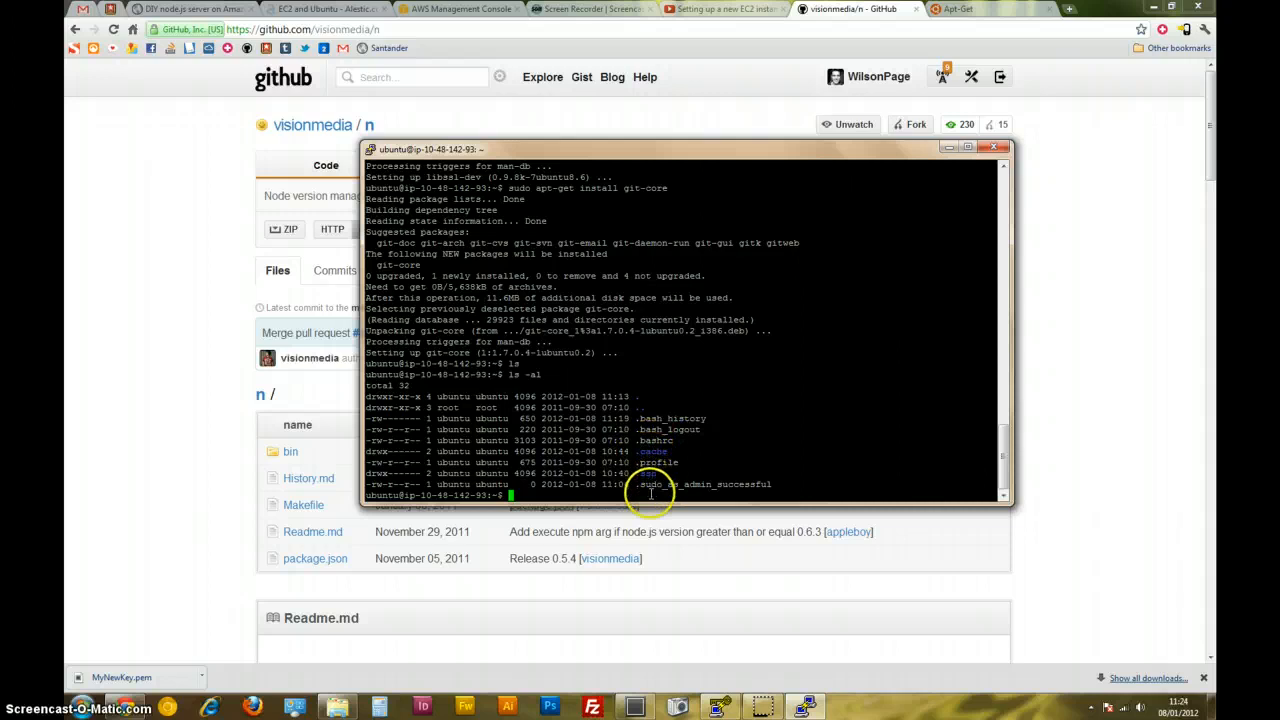
mouse_move(648, 385)
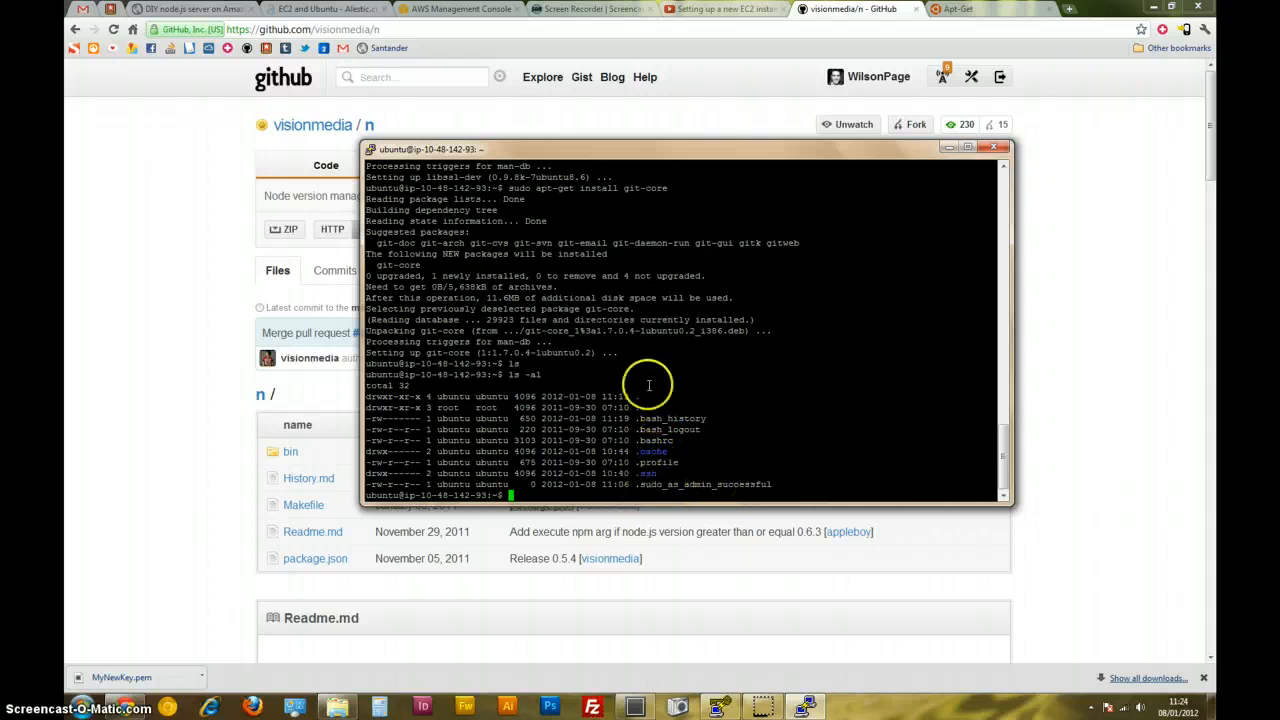
Run git clone git://github.com/visionmedia/n.git and list the resulting files.
type("git")
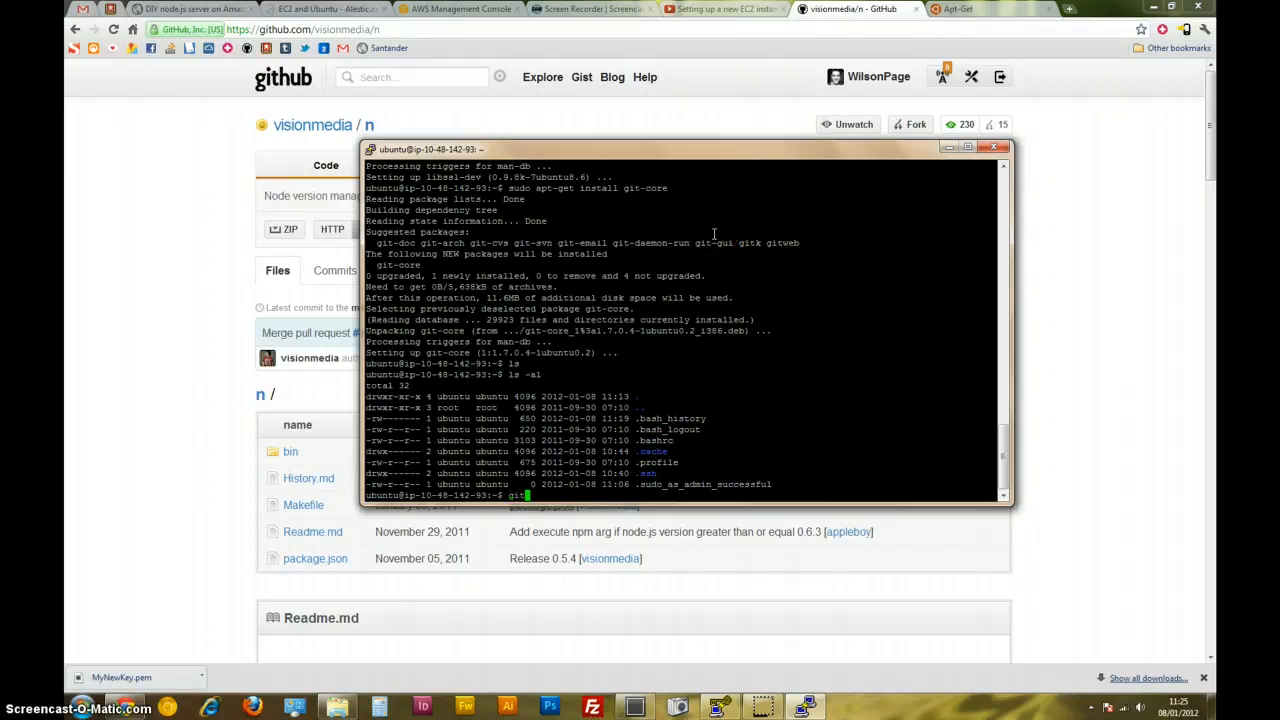
type("clone")
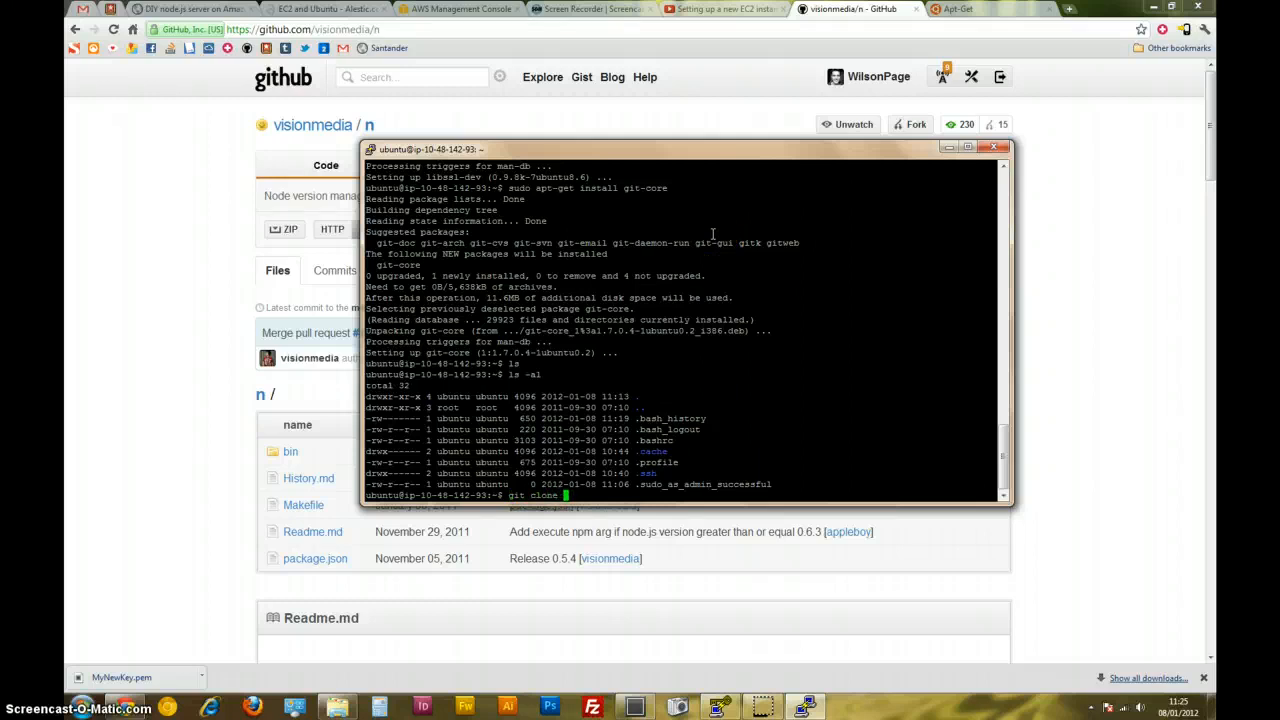
type("://github.com/visionmedia/n.git")
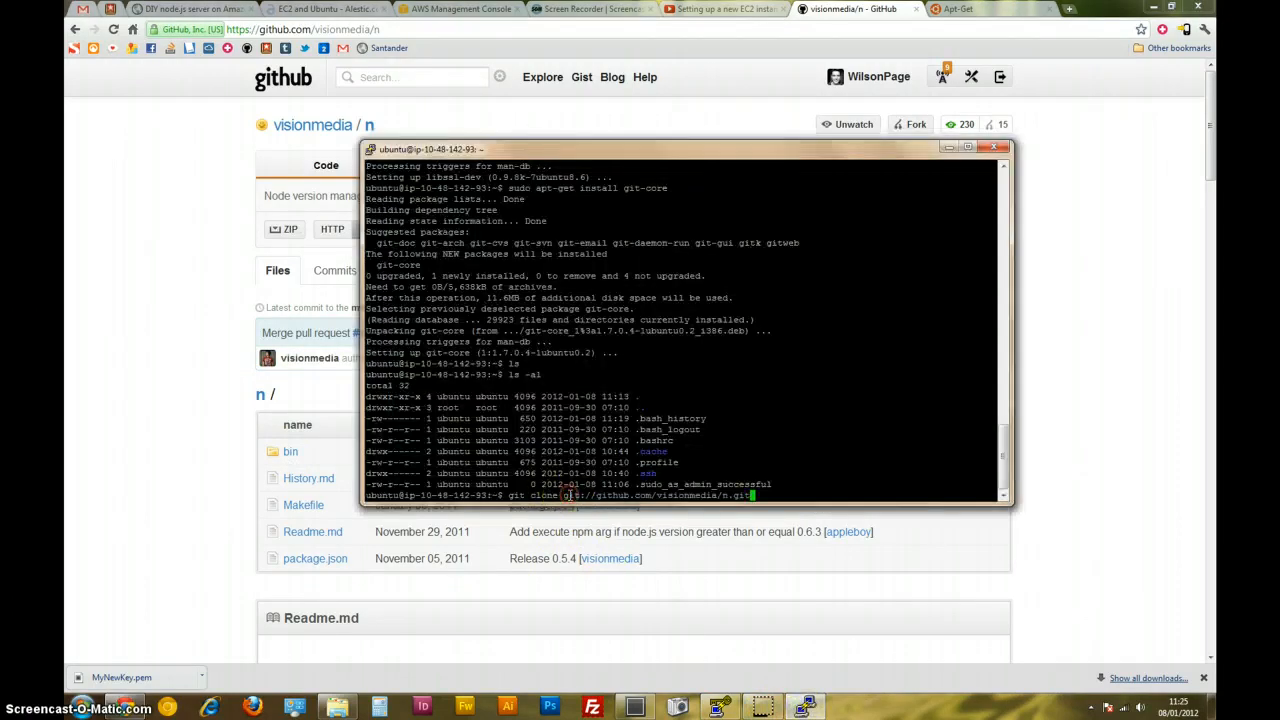
mouse_move(770, 600)
type("cd n")
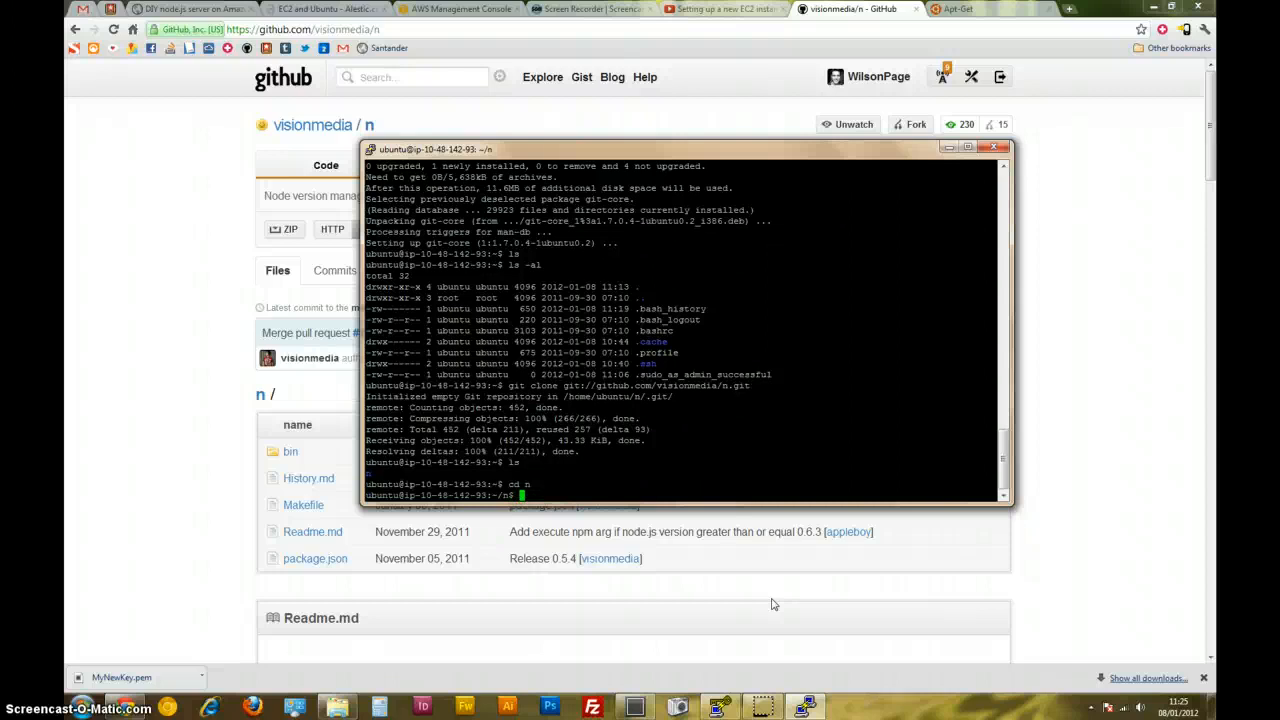
type("ls")
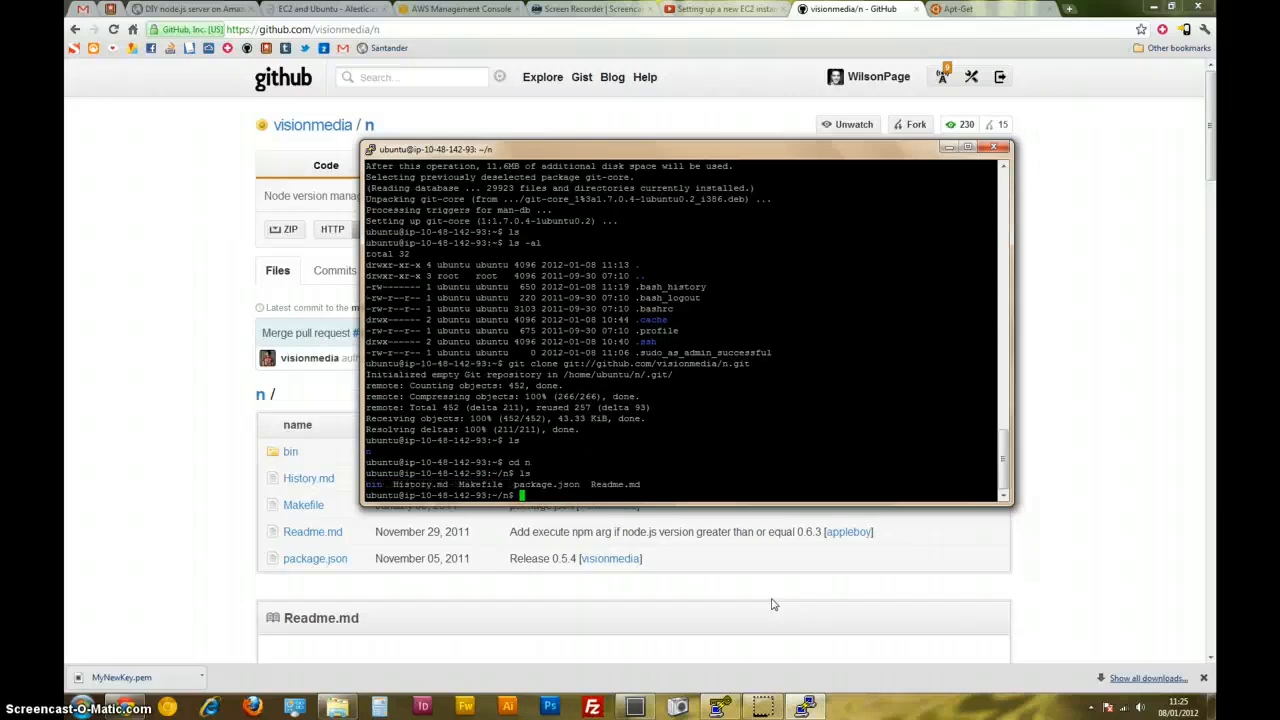
mouse_move(120, 430)
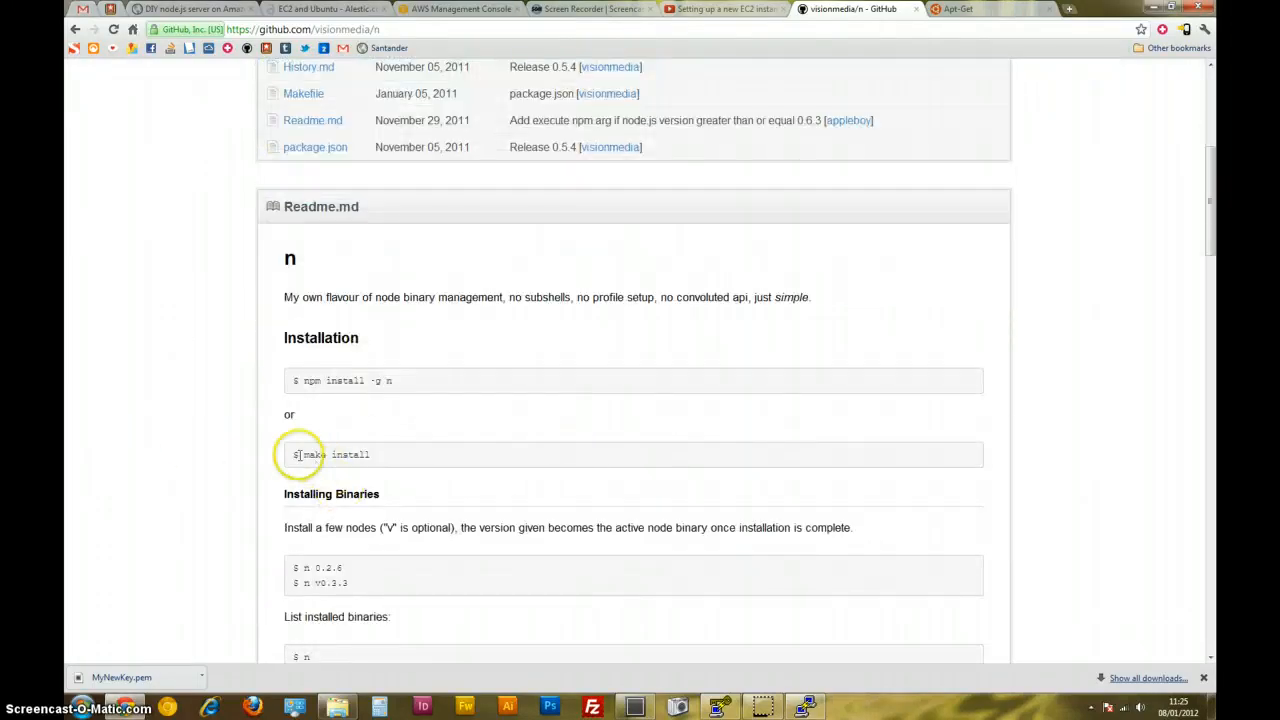
Copy make install from the readme, then run sudo make install after the permission error.
double_click(335, 454)
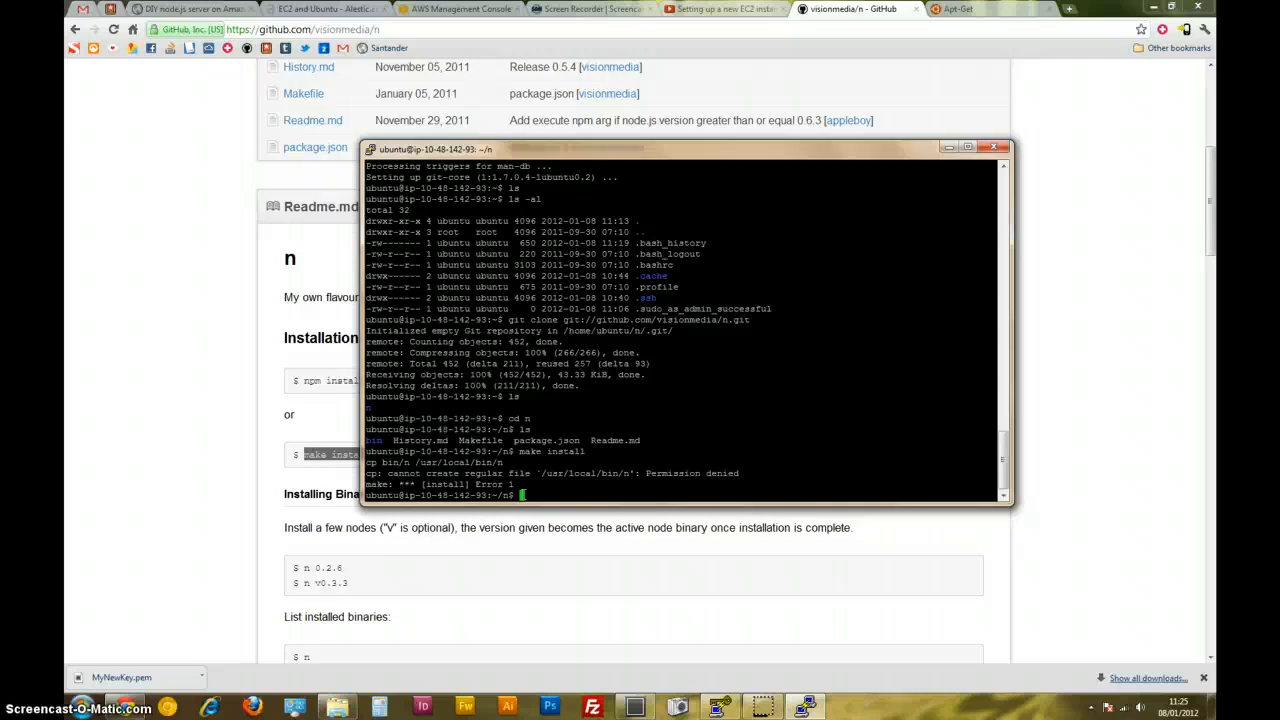
type("sudo make install")
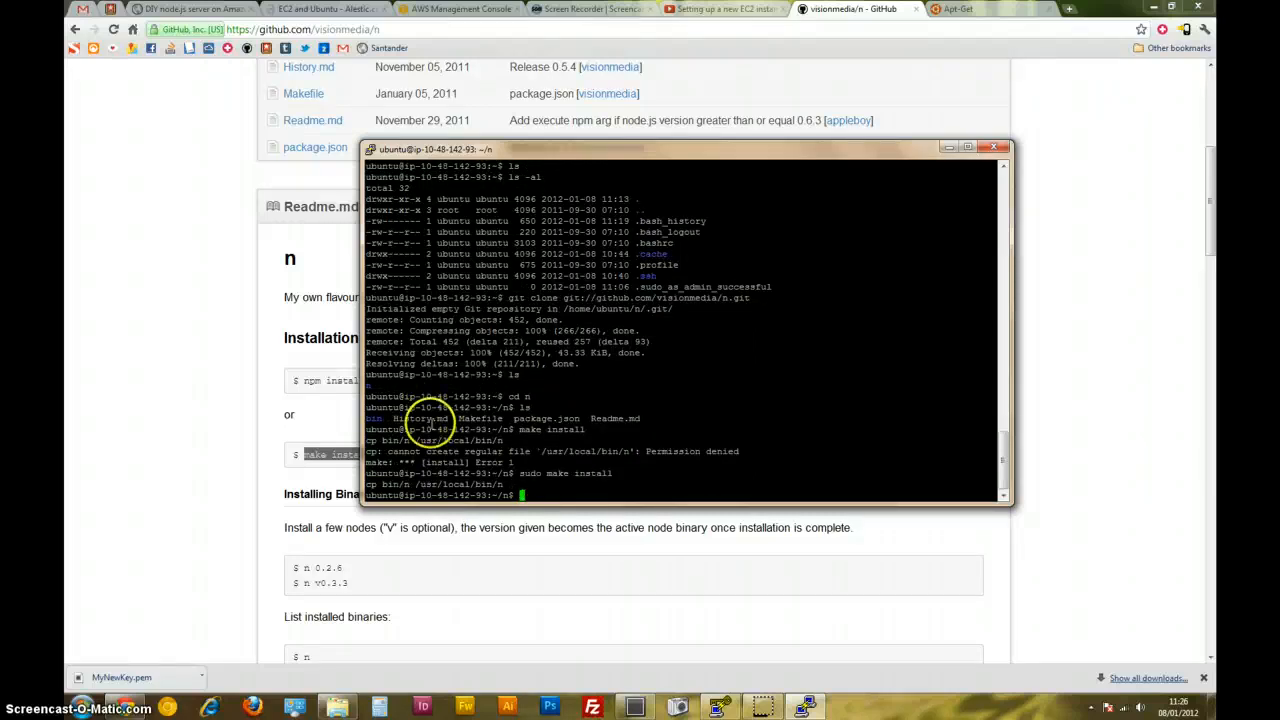
mouse_move(308, 481)
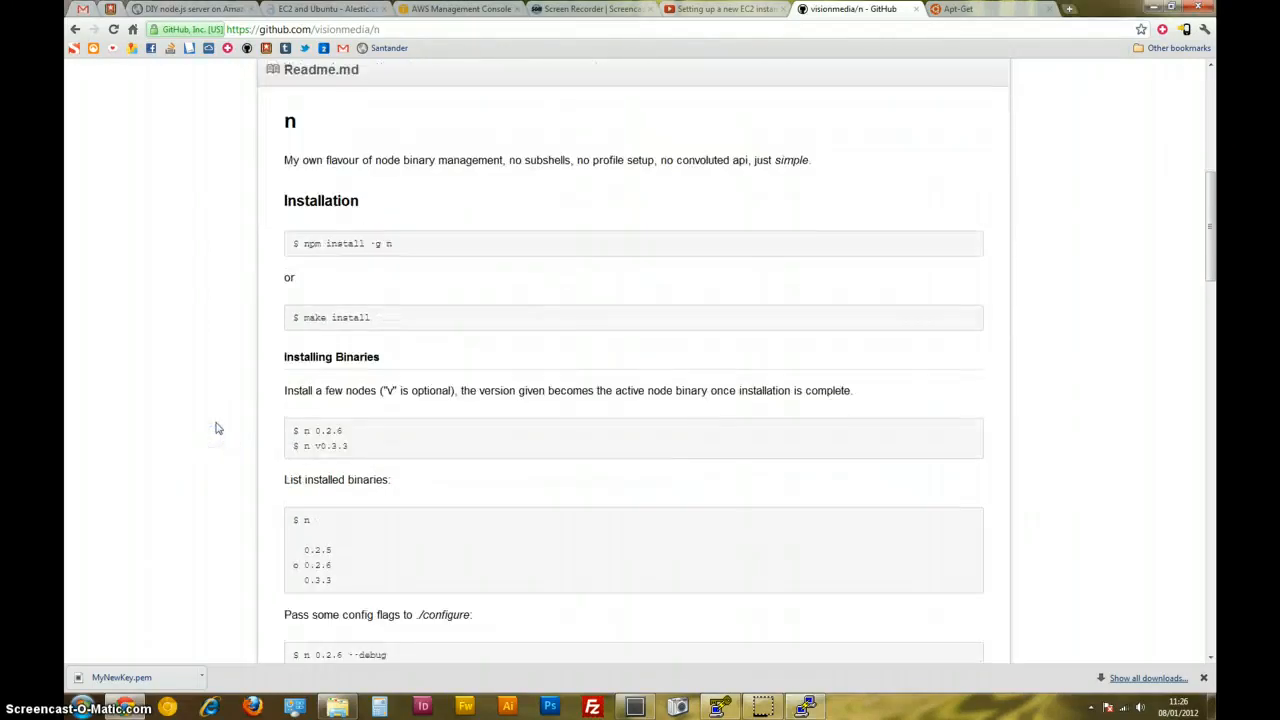
mouse_move(266, 391)
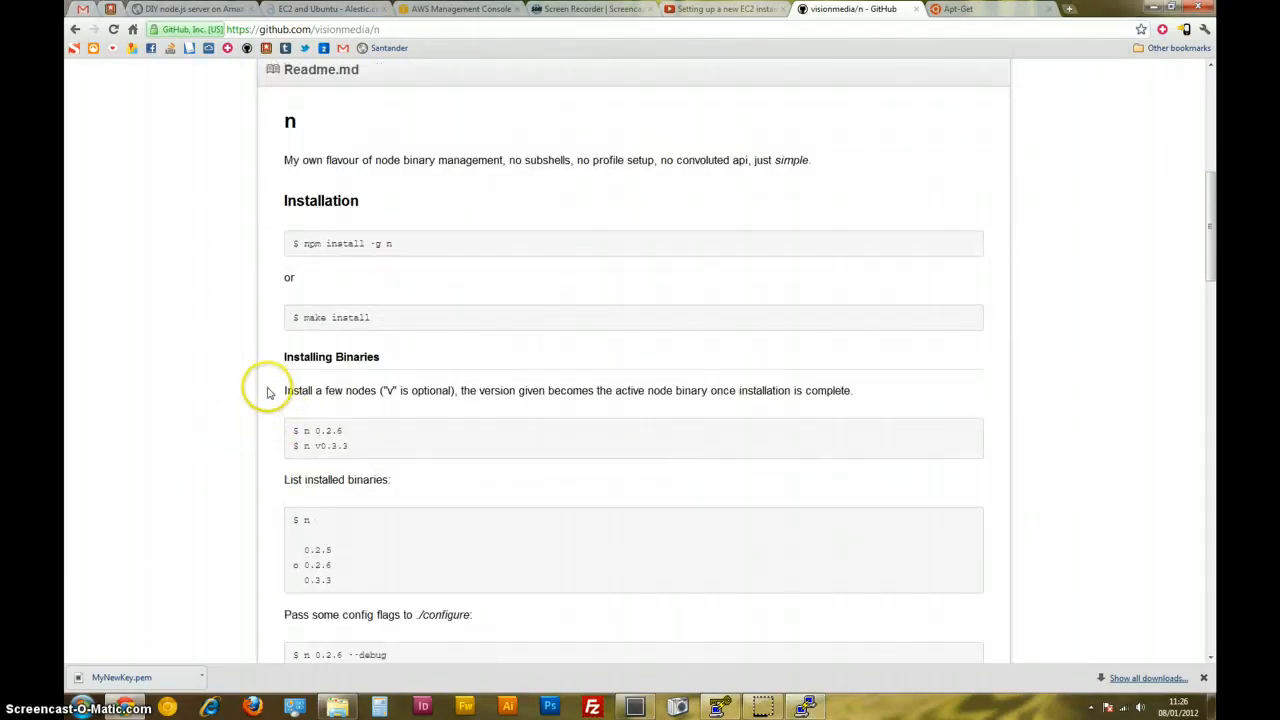
Scroll the n readme through its Installing Binaries usage, then return to the PuTTY terminal.
scroll("down", 3)
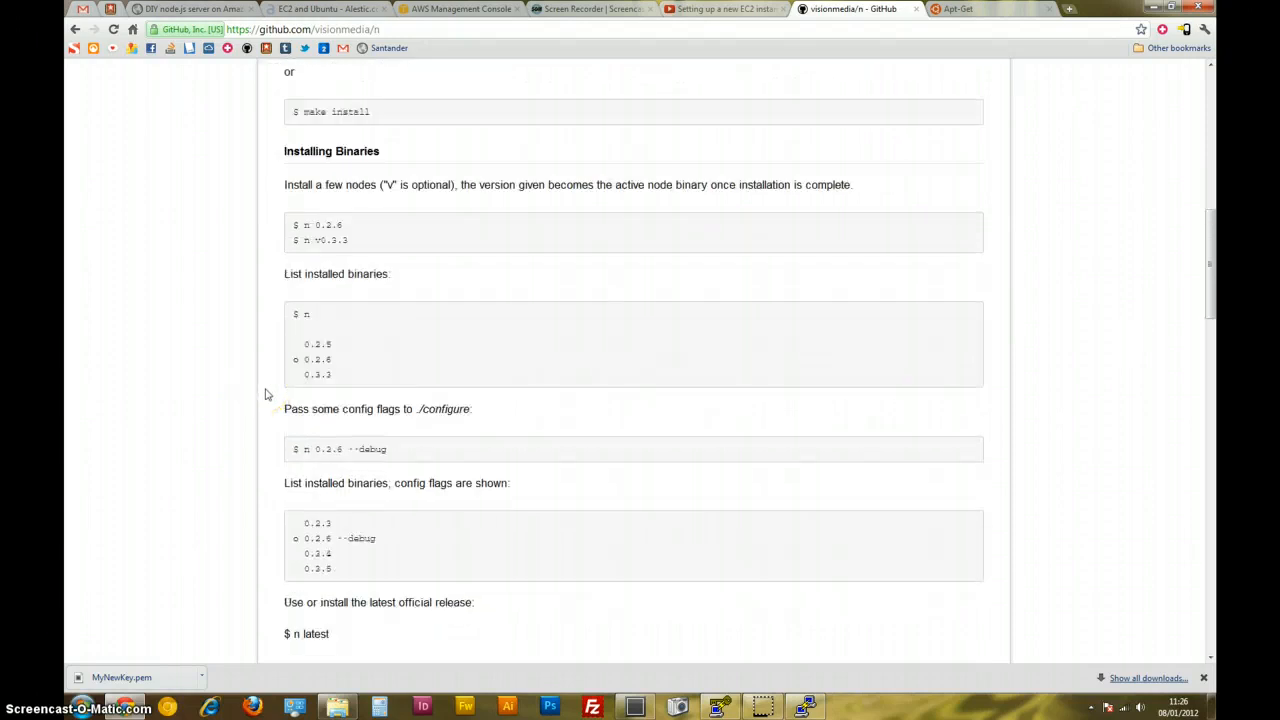
scroll("down", 3)
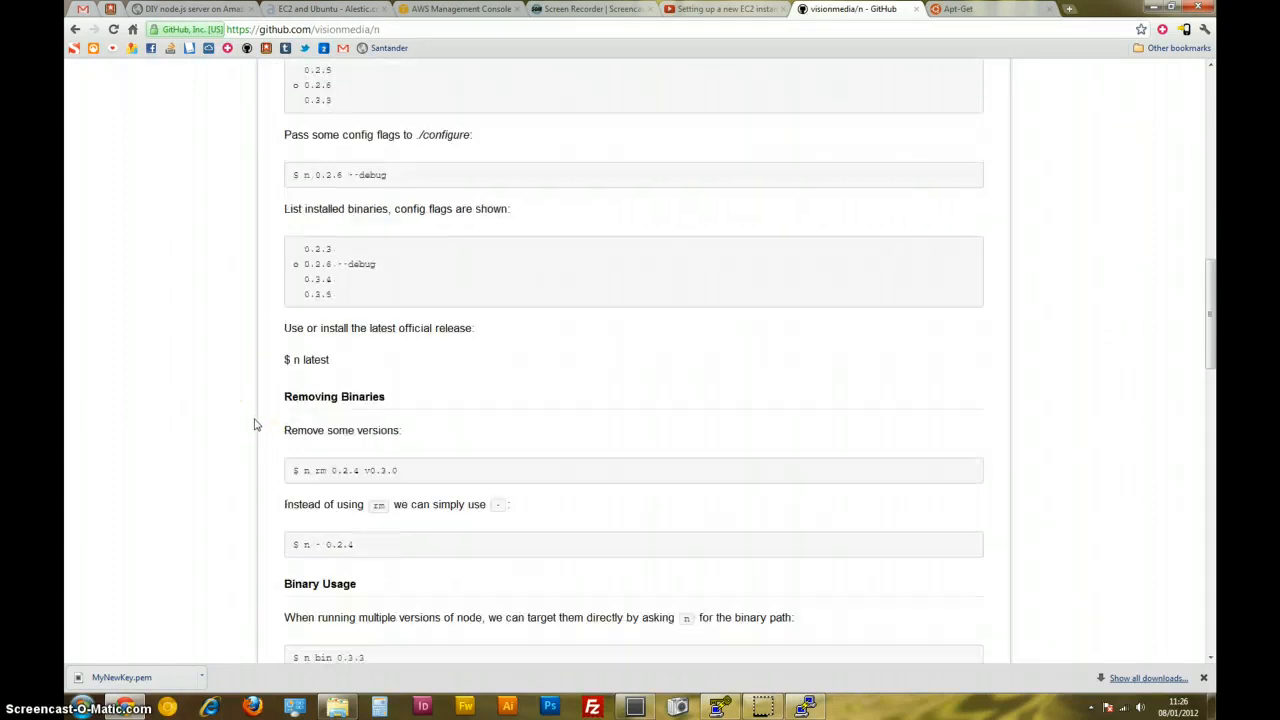
scroll("up", 3)
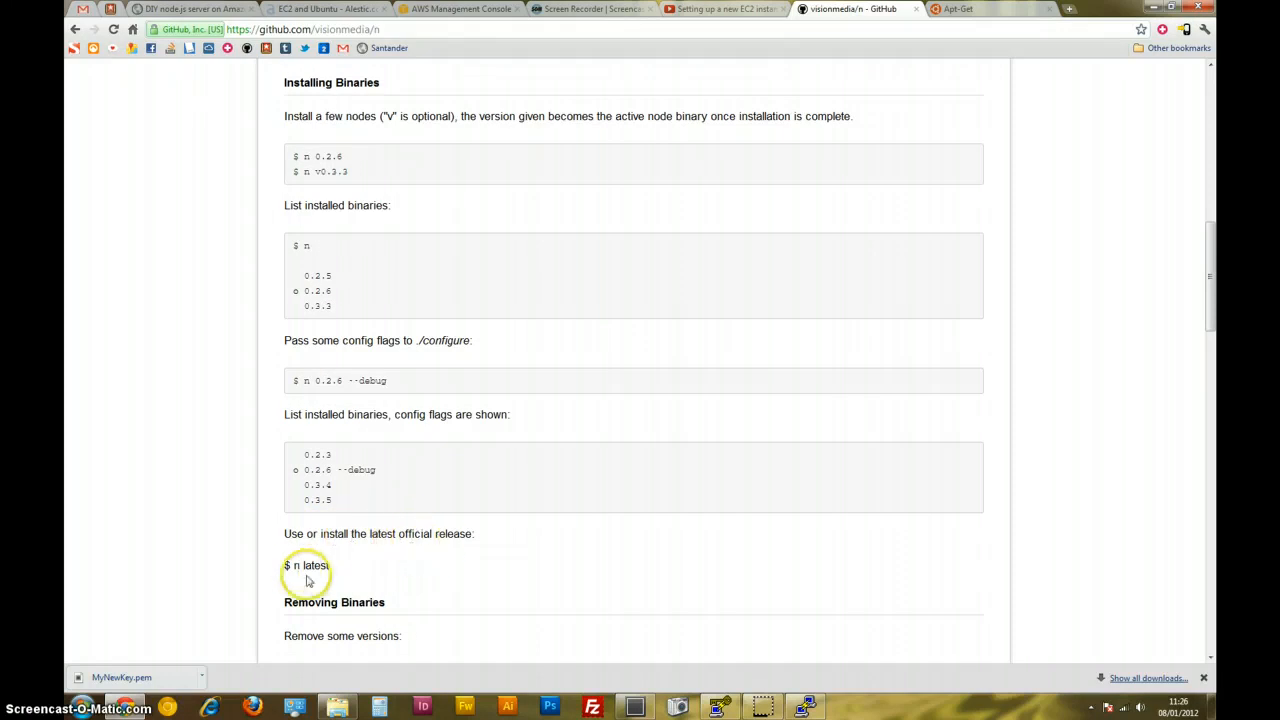
left_click(805, 707)
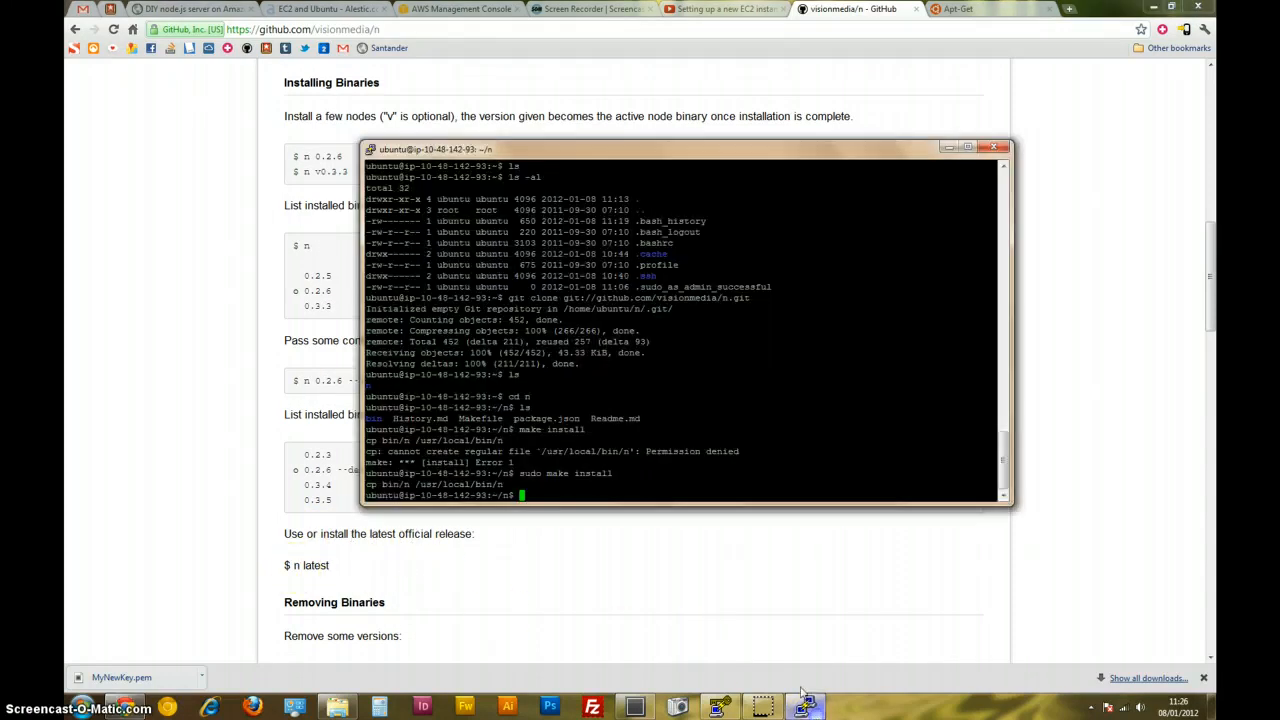
Run sudo n with the node version to install node as administrator.
type("sudo")
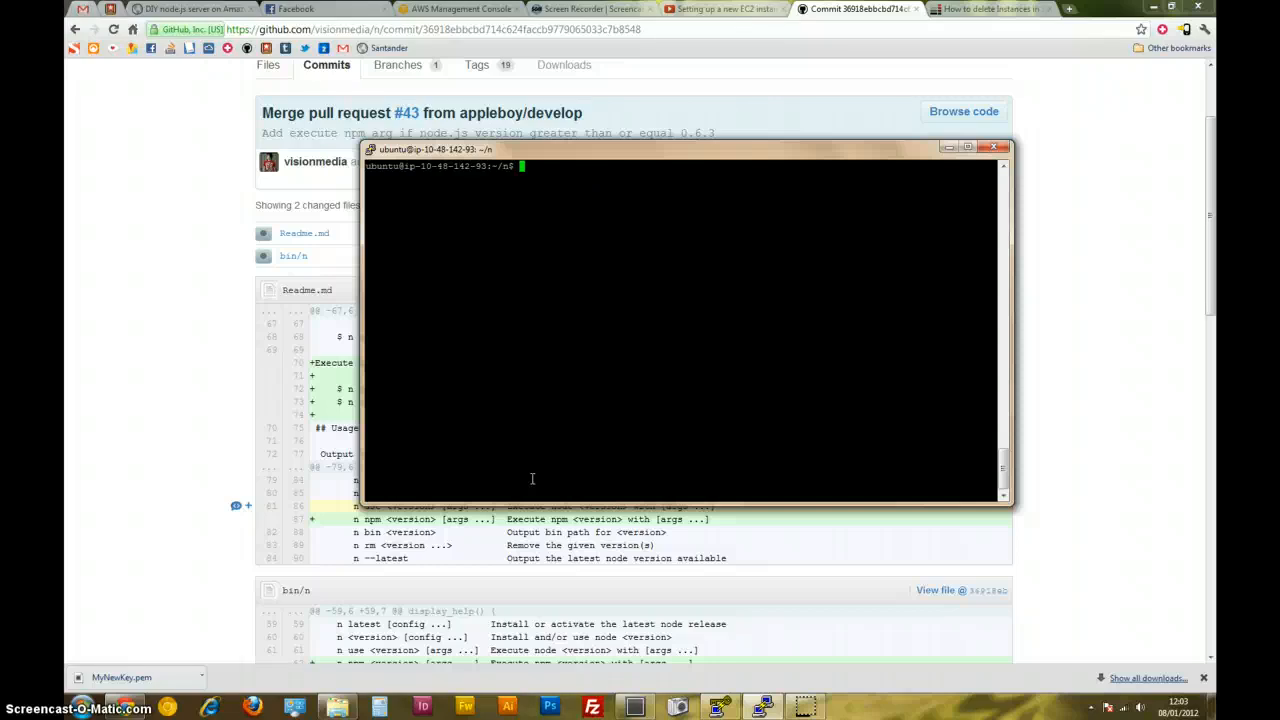
Check node -v reports v0.6.7, evaluate 1 + 1 in the REPL, exit with Ctrl+C, then try npm.
type("node -v")
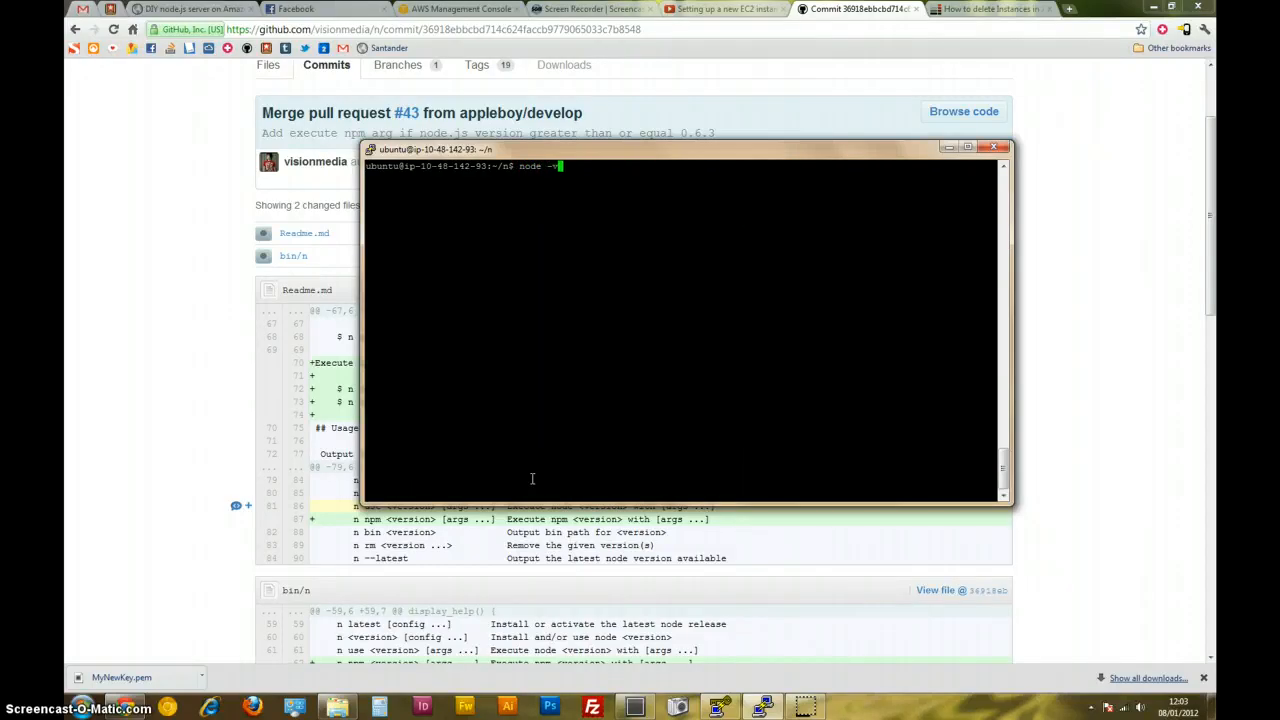
key("Return")
type("node")
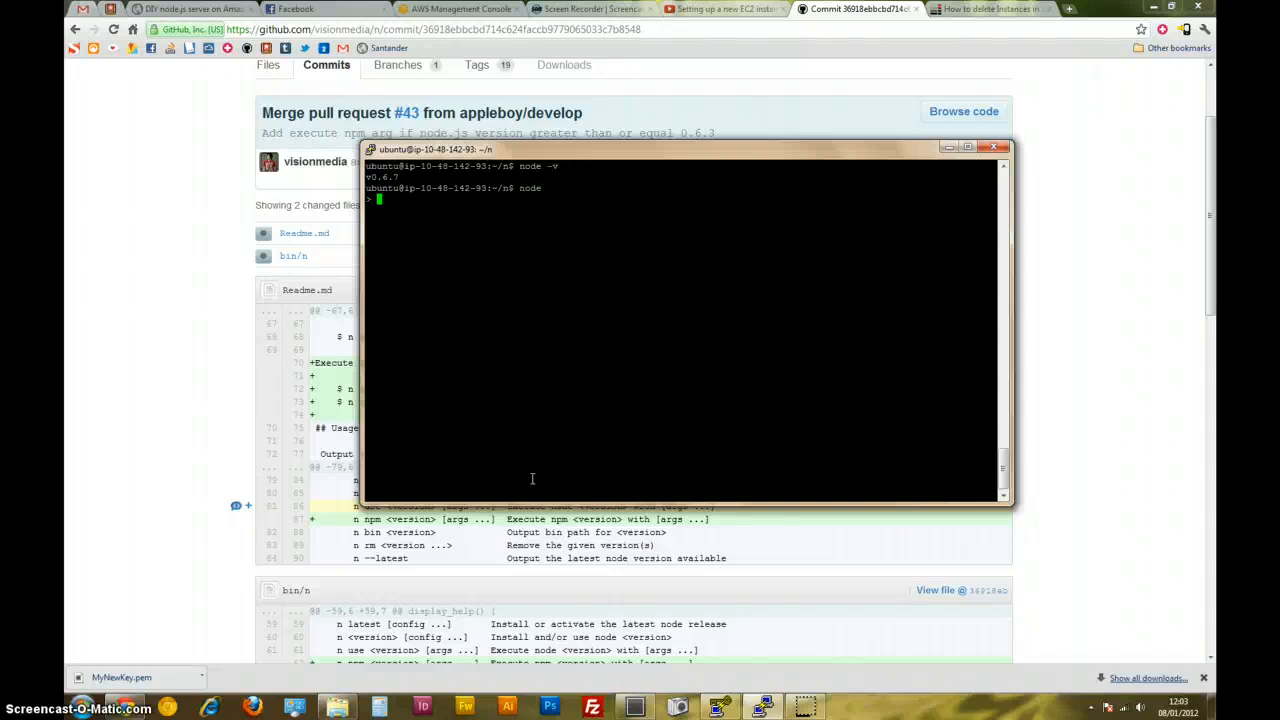
type("1 + 1")
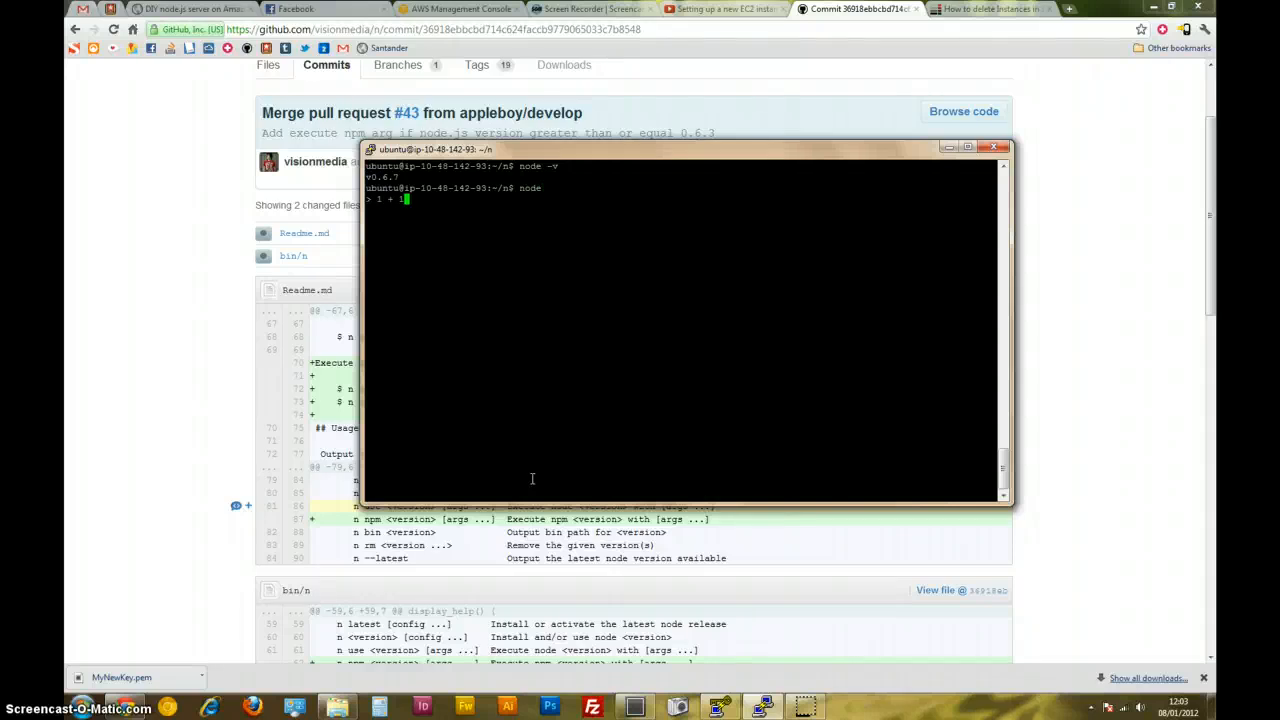
key("Return")
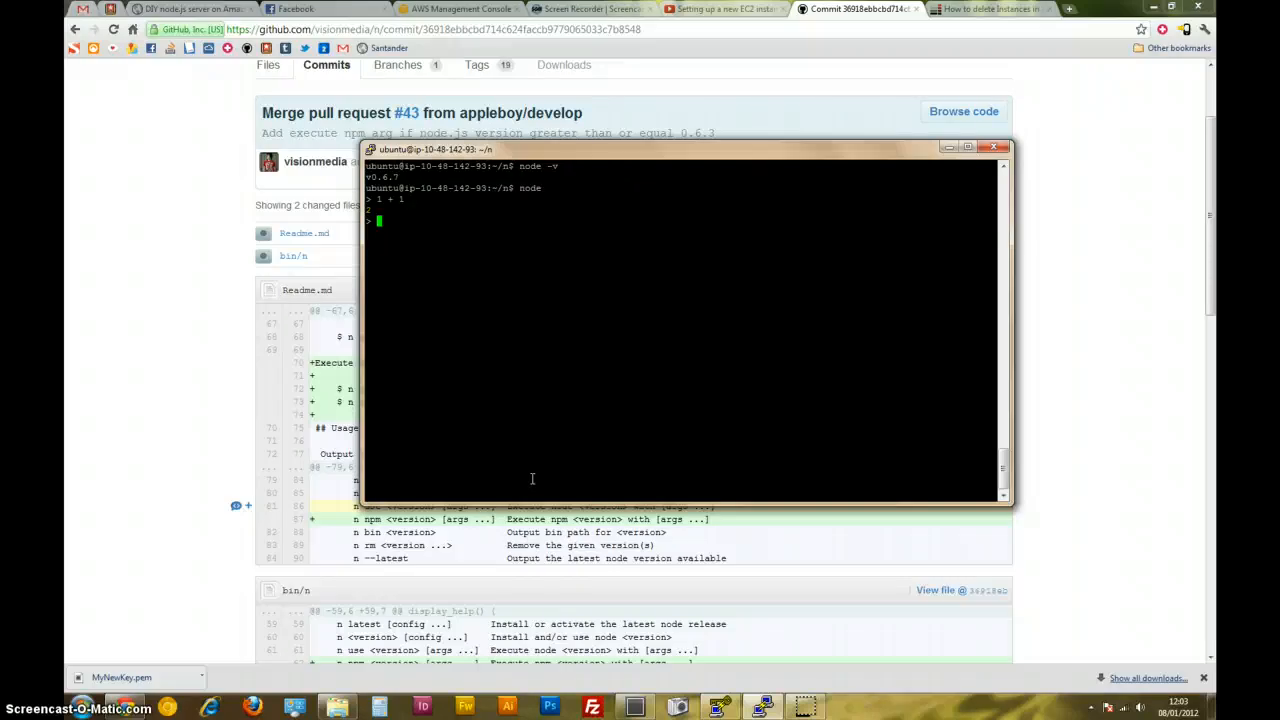
key("ctrl+c")
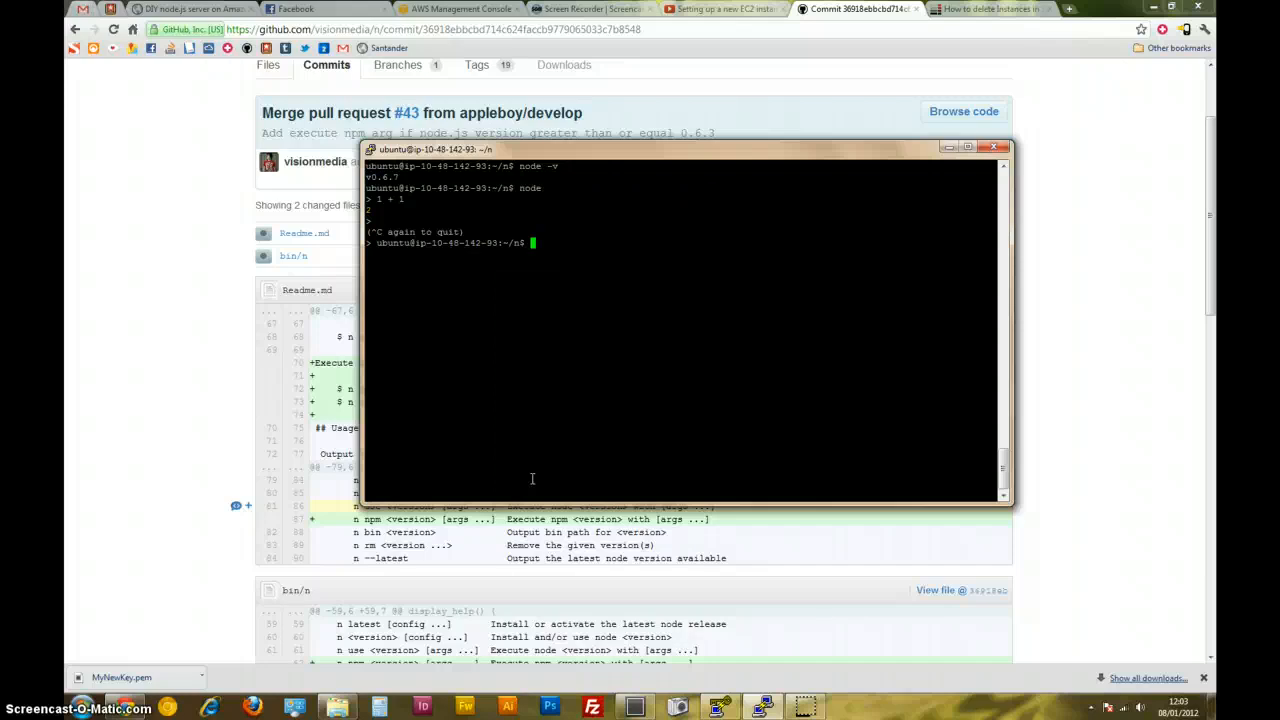
type("npm")
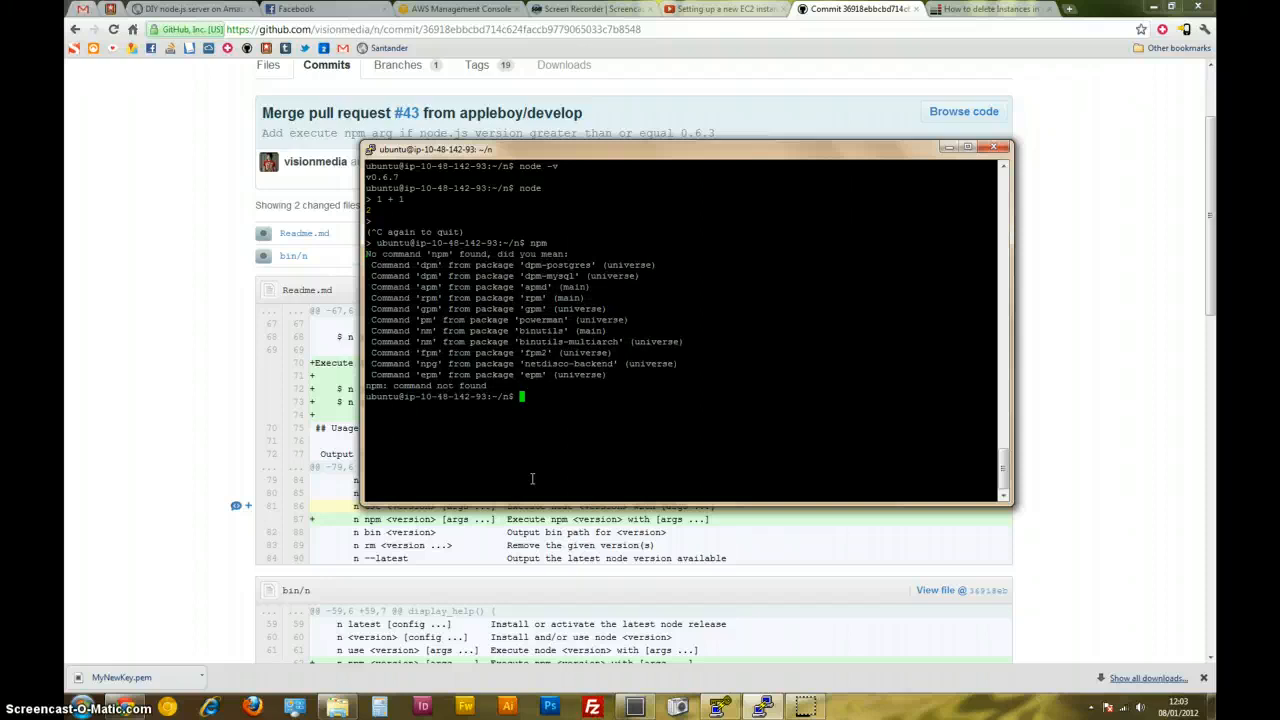
Show n's usage help and run npm through n for node 0.6.7.
type("n -s")
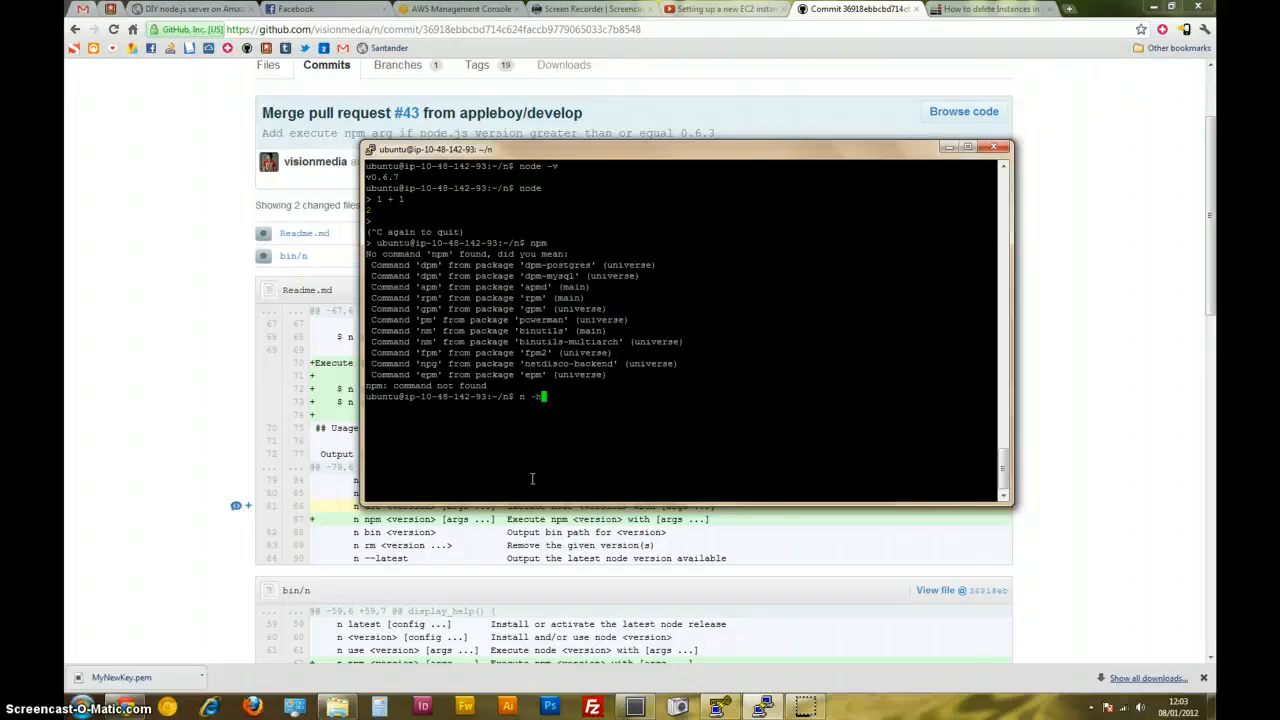
key("Return")
type("n  npm")
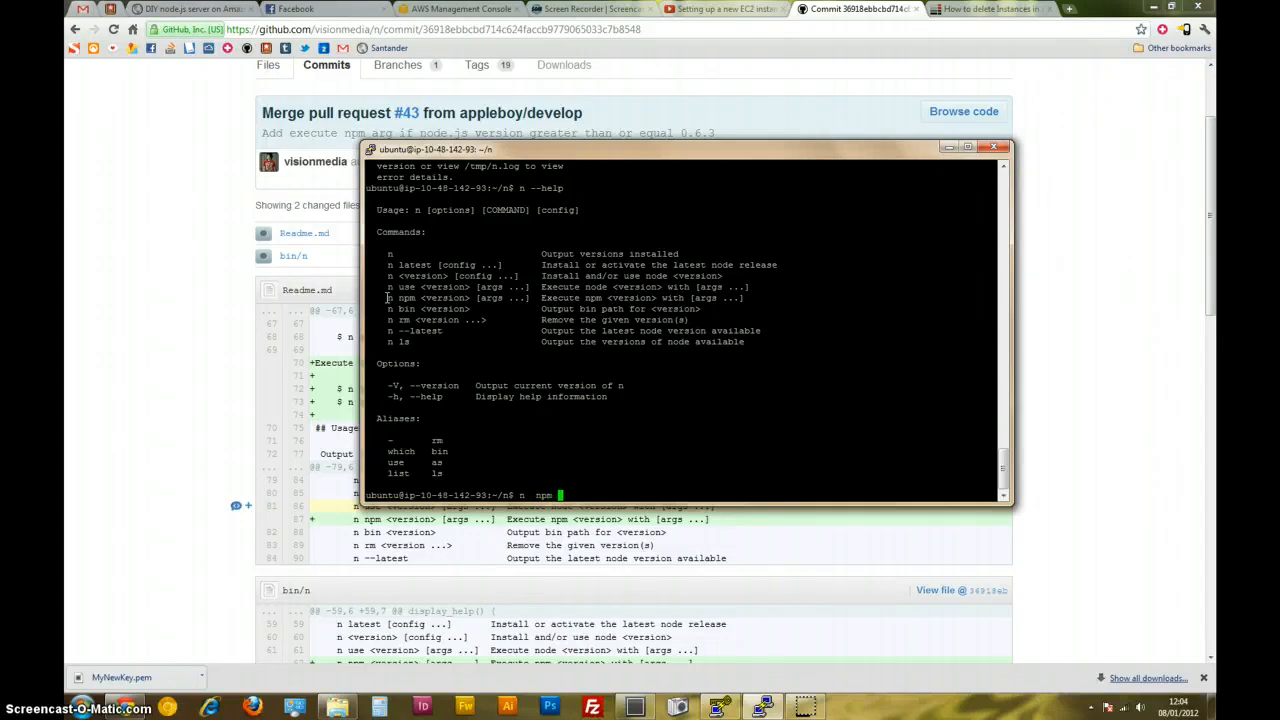
type("0.6.7")
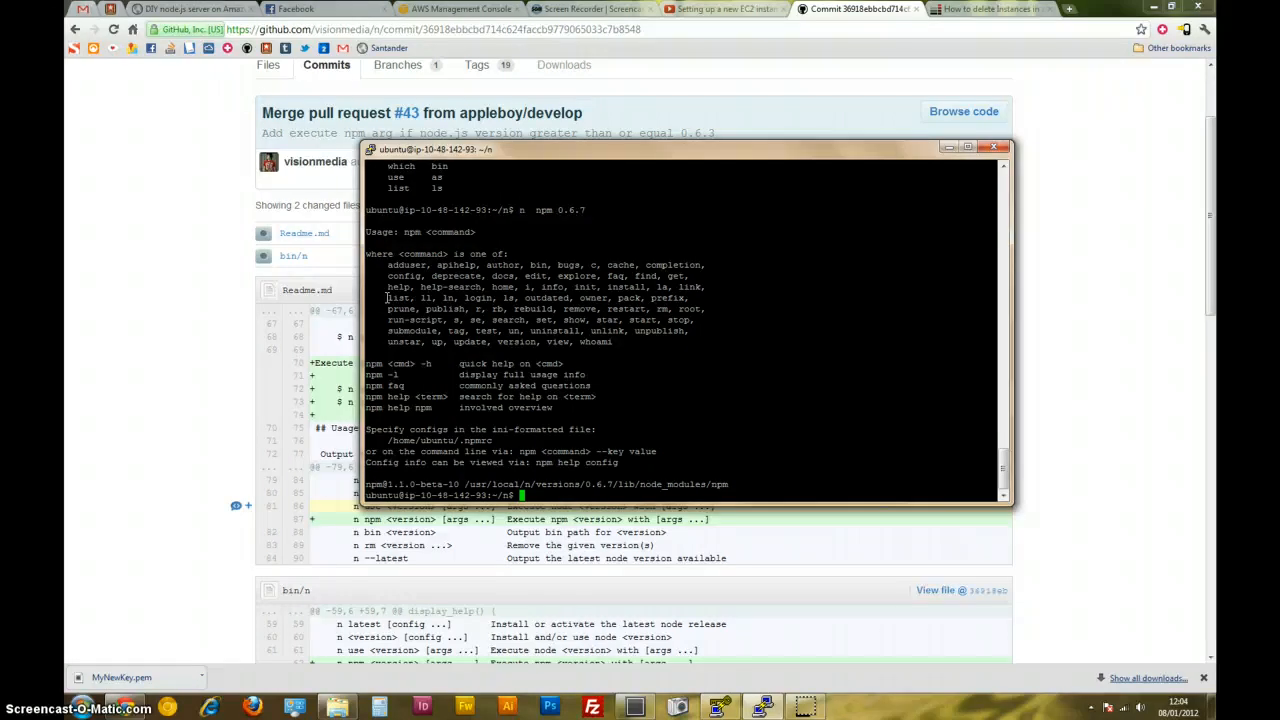
type("npm")
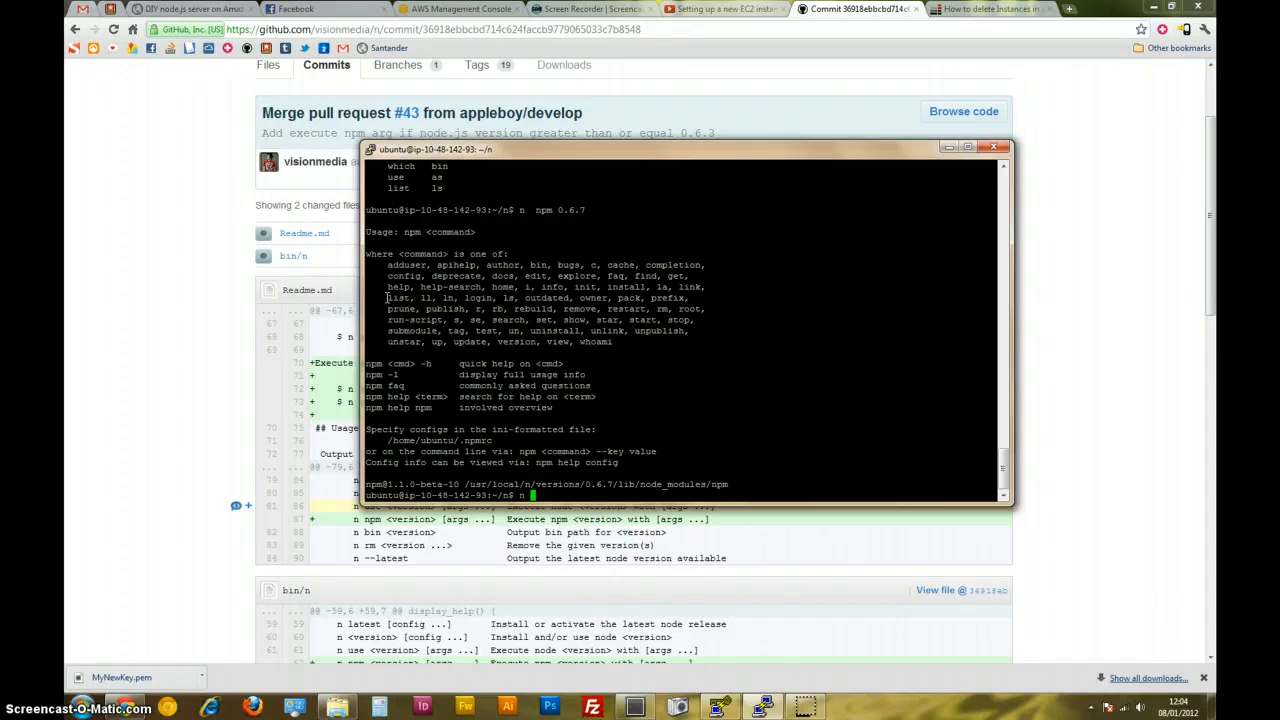
Attempt a global express install via n npm 0.6.7, which fails with permission denied.
type("npm install")
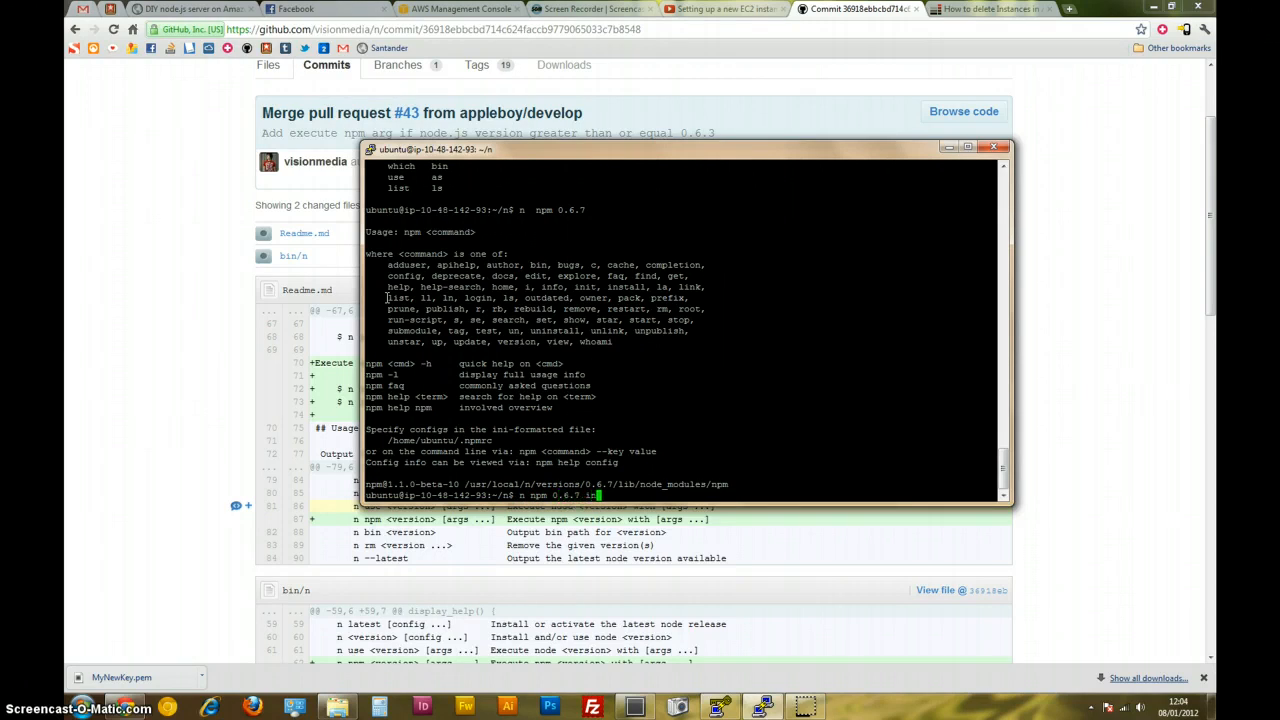
type("install")
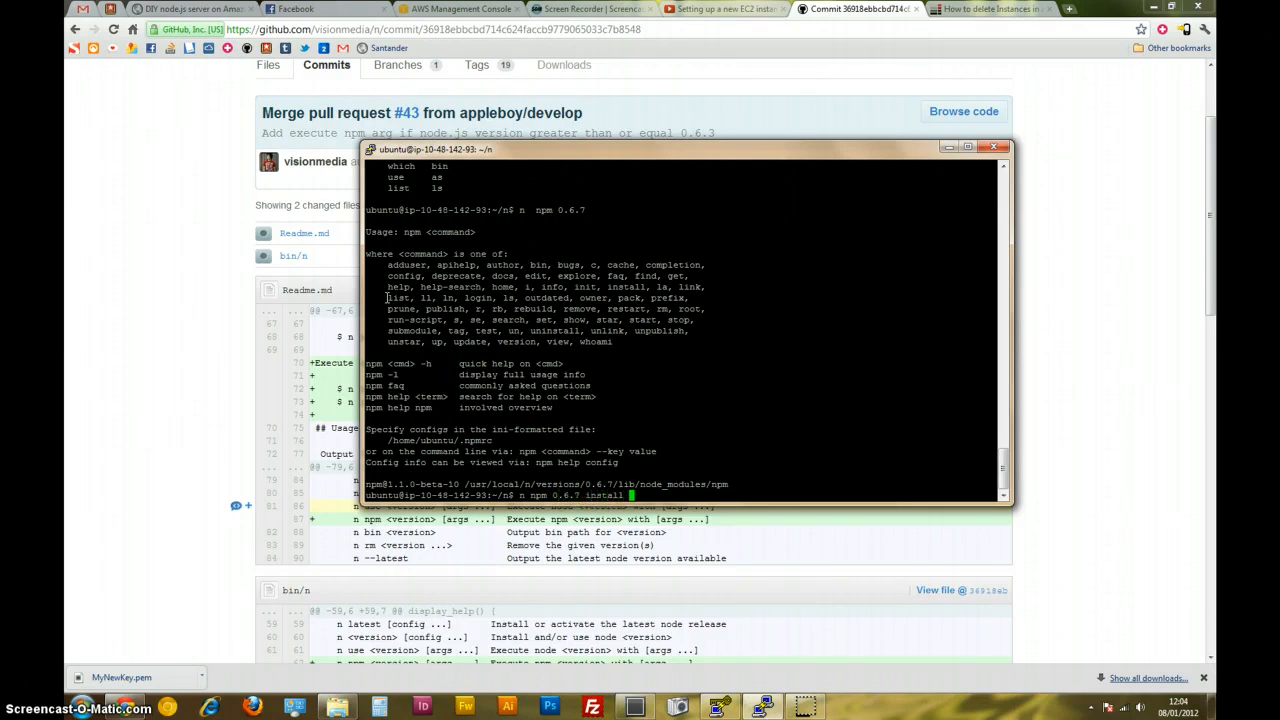
type("express -g")
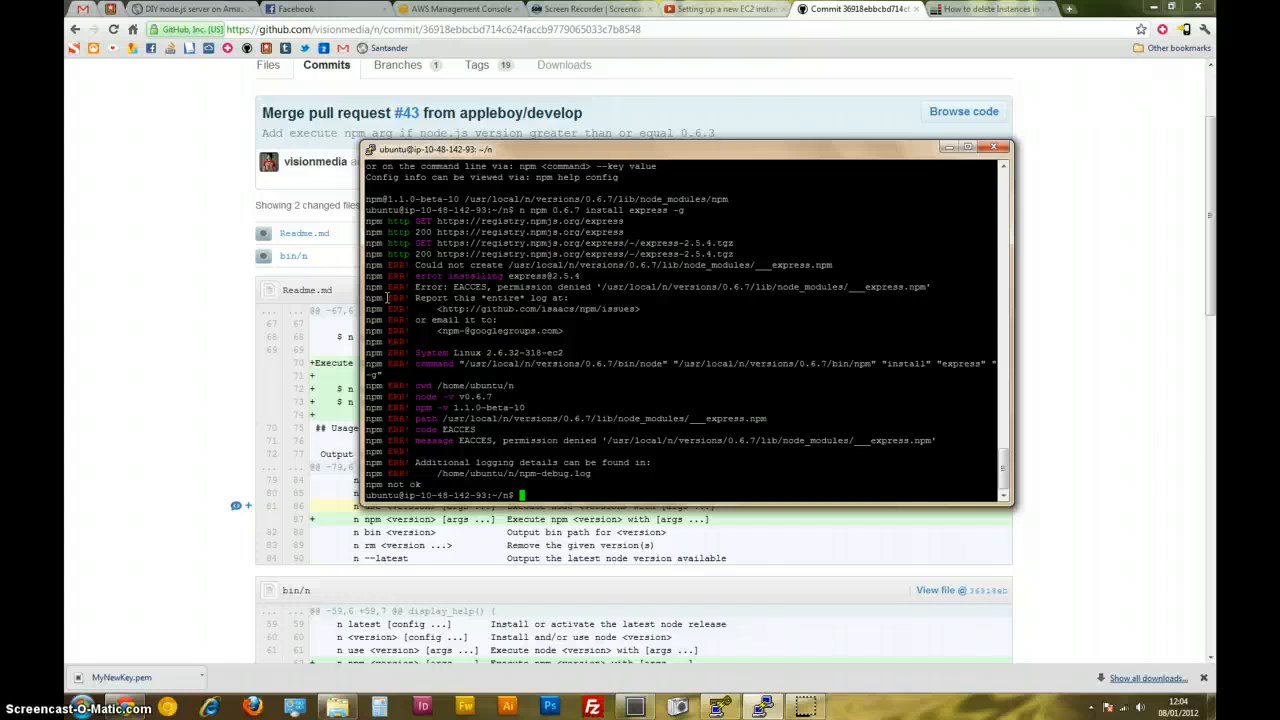
Enter sudo n npm 0.6.7 install express -g at the prompt without running it yet.
type("sudo")
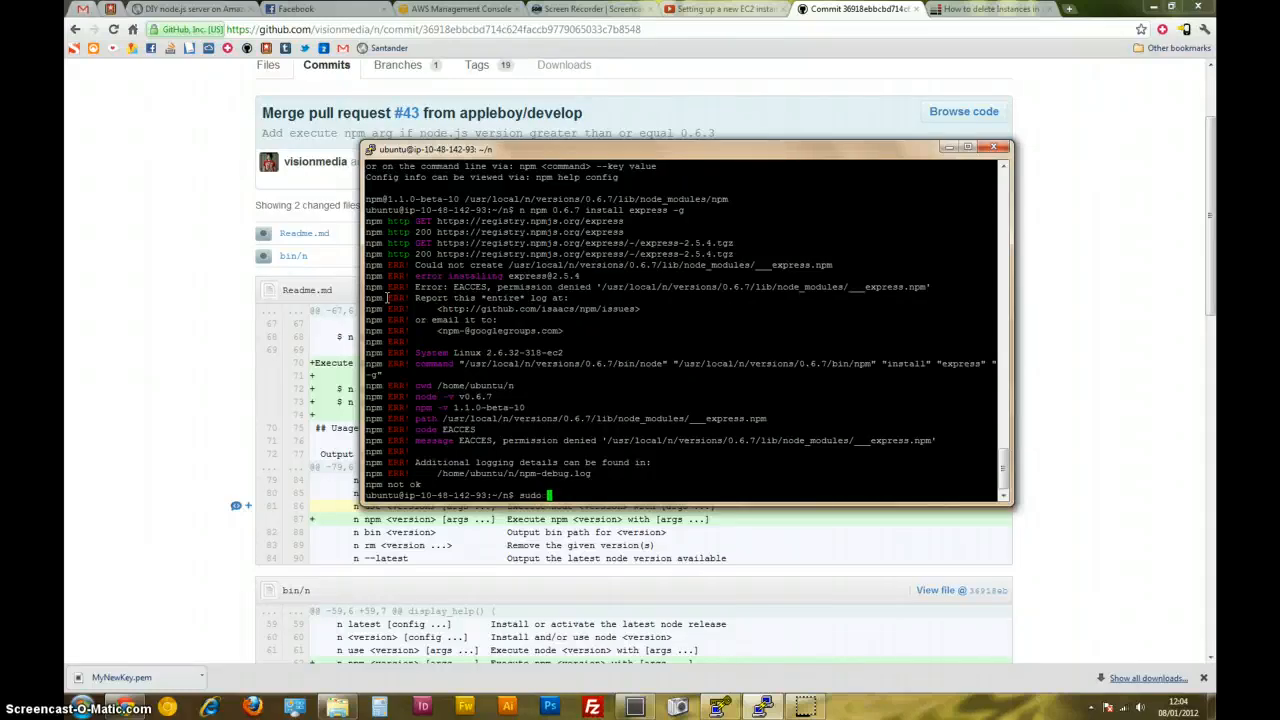
type("npm")
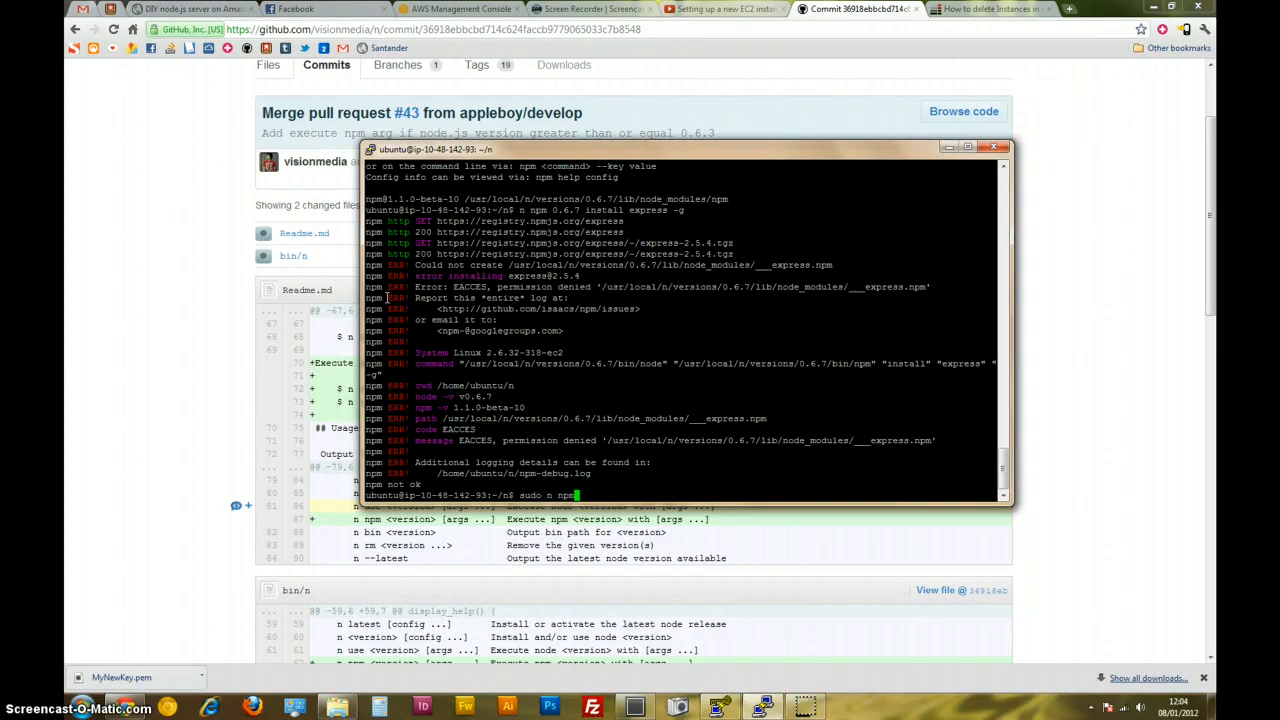
type("0.6.7")
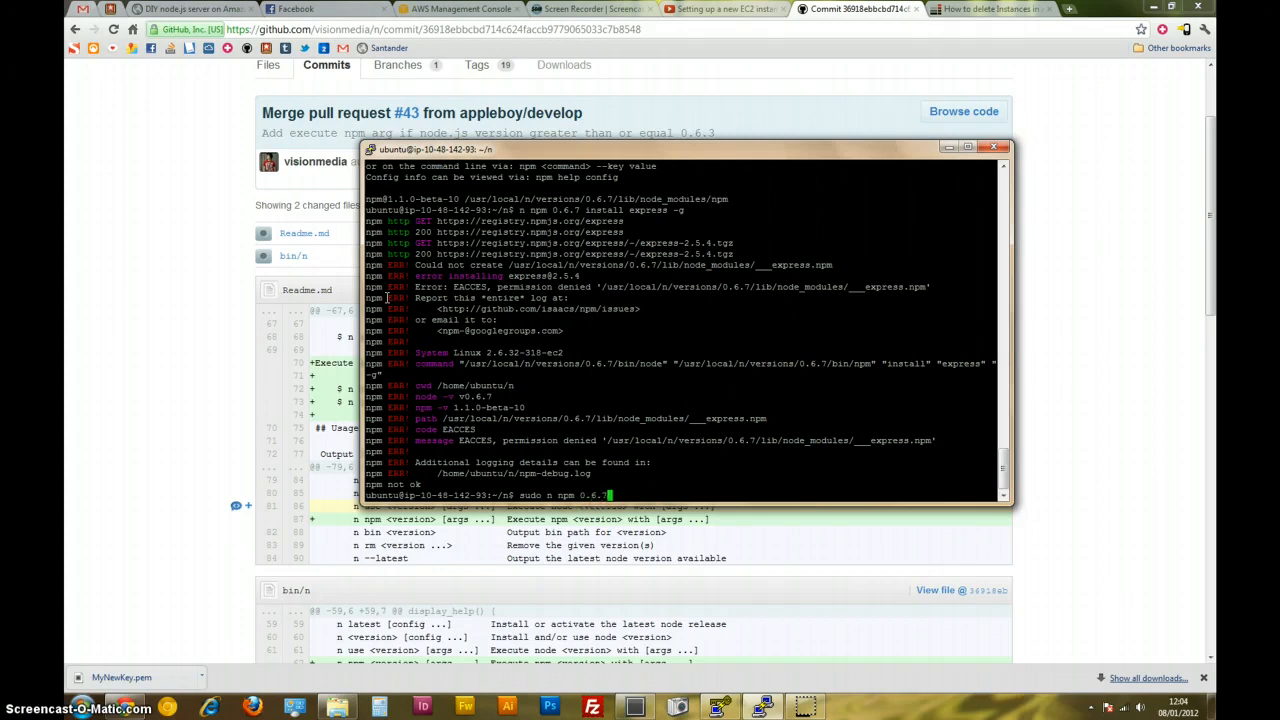
type("install")
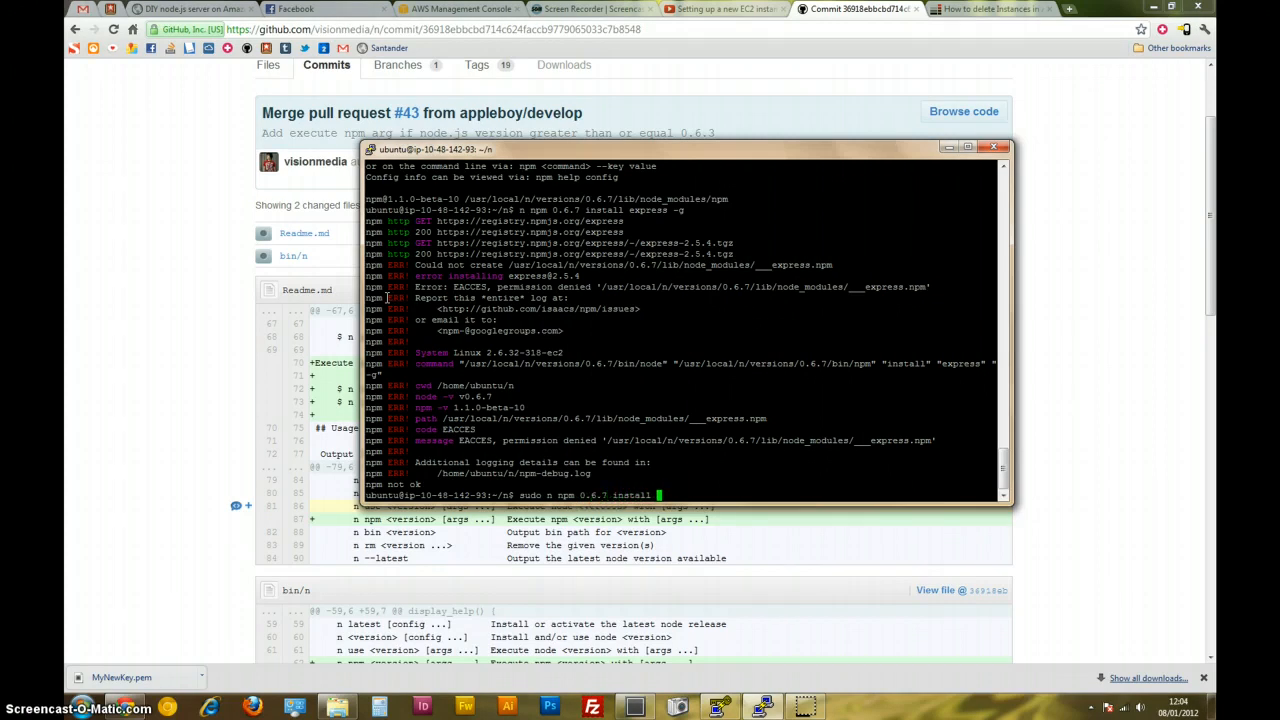
type("express -g")
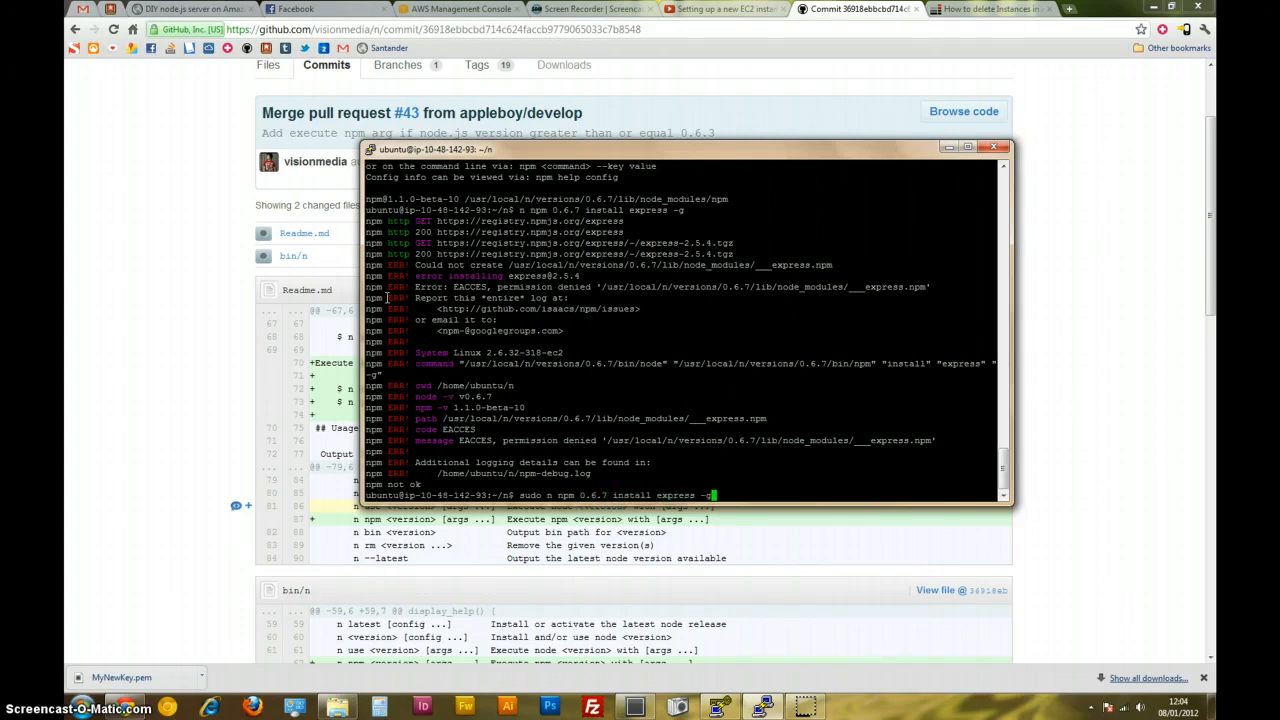